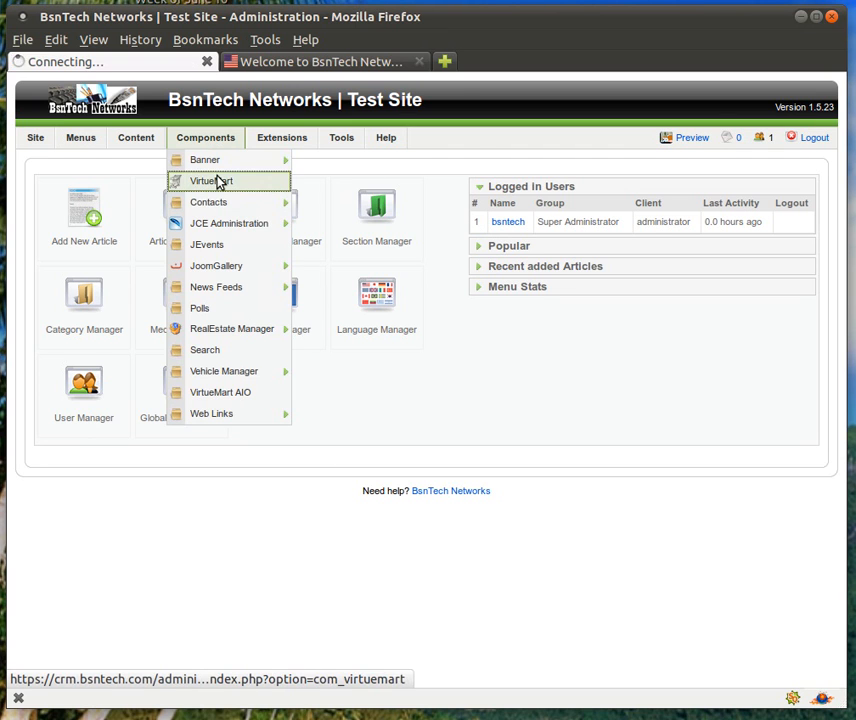
Go into VirtueMart store administration and show the empty Custom Fields list
{"action": "left_click", "coordinate": [211, 181]}
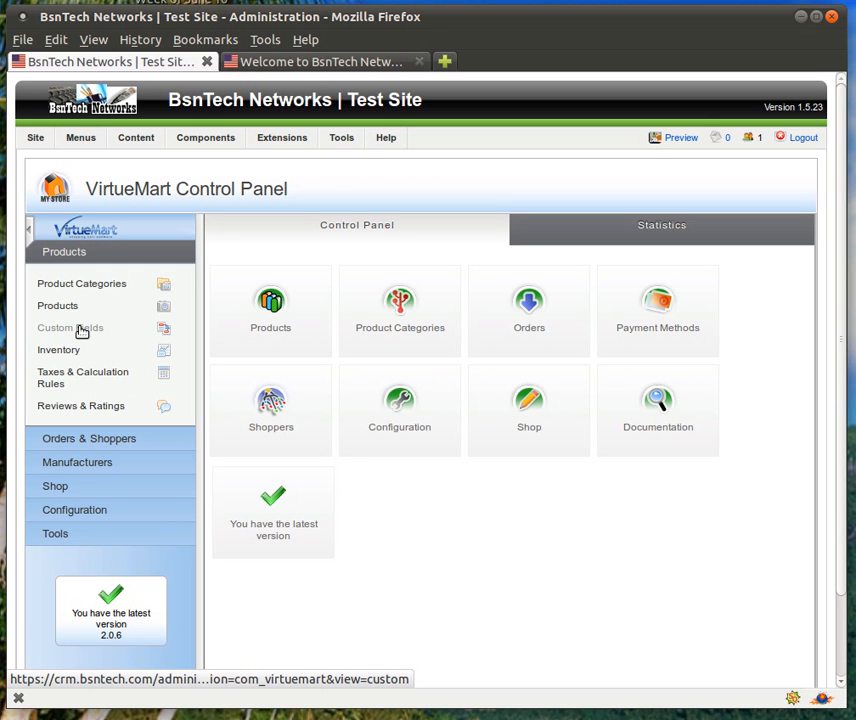
{"action": "left_click", "coordinate": [70, 328]}
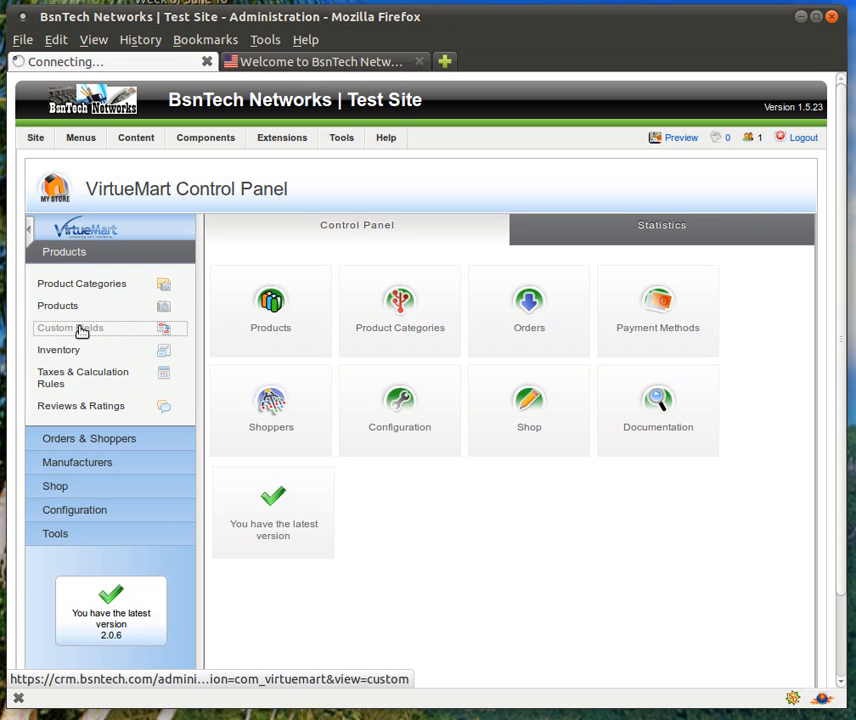
{"action": "left_click", "coordinate": [70, 328]}
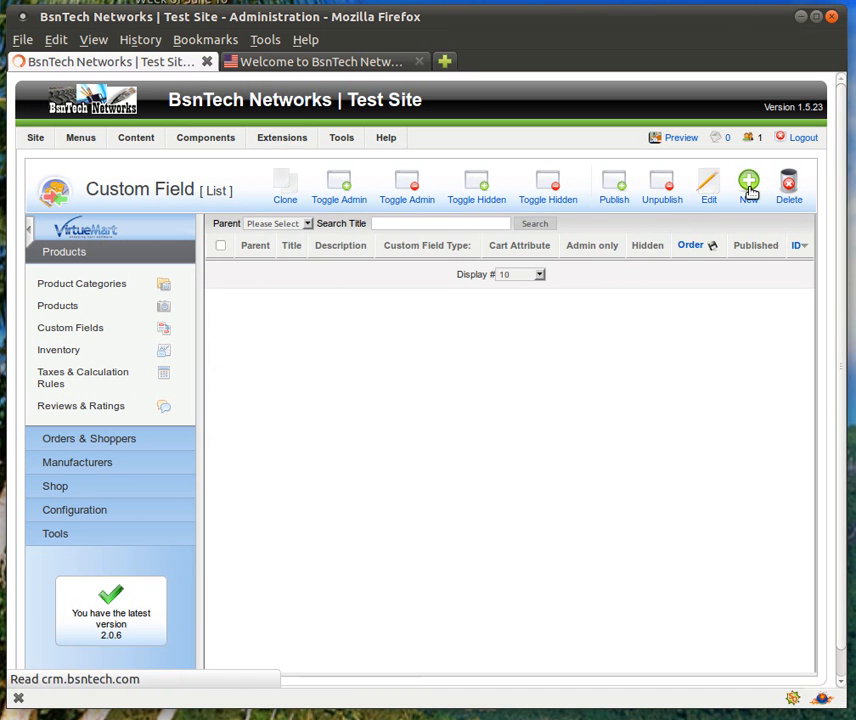
Start a new Cart Variant custom field titled Size
{"action": "left_click", "coordinate": [749, 185]}
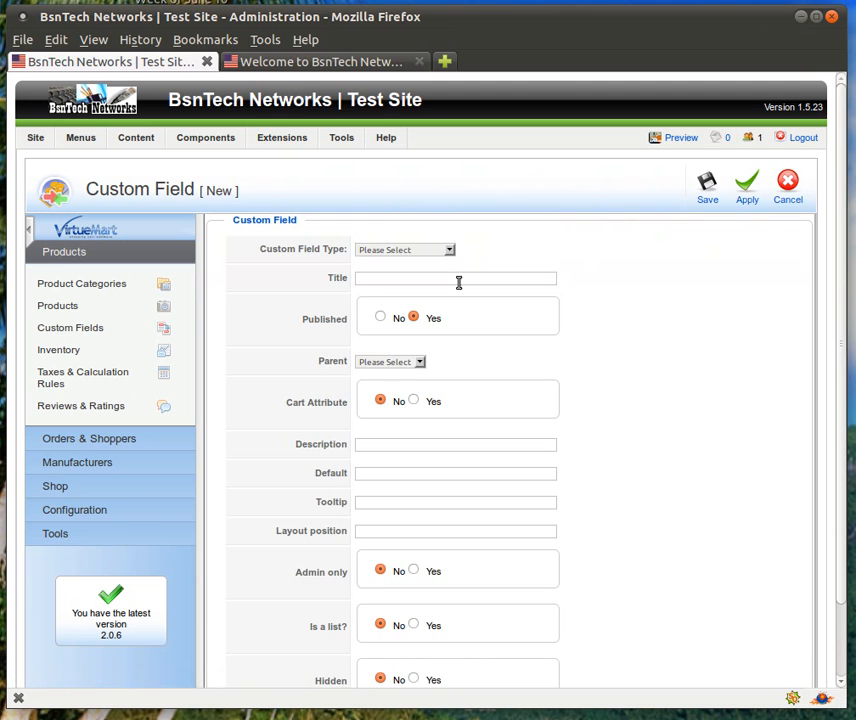
{"action": "left_click", "coordinate": [405, 249]}
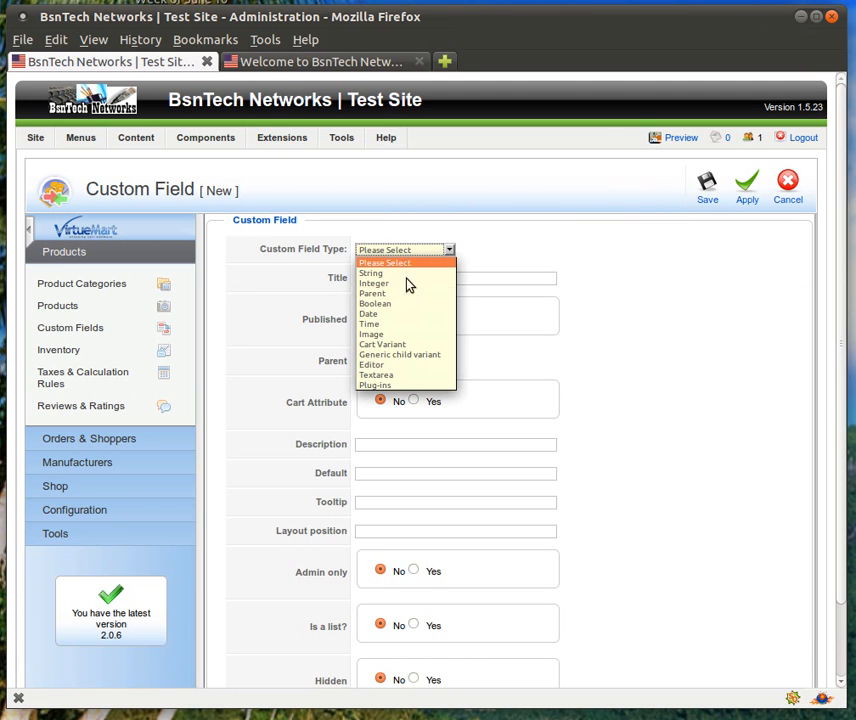
{"action": "mouse_move", "coordinate": [382, 344]}
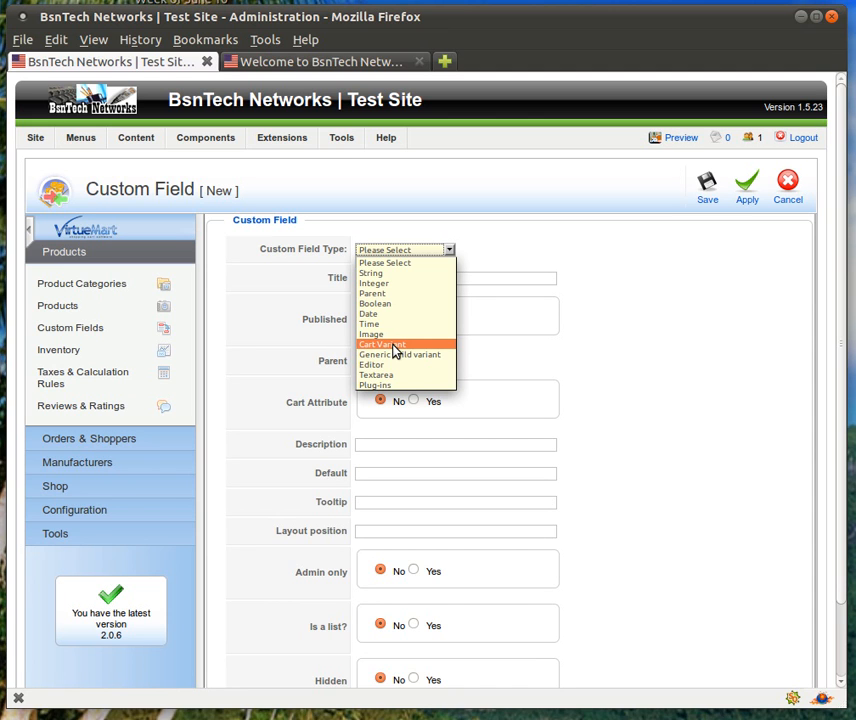
{"action": "left_click", "coordinate": [382, 344]}
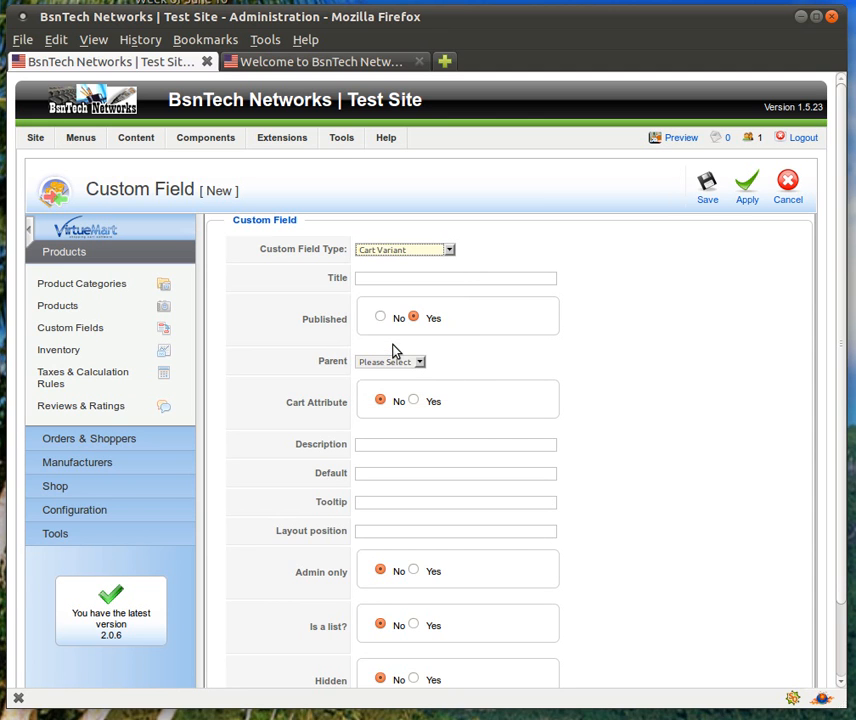
{"action": "left_click", "coordinate": [455, 278]}
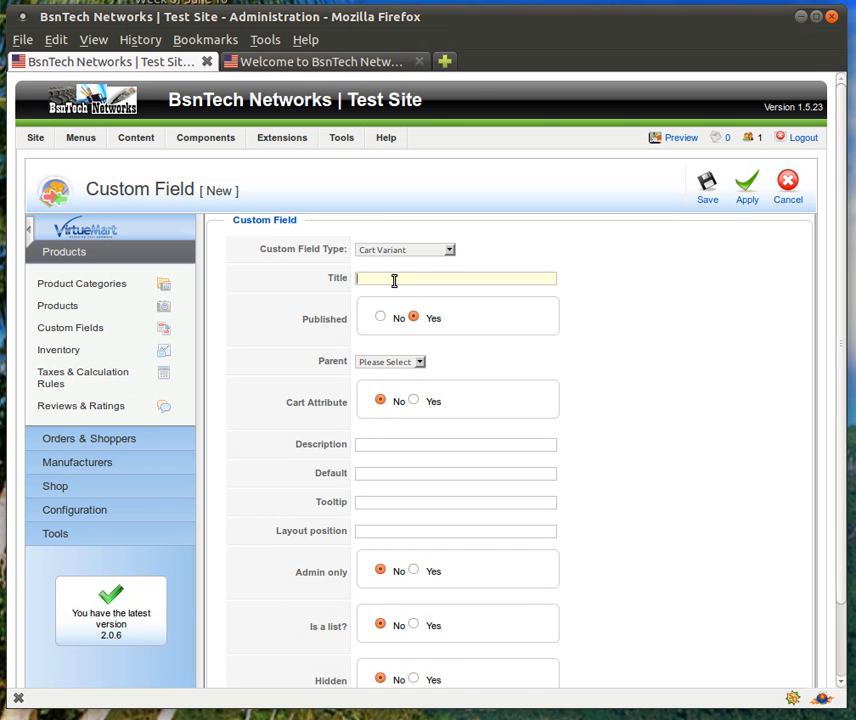
{"action": "type", "text": "Size"}
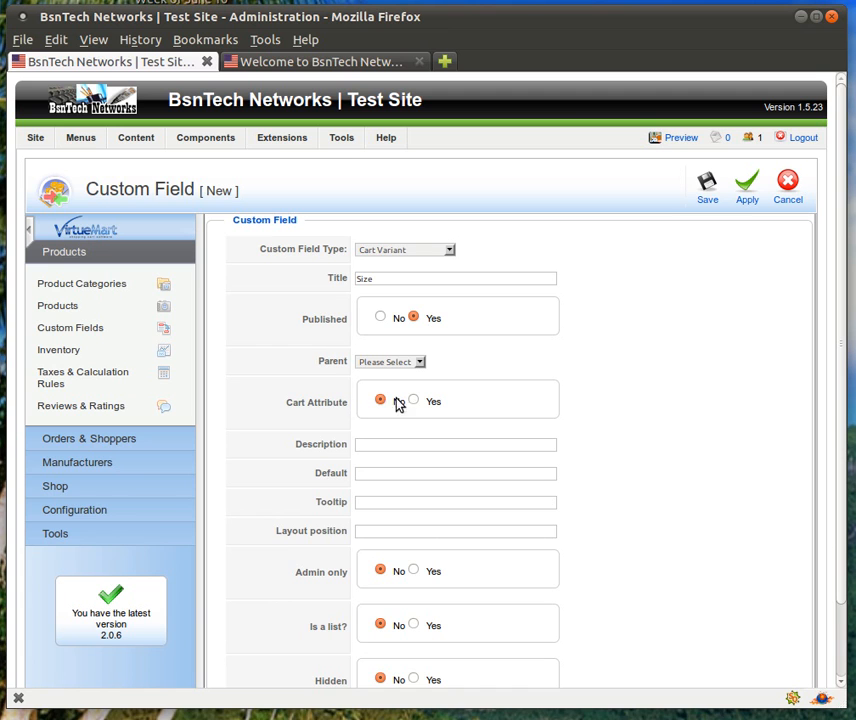
Mark Size as a cart attribute with description Choose A Size and save it
{"action": "left_click", "coordinate": [455, 444]}
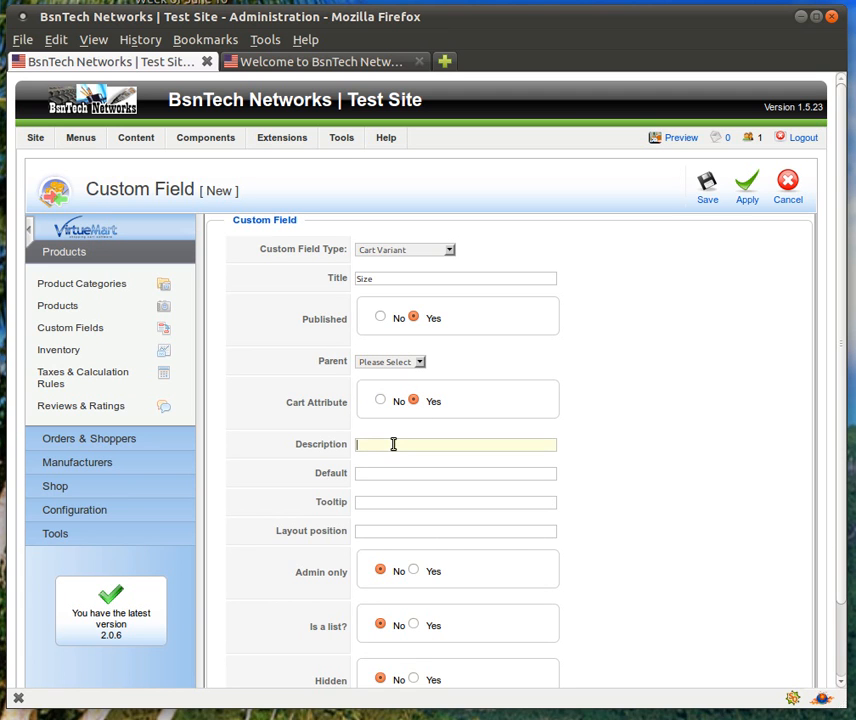
{"action": "type", "text": "Choose A Size"}
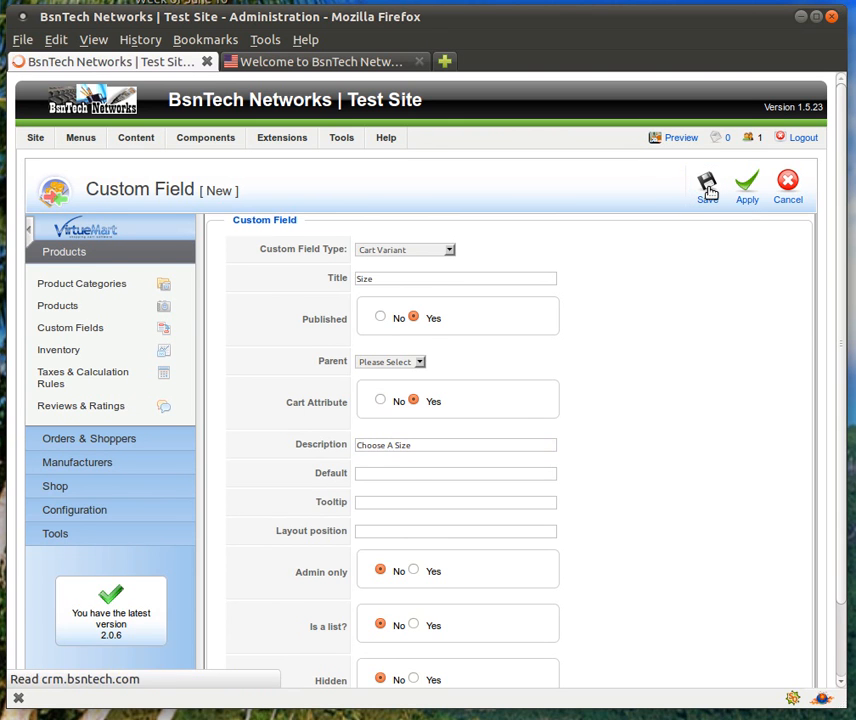
{"action": "left_click", "coordinate": [707, 185]}
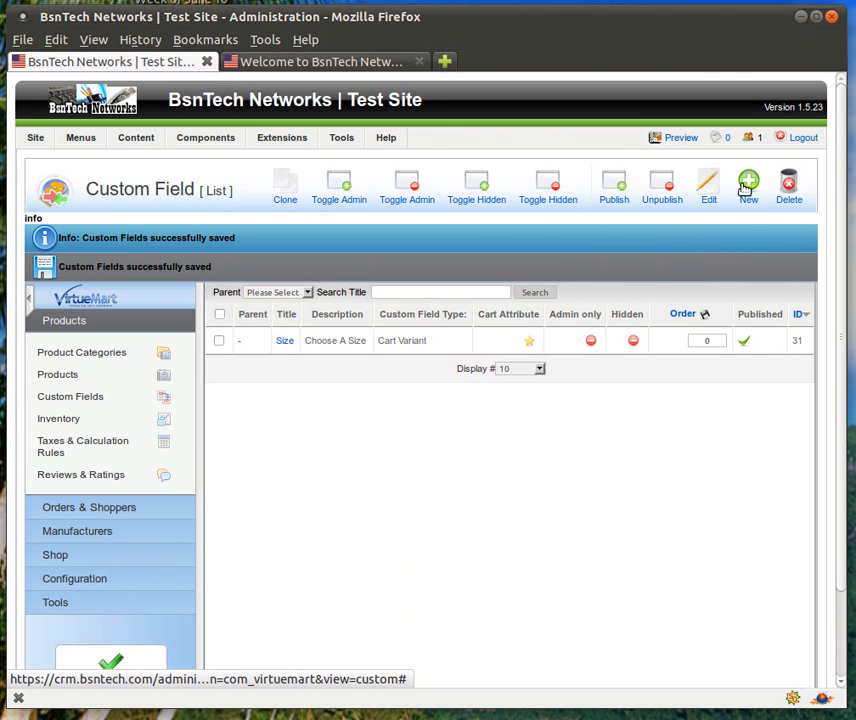
Save a Cart Variant cart-attribute field titled Color, described Choose a Color, then go to Products
{"action": "left_click", "coordinate": [748, 185]}
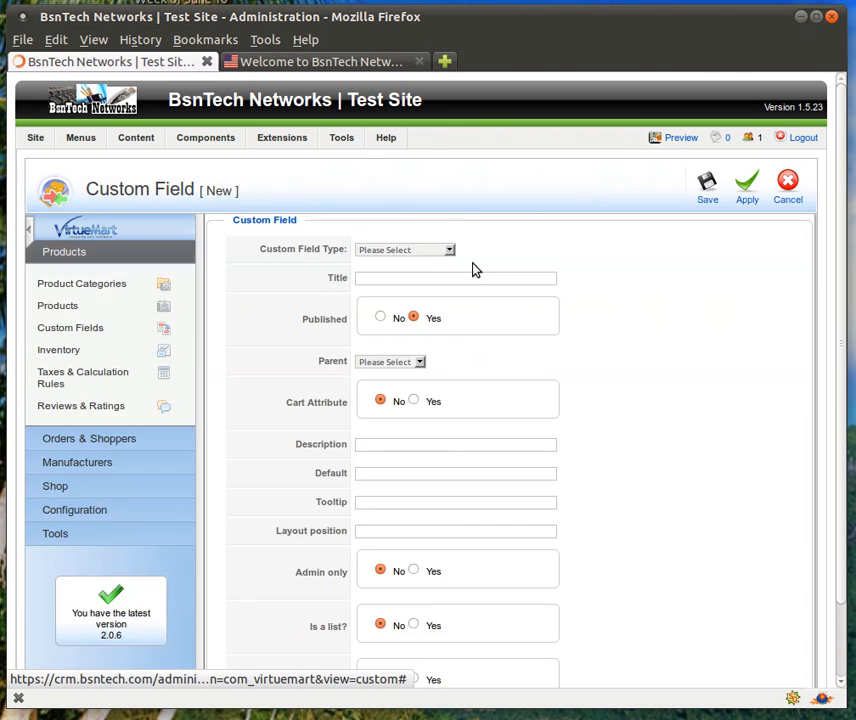
{"action": "left_click", "coordinate": [405, 249]}
{"action": "type", "text": "Choose a"}
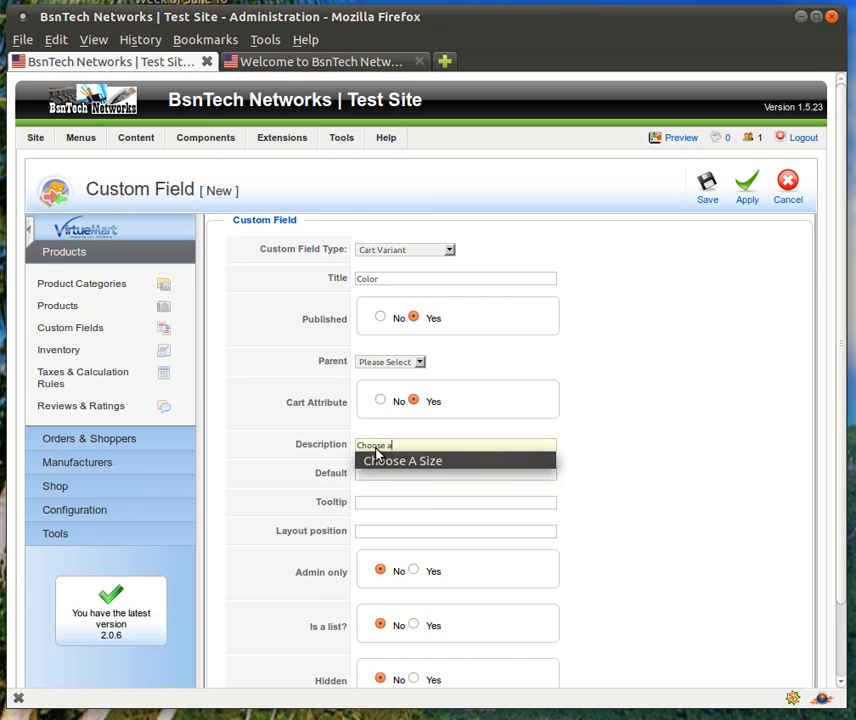
{"action": "type", "text": "Color"}
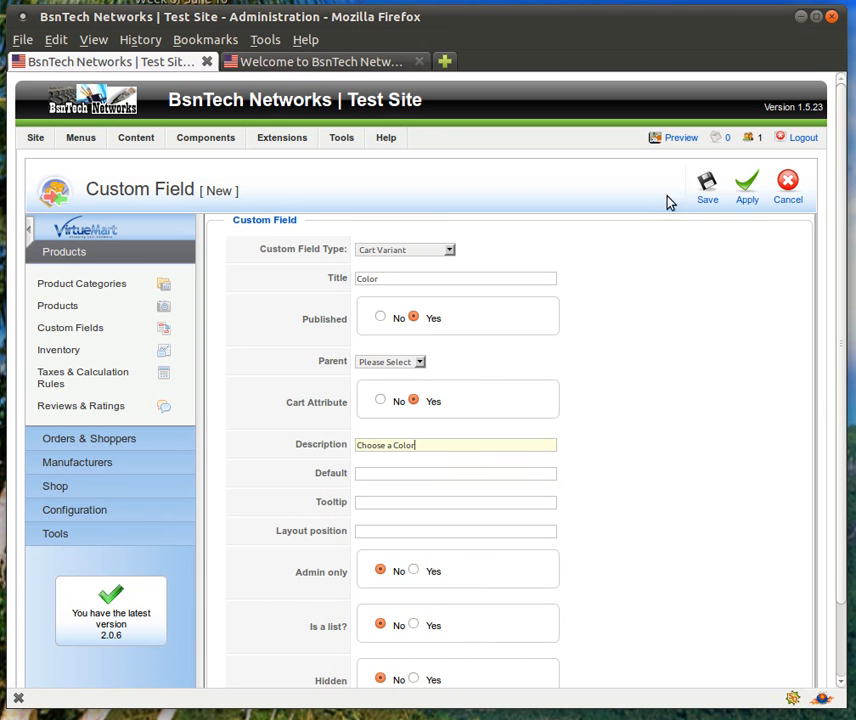
{"action": "left_click", "coordinate": [707, 186]}
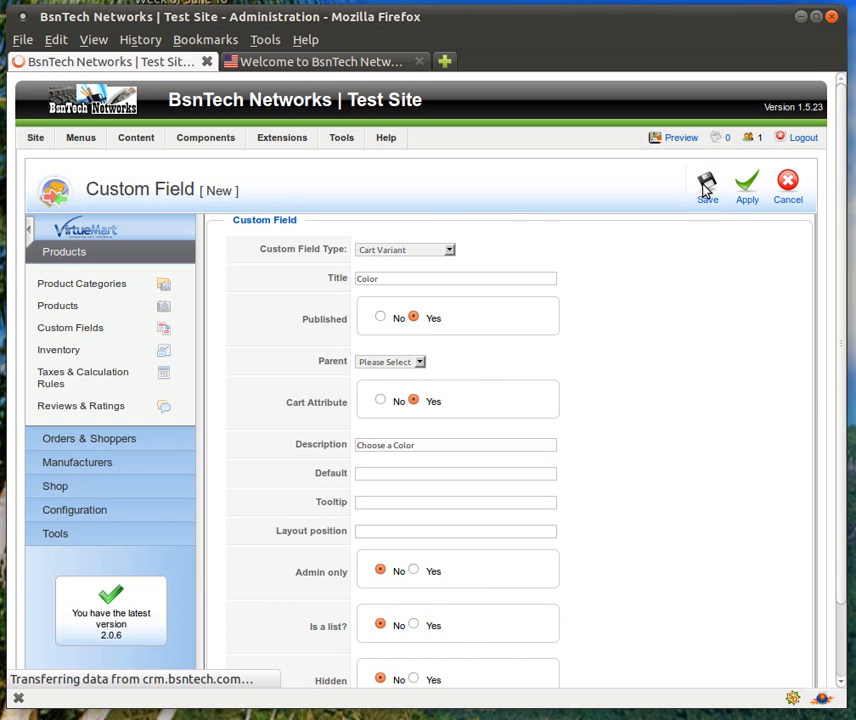
{"action": "left_click", "coordinate": [707, 187]}
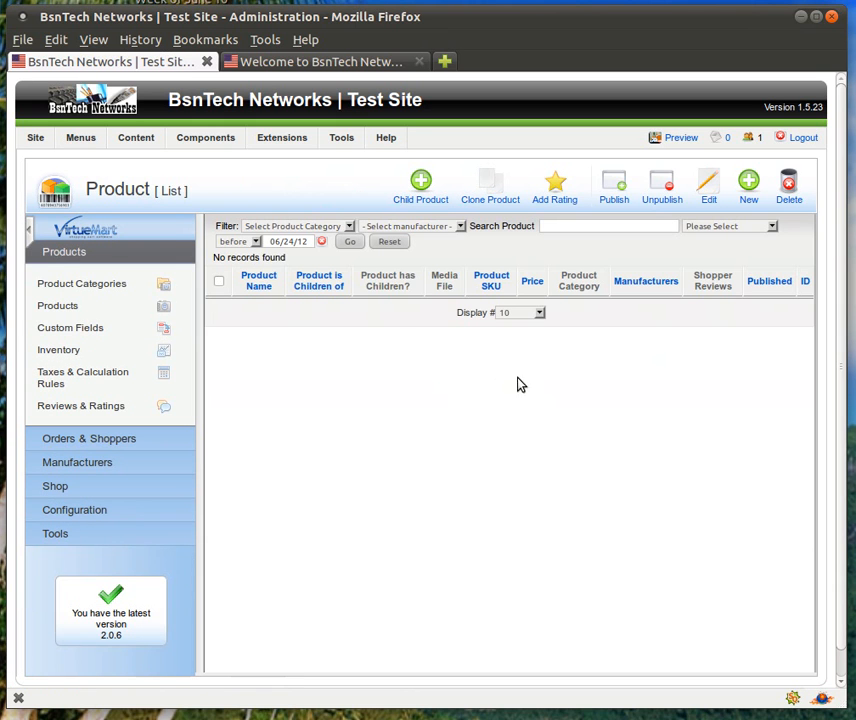
{"action": "mouse_move", "coordinate": [697, 285]}
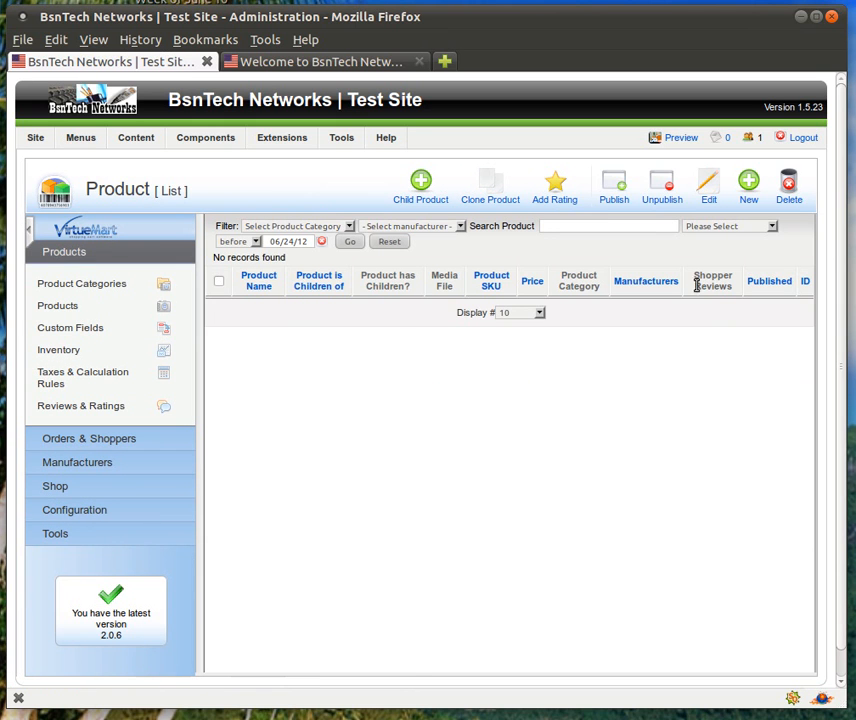
Start a new product with SKU shirt1 and name Shirt One
{"action": "left_click", "coordinate": [749, 183]}
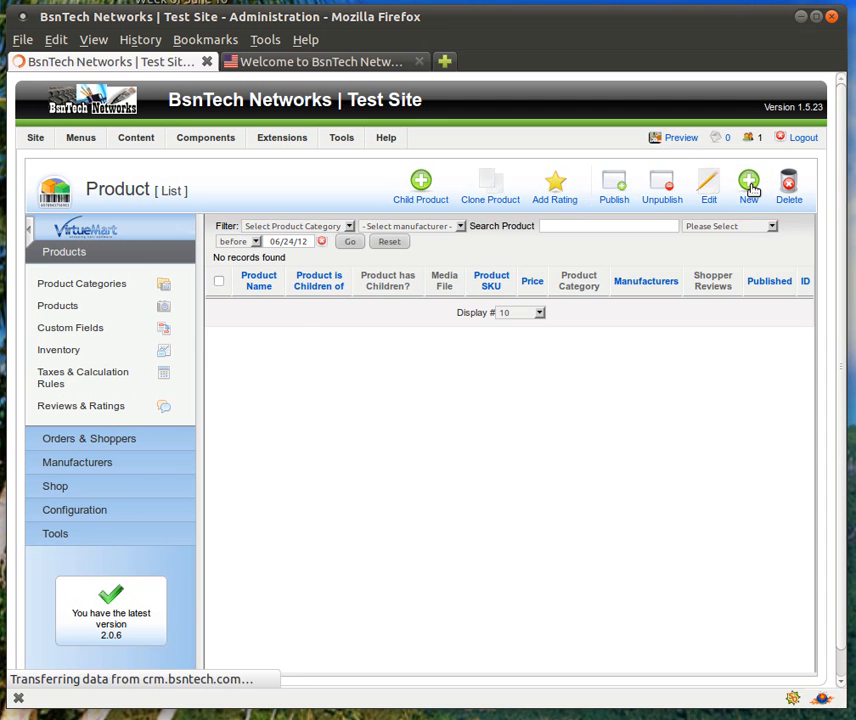
{"action": "left_click", "coordinate": [749, 185]}
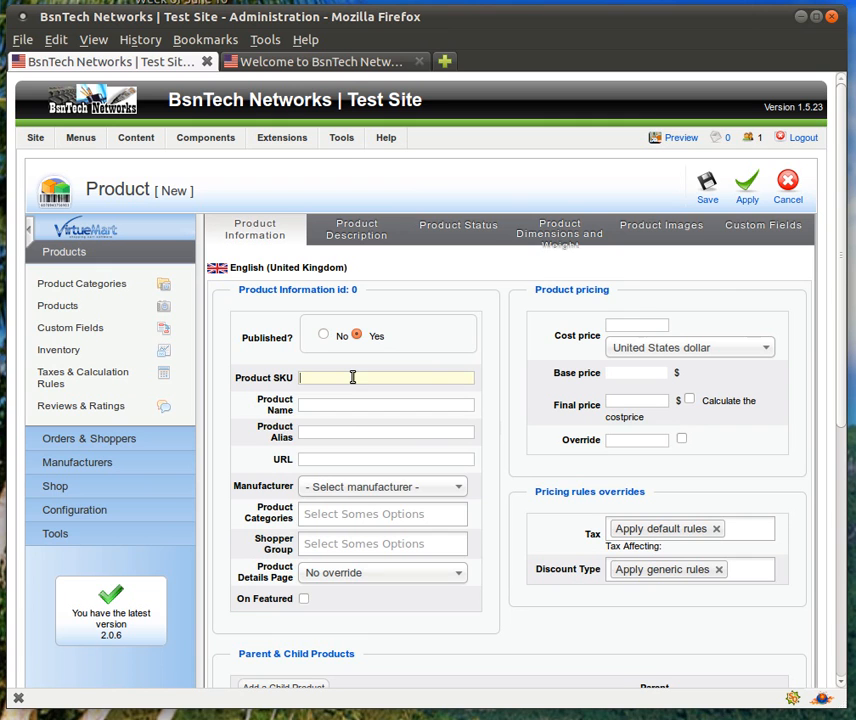
{"action": "type", "text": "shirt1"}
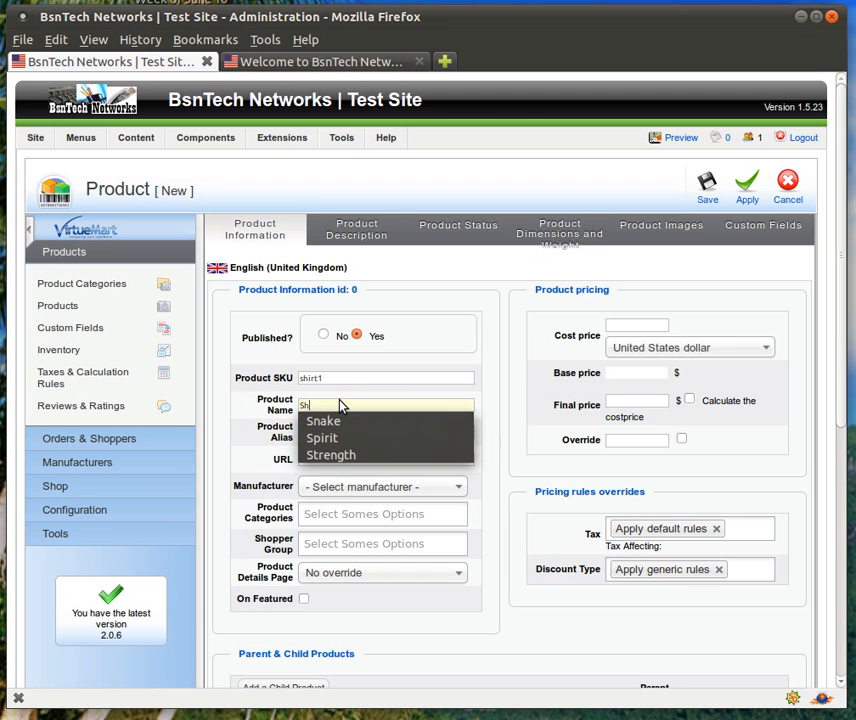
{"action": "type", "text": "Shirt One"}
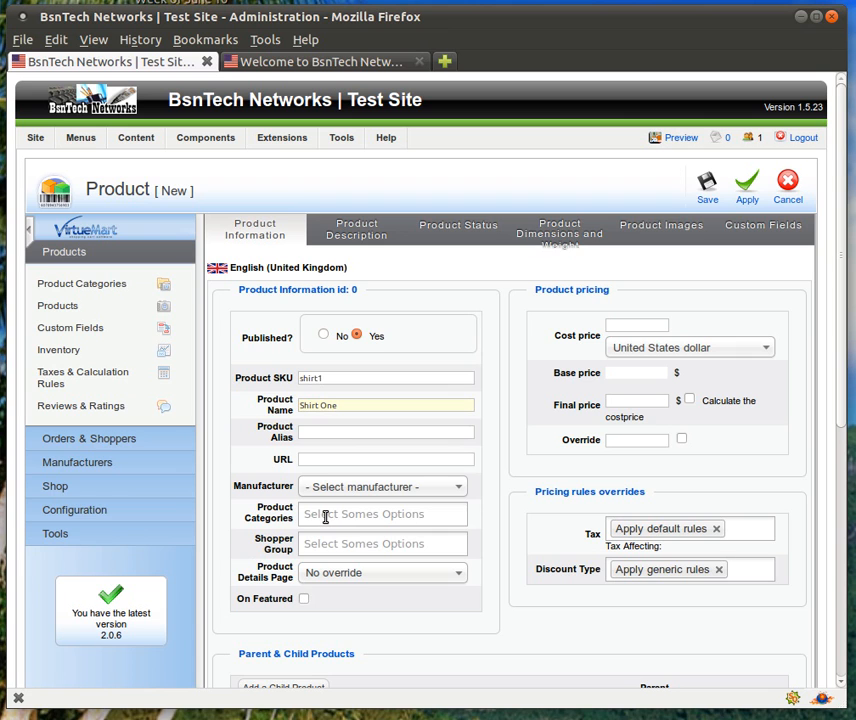
Put Shirt One in the eBooks category with cost price 9.99 US dollars
{"action": "left_click", "coordinate": [382, 514]}
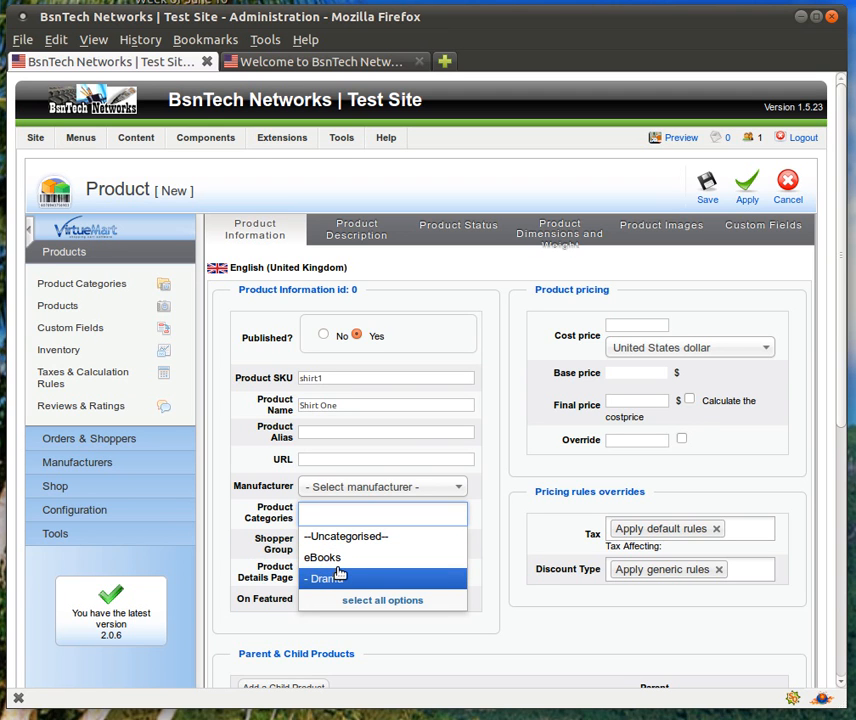
{"action": "mouse_move", "coordinate": [330, 557]}
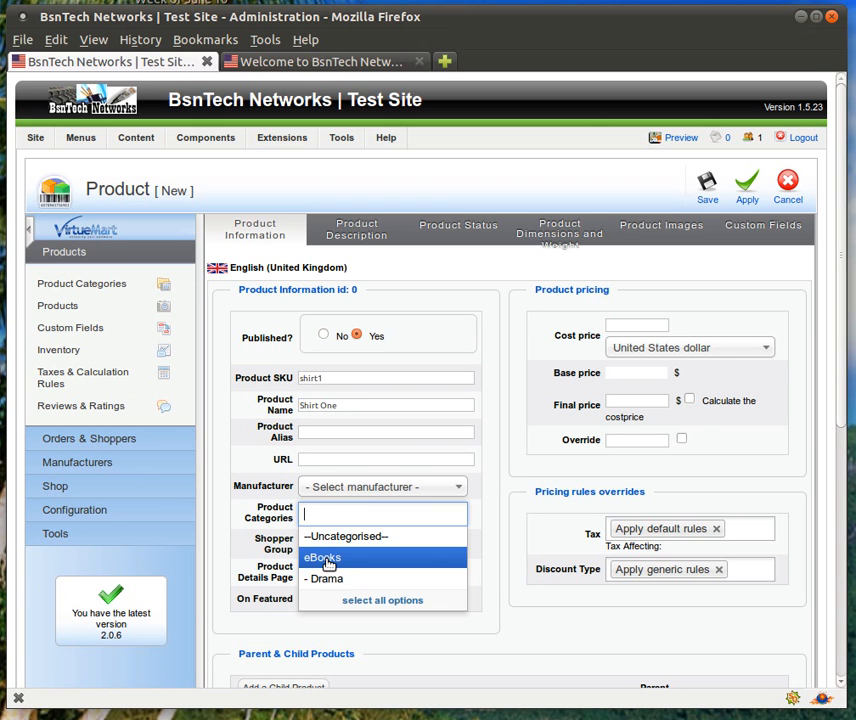
{"action": "left_click", "coordinate": [322, 557]}
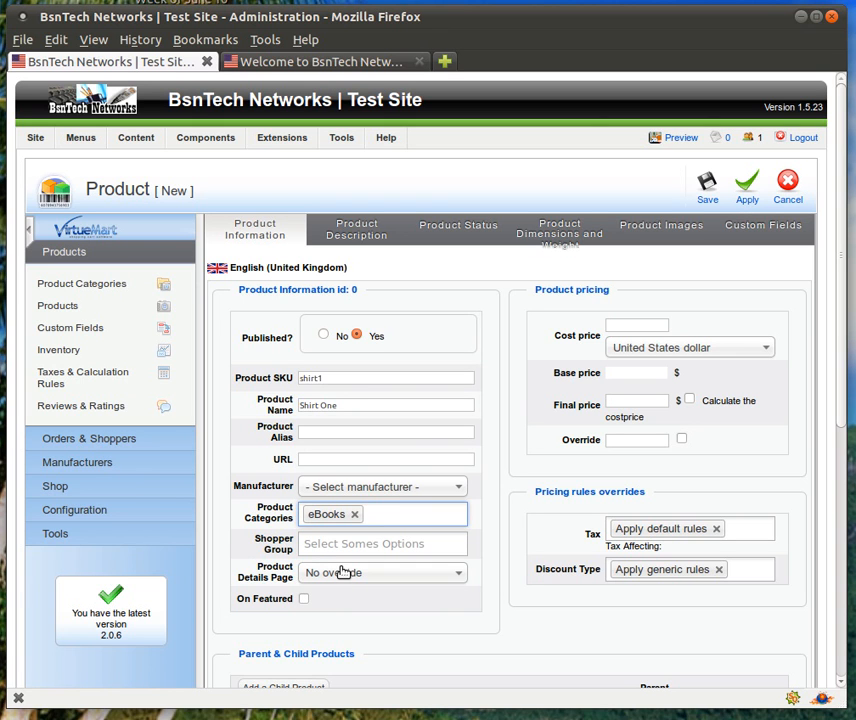
{"action": "mouse_move", "coordinate": [531, 448]}
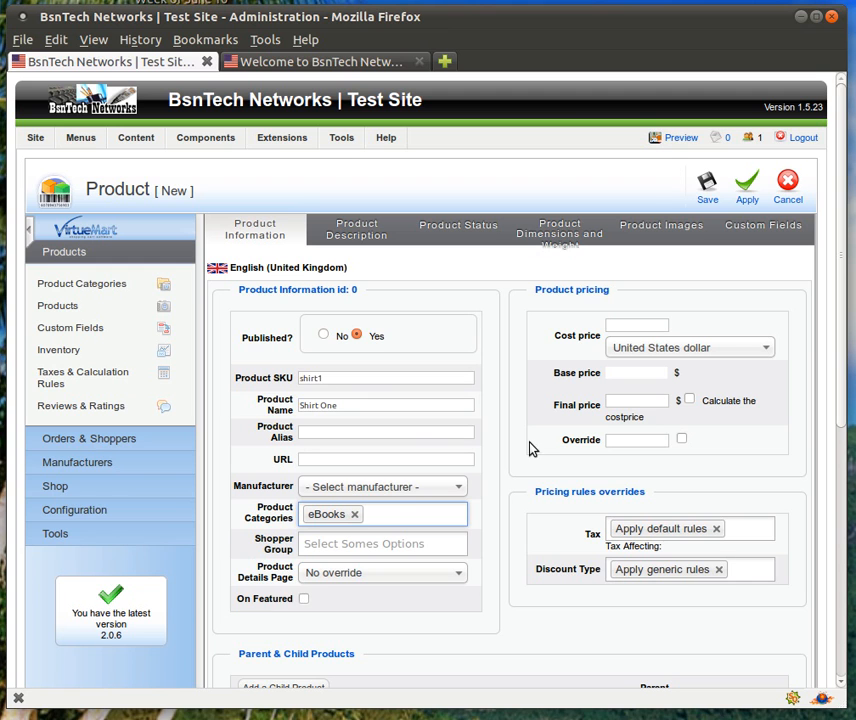
{"action": "left_click", "coordinate": [637, 326]}
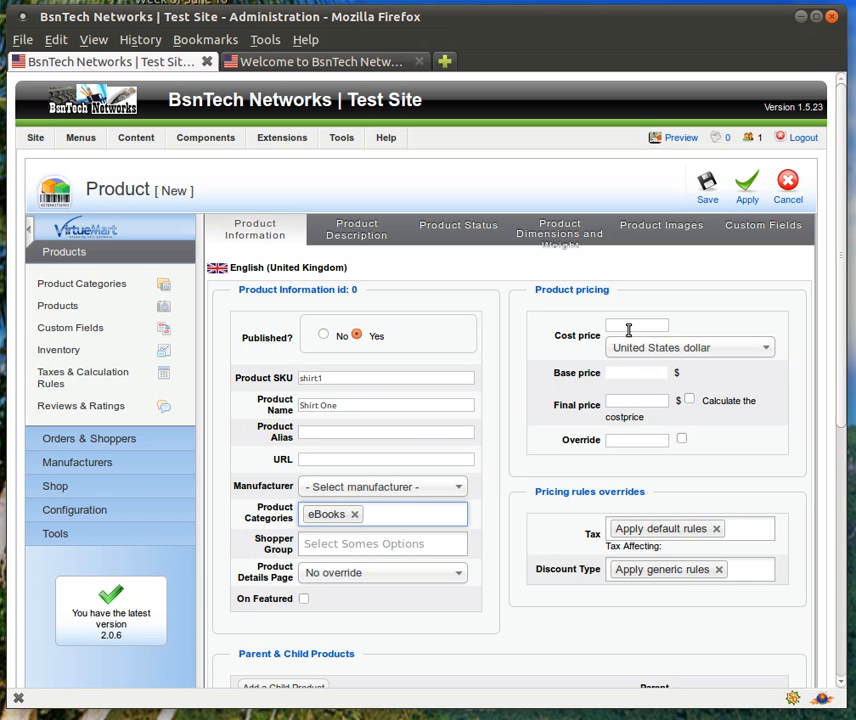
{"action": "mouse_move", "coordinate": [580, 336]}
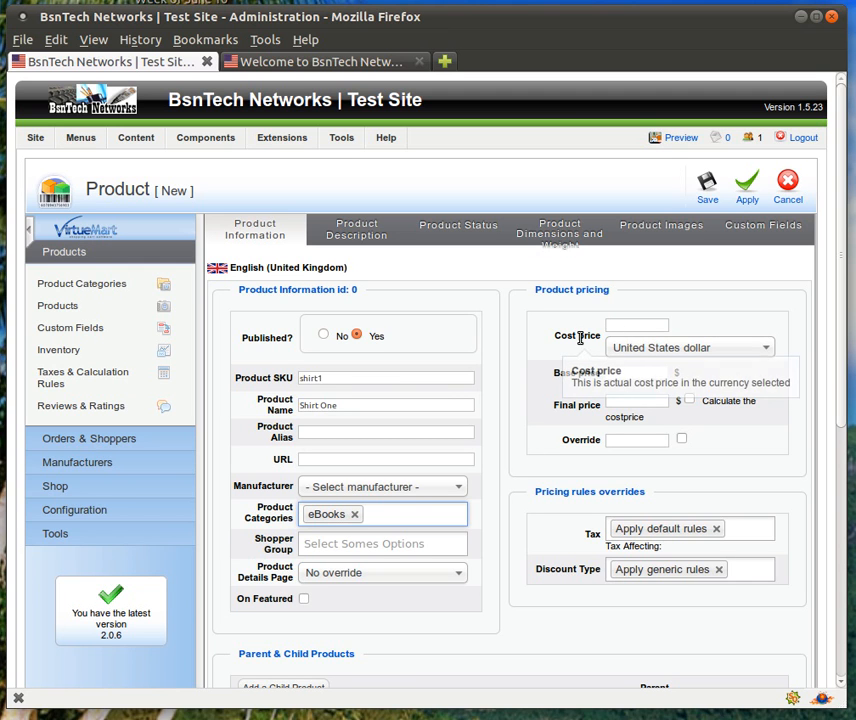
{"action": "mouse_move", "coordinate": [578, 335]}
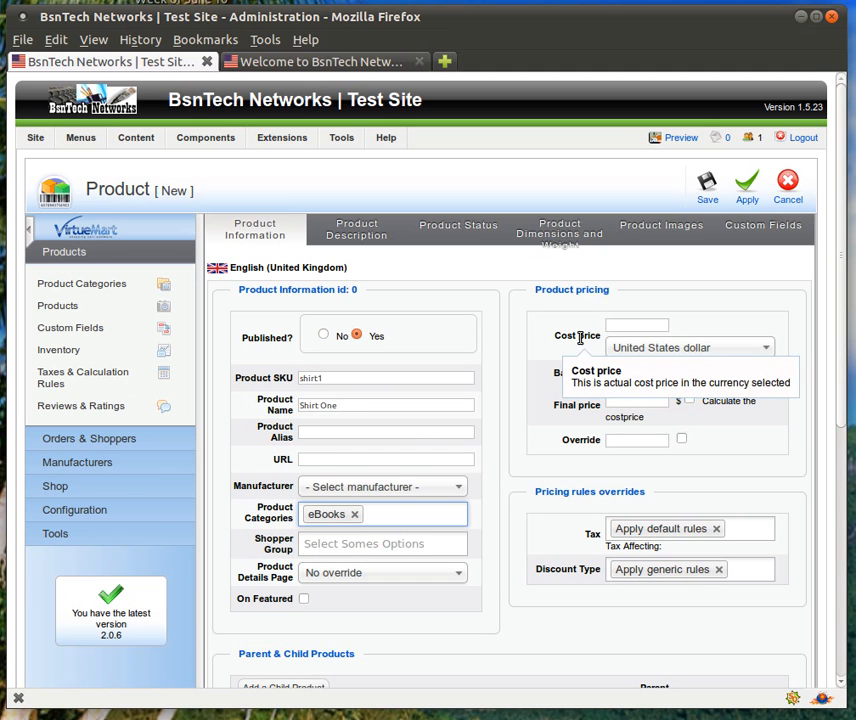
{"action": "mouse_move", "coordinate": [595, 335]}
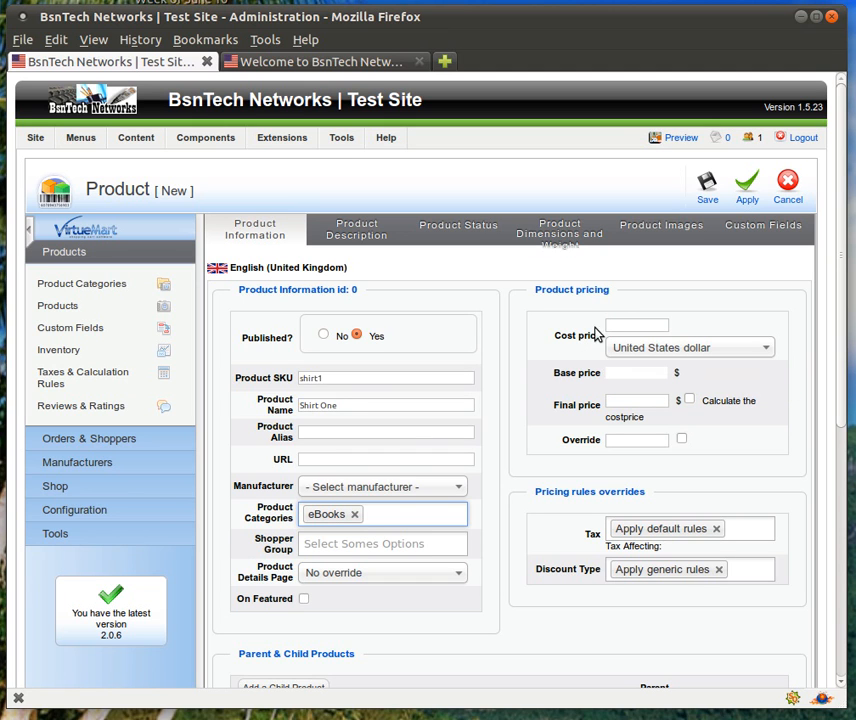
{"action": "type", "text": "9.99"}
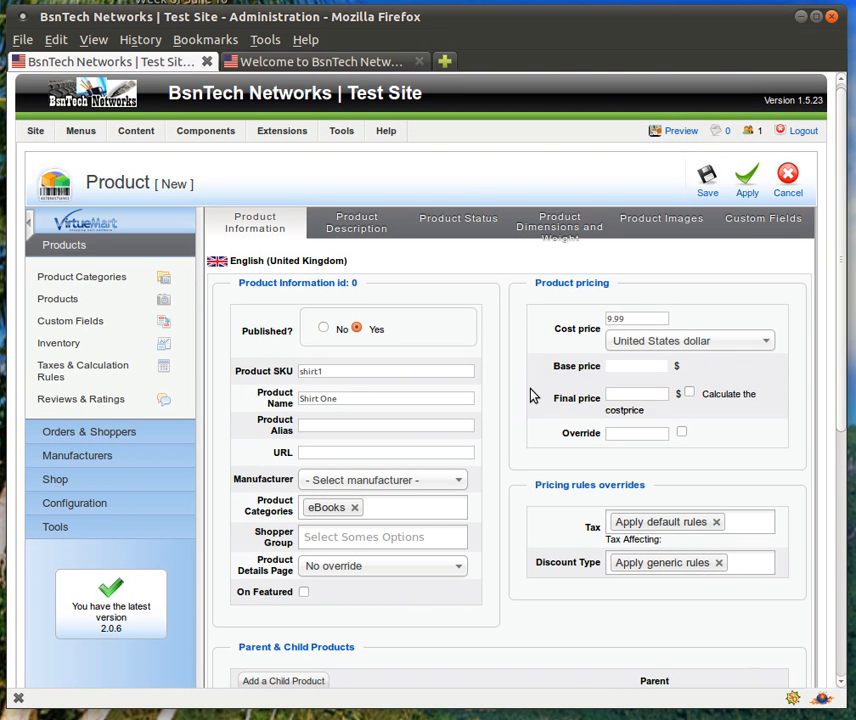
{"action": "scroll", "scroll_direction": "down", "scroll_amount": 3}
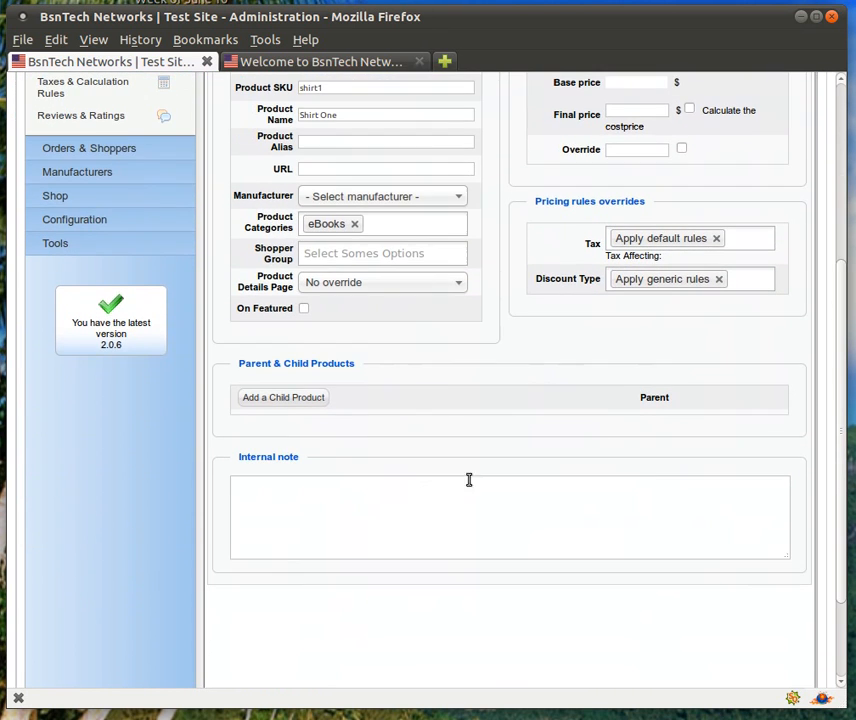
{"action": "scroll", "scroll_direction": "down", "scroll_amount": 3}
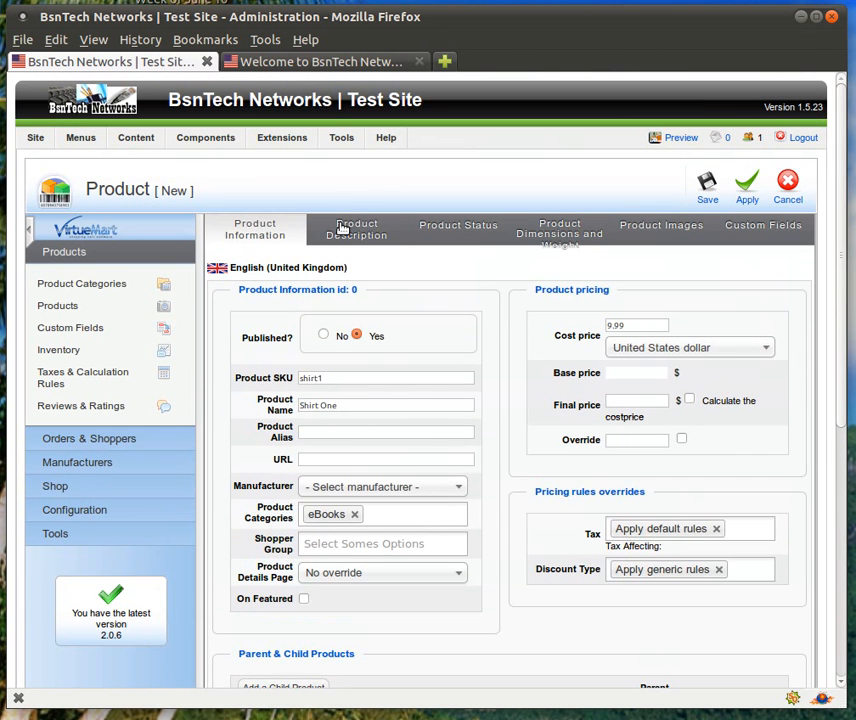
Enter the short description 'This is a test t-shirt - named Shirt One.' and a product description
{"action": "left_click", "coordinate": [357, 229]}
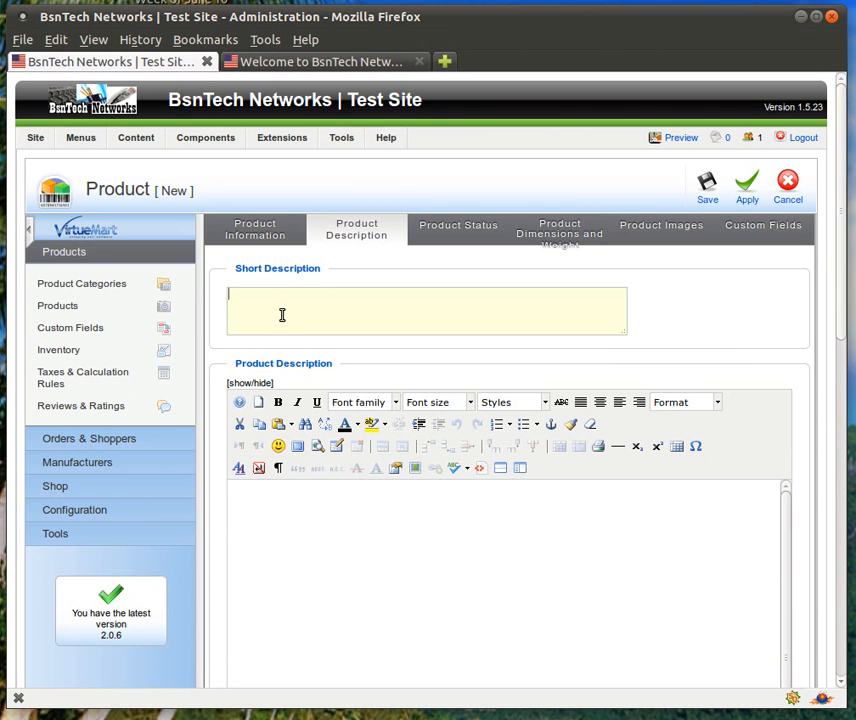
{"action": "type", "text": "This is a test t-"}
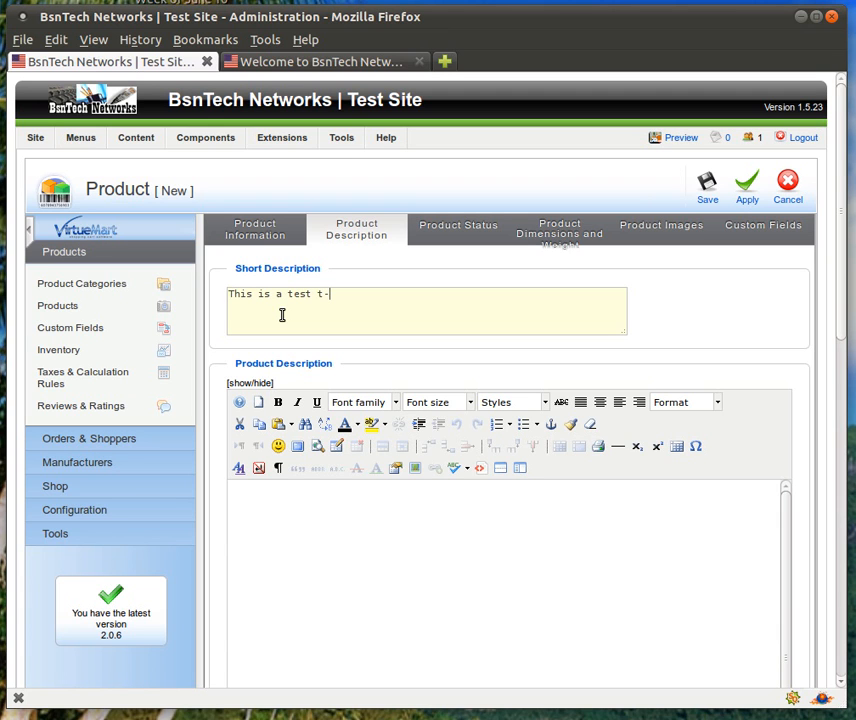
{"action": "type", "text": "shirt -"}
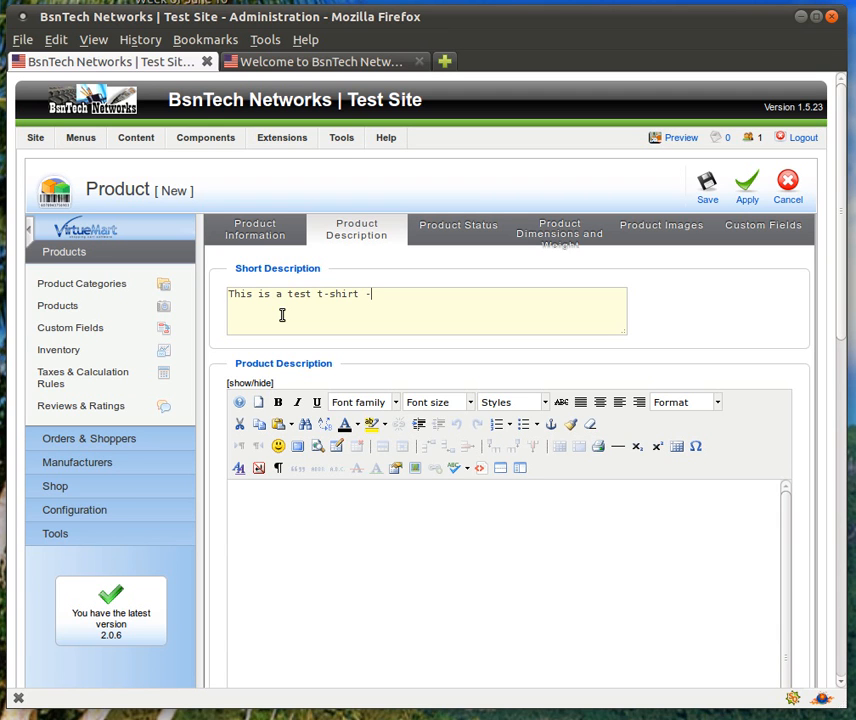
{"action": "type", "text": "named Shirt"}
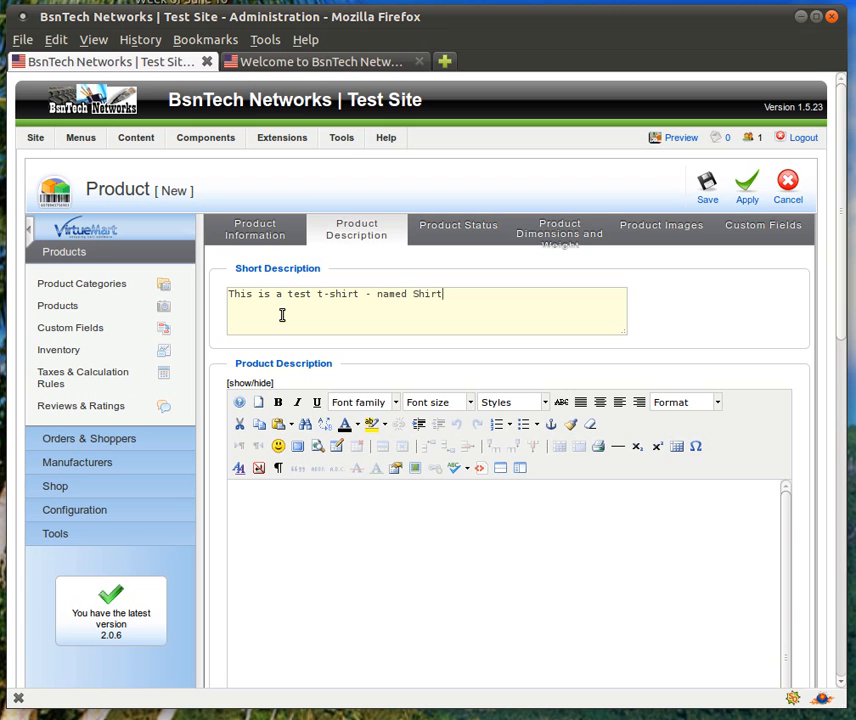
{"action": "type", "text": "One."}
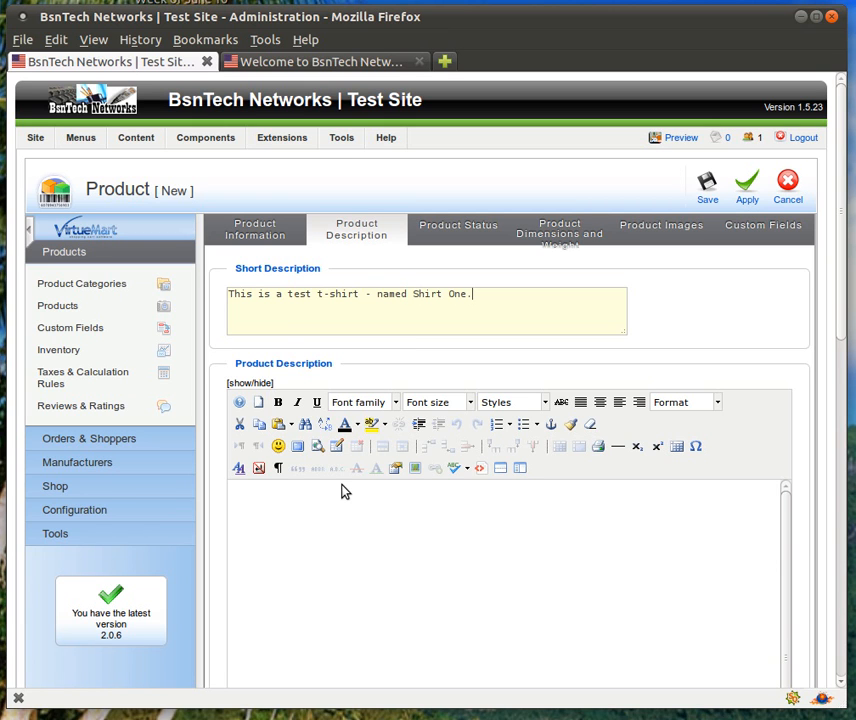
{"action": "mouse_move", "coordinate": [335, 468]}
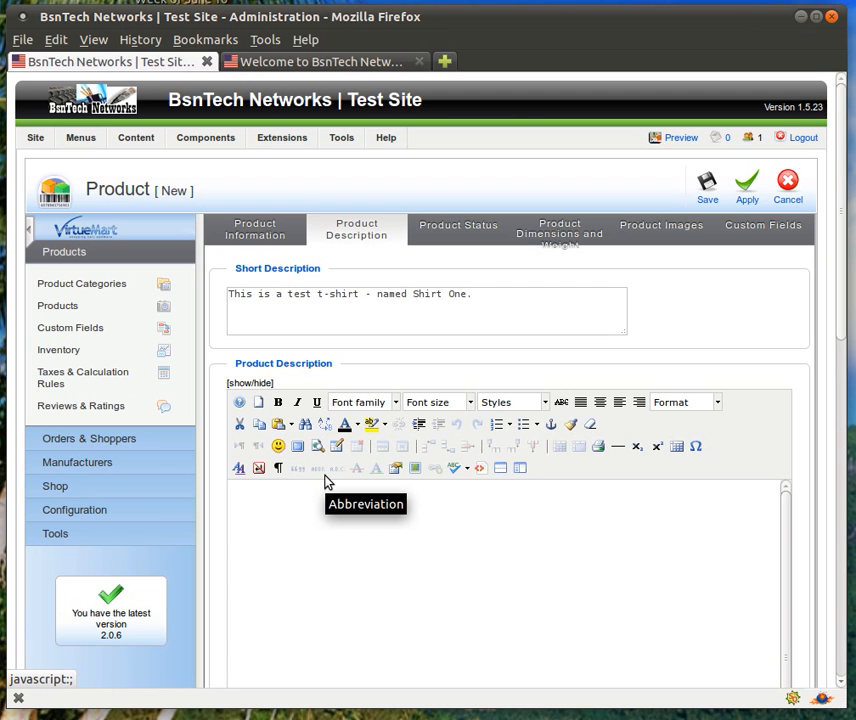
{"action": "type", "text": "T"}
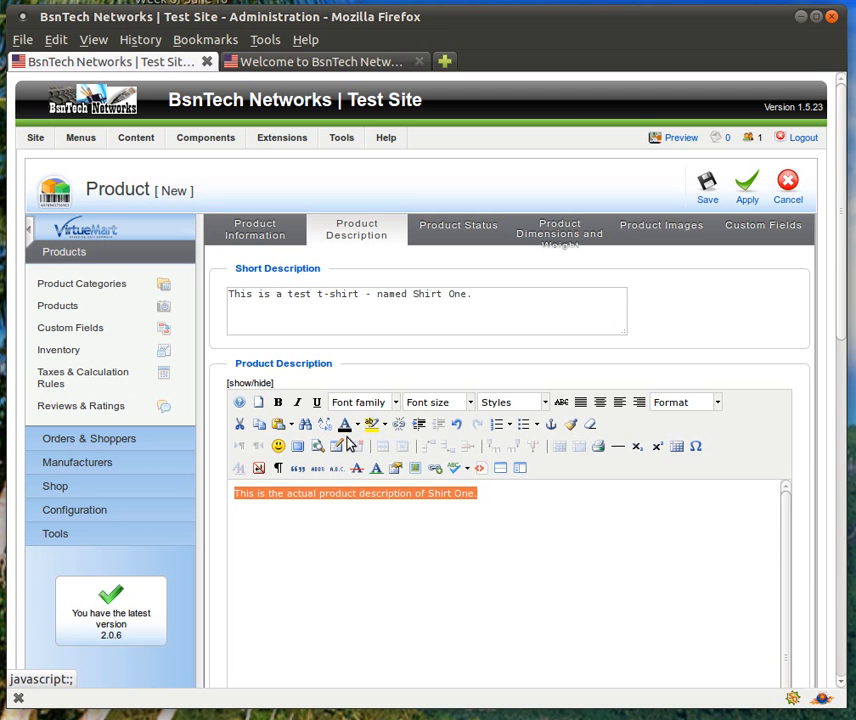
Style the product description in italic 14pt Comic Sans
{"action": "left_click", "coordinate": [363, 402]}
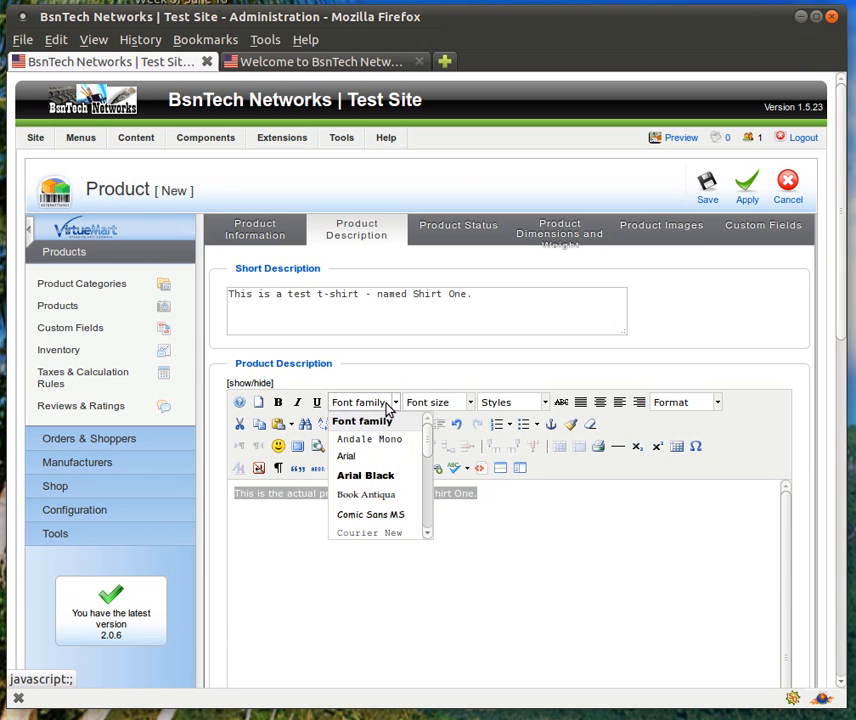
{"action": "left_click", "coordinate": [371, 514]}
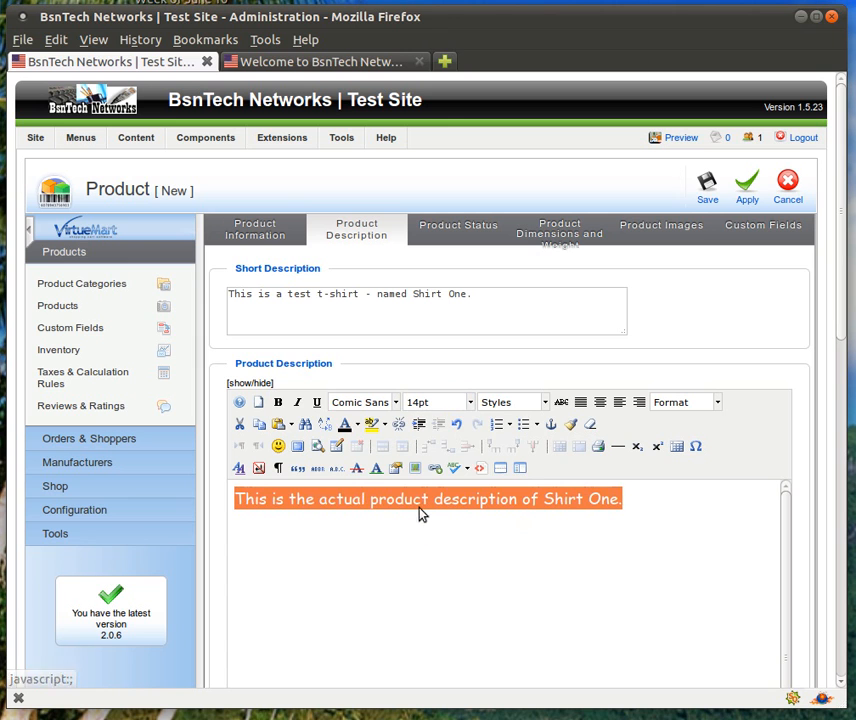
{"action": "left_click", "coordinate": [297, 401]}
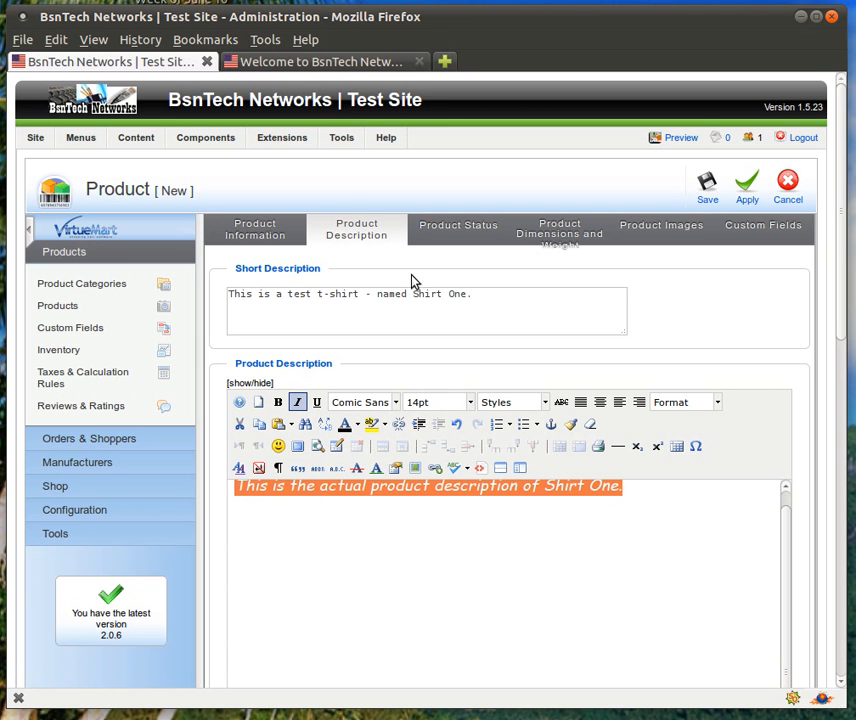
{"action": "scroll", "scroll_direction": "down", "scroll_amount": 3}
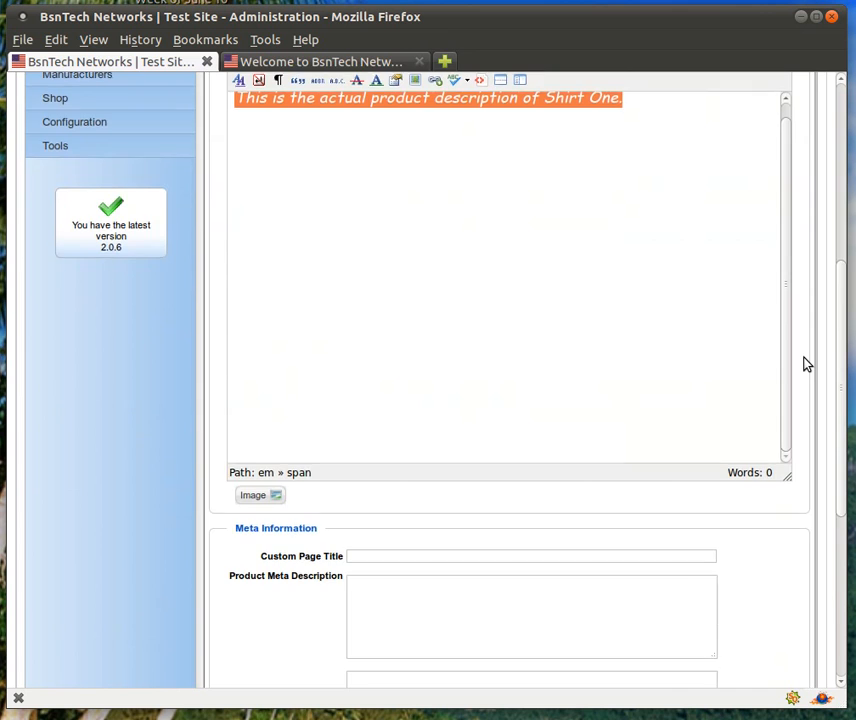
{"action": "scroll", "scroll_direction": "down", "scroll_amount": 3}
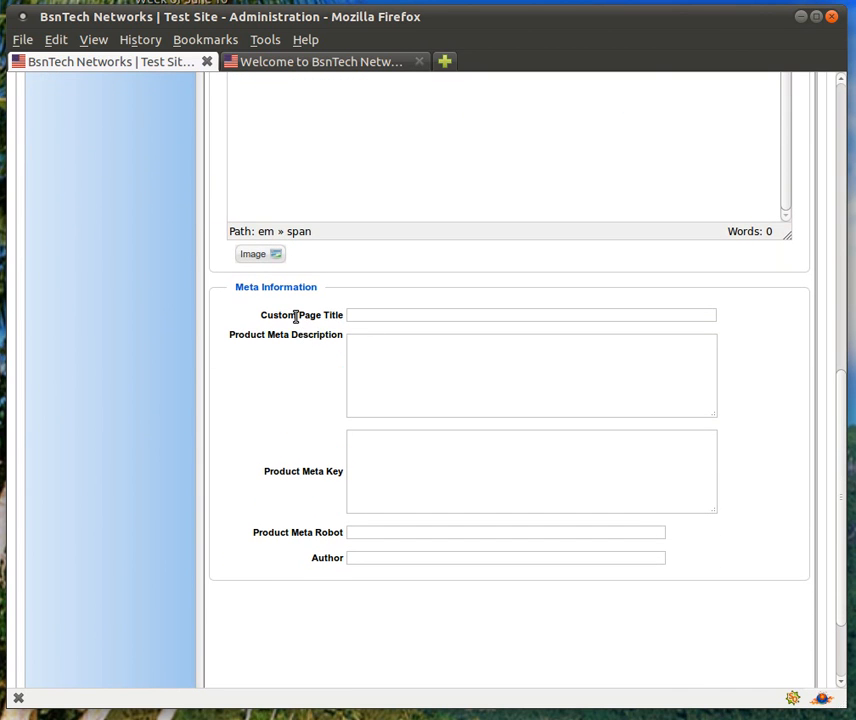
{"action": "mouse_move", "coordinate": [337, 366]}
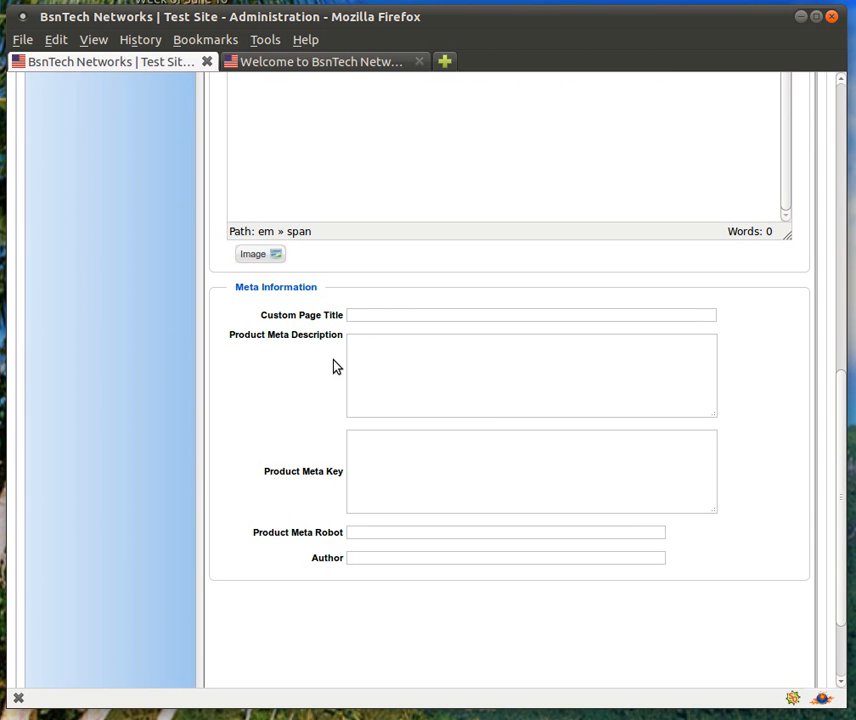
{"action": "mouse_move", "coordinate": [323, 469]}
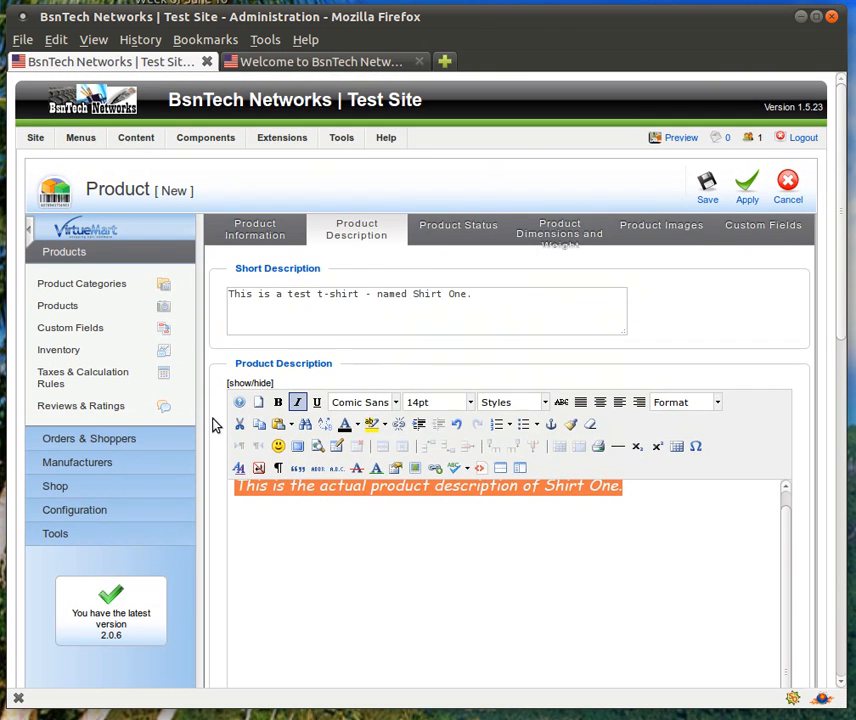
Show Shirt One's Product Status tab with stock and availability fields at 0
{"action": "left_click", "coordinate": [458, 229]}
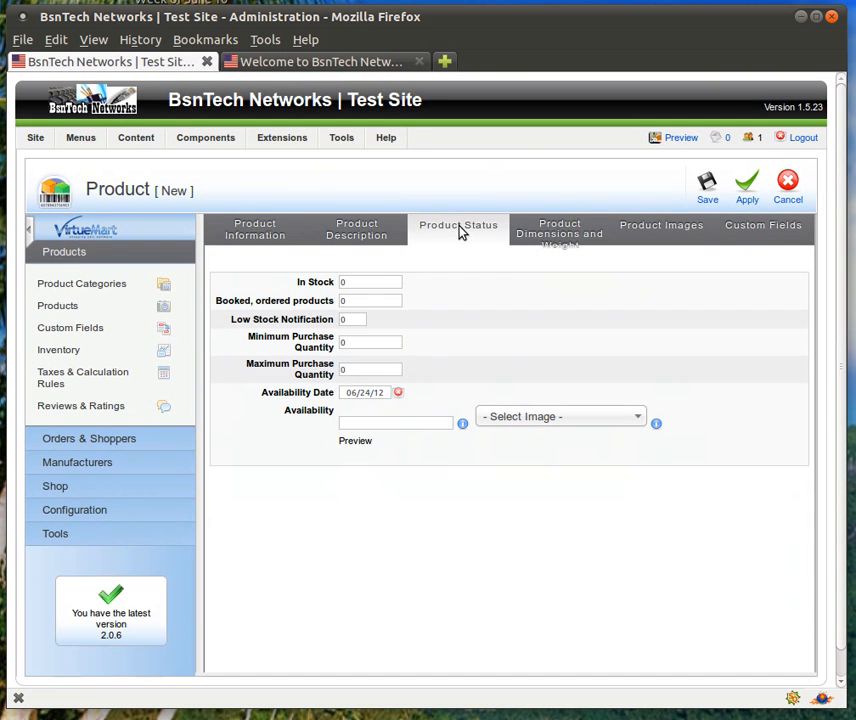
{"action": "mouse_move", "coordinate": [417, 291]}
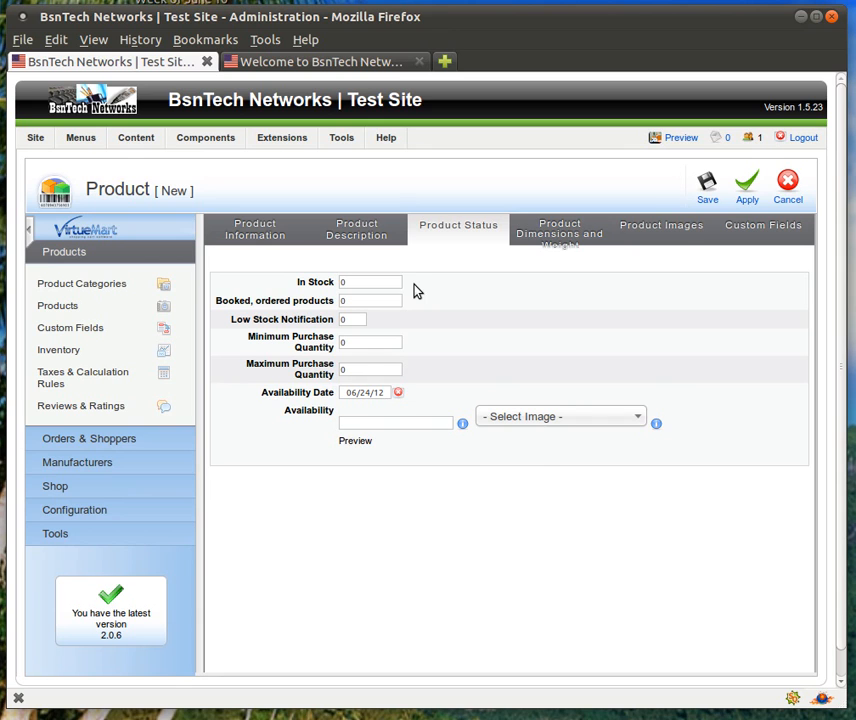
{"action": "mouse_move", "coordinate": [410, 291]}
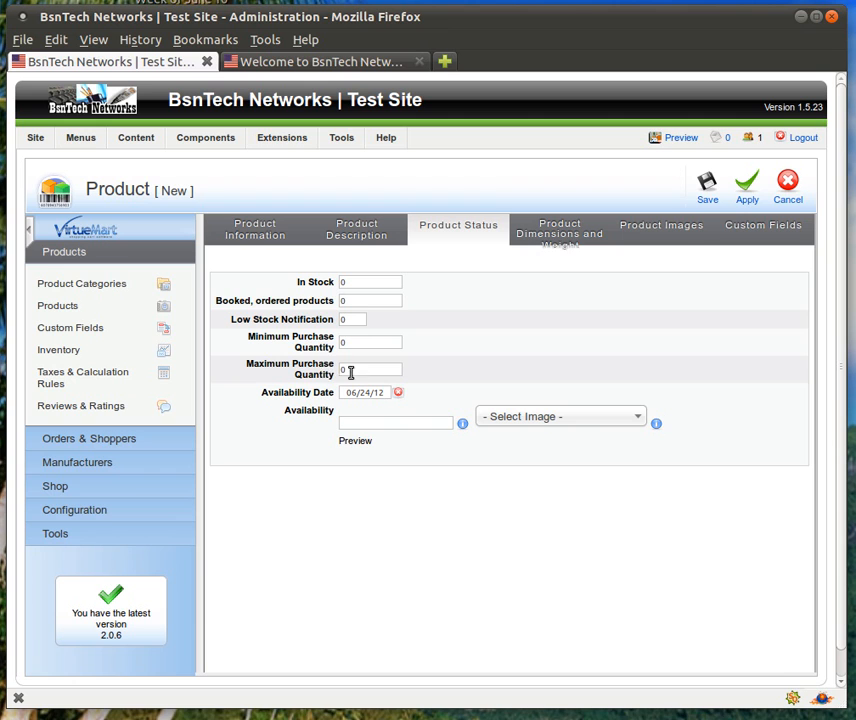
{"action": "mouse_move", "coordinate": [314, 348]}
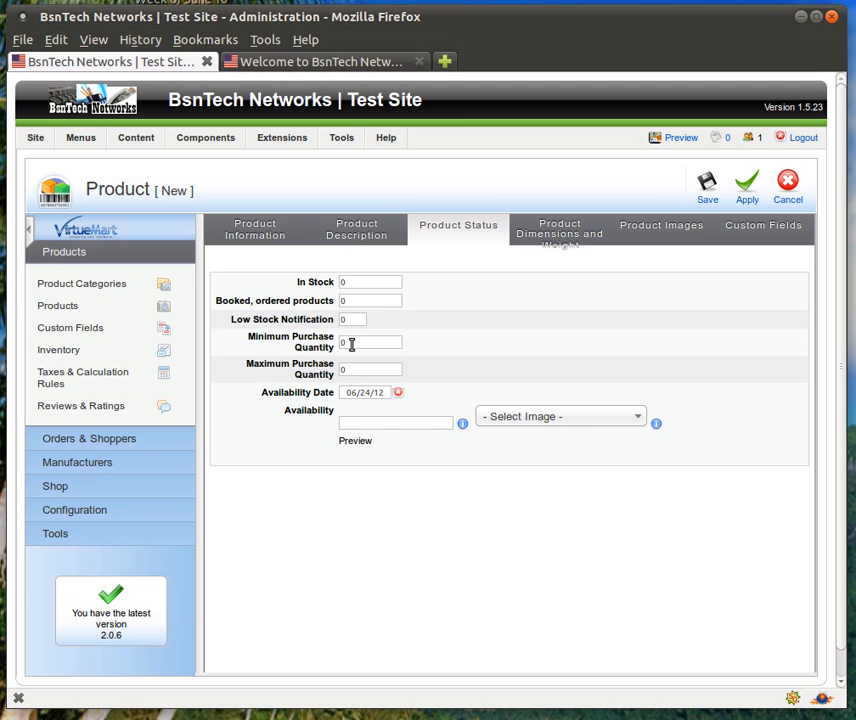
{"action": "mouse_move", "coordinate": [317, 397]}
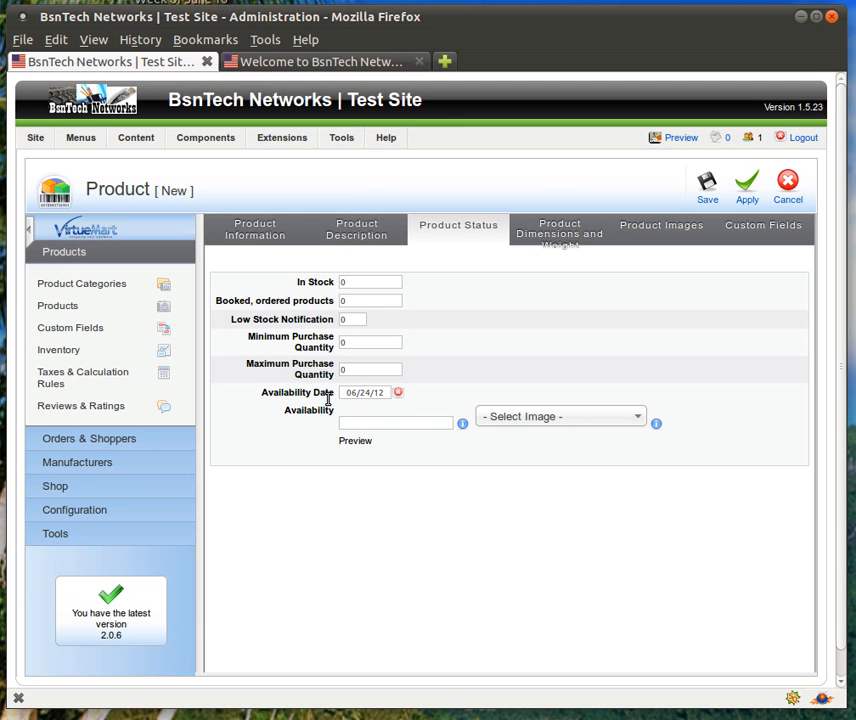
{"action": "mouse_move", "coordinate": [355, 393]}
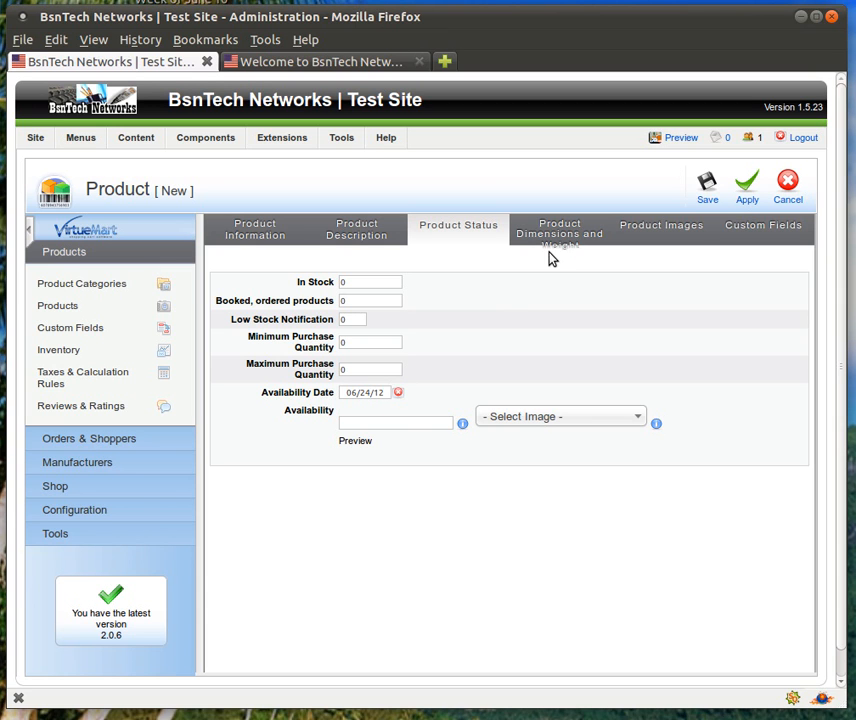
Review Shirt One's dimensions and weight, leaving all values at 0 in inches and pounds
{"action": "left_click", "coordinate": [560, 233]}
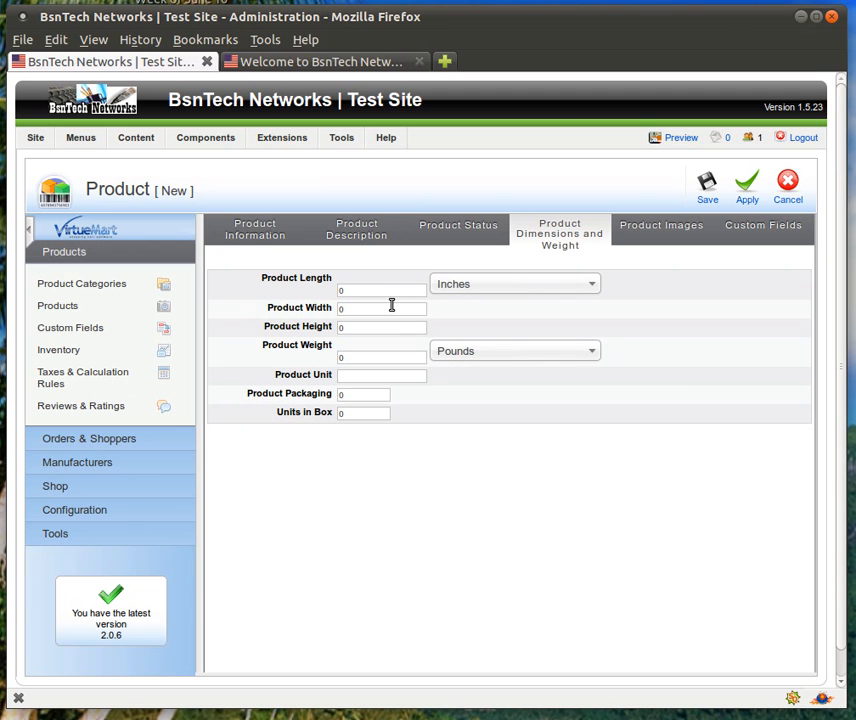
{"action": "mouse_move", "coordinate": [371, 350]}
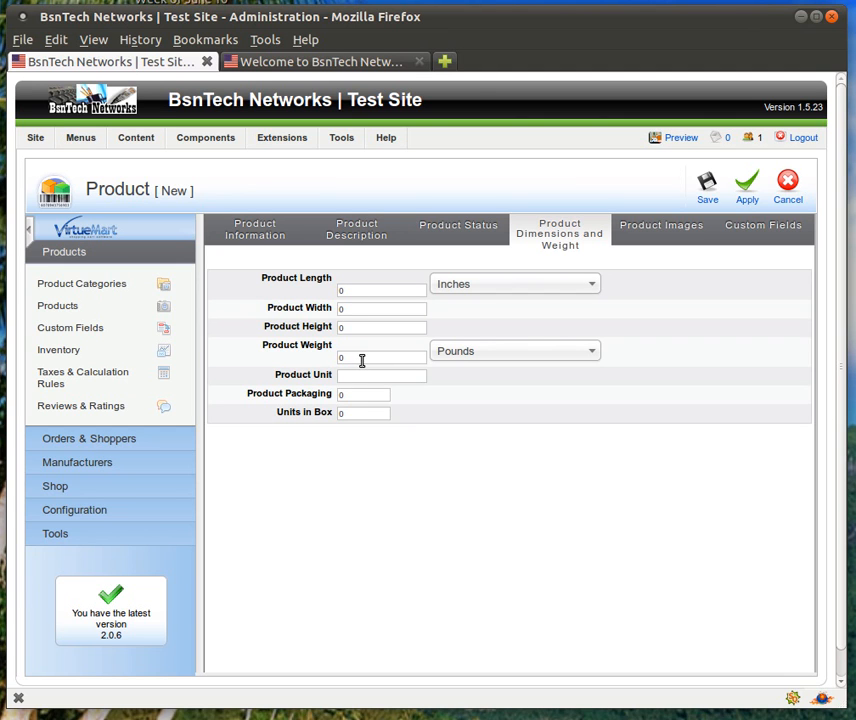
{"action": "mouse_move", "coordinate": [352, 358]}
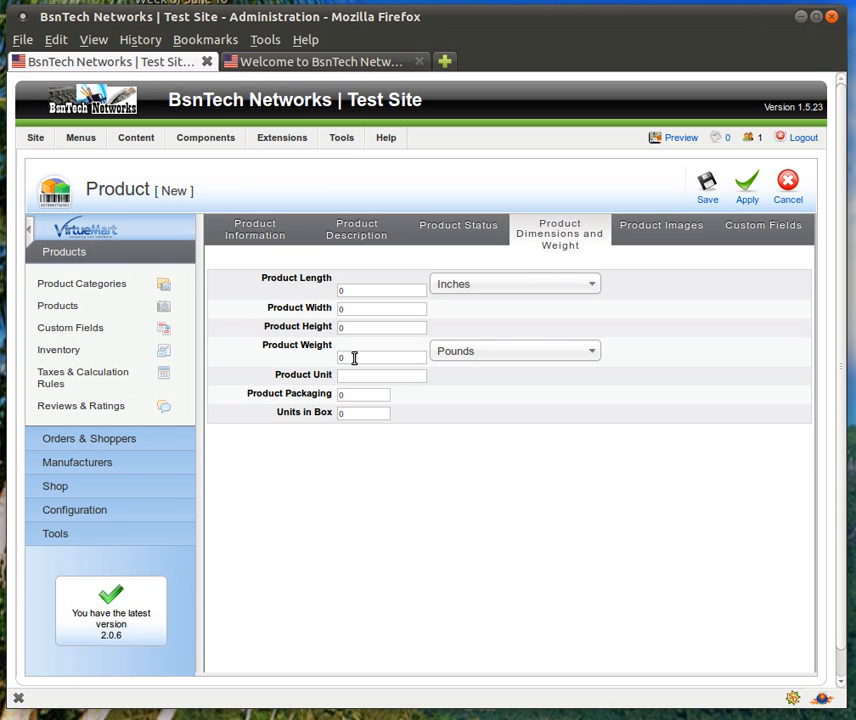
{"action": "left_click", "coordinate": [515, 351]}
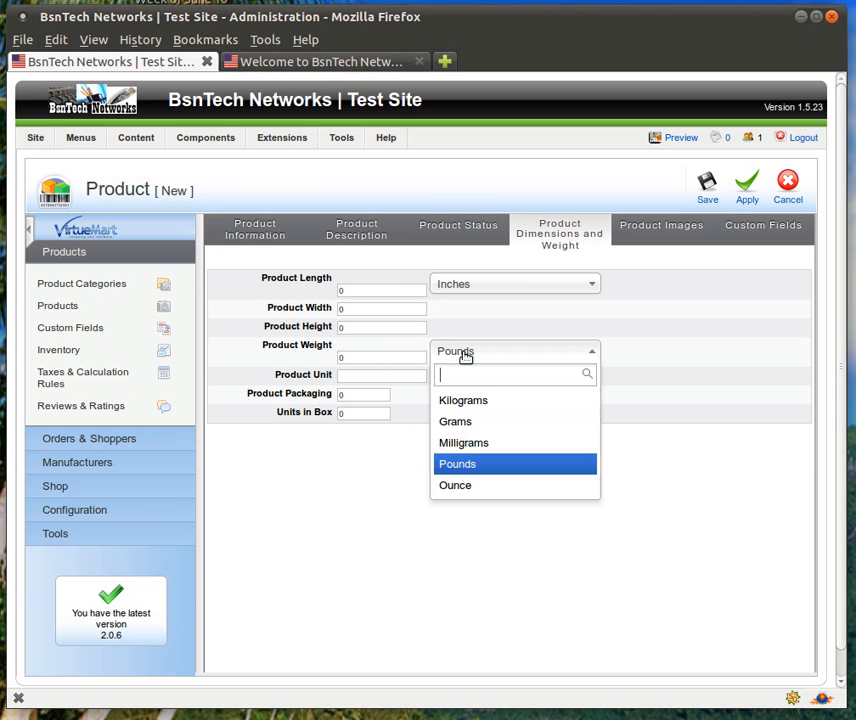
{"action": "left_click", "coordinate": [457, 463]}
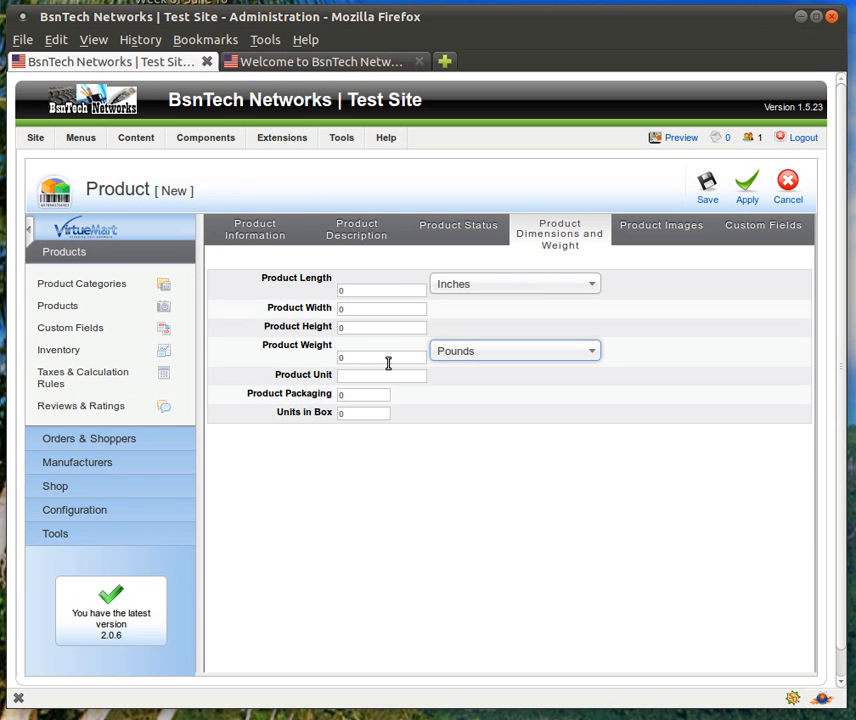
{"action": "mouse_move", "coordinate": [573, 302]}
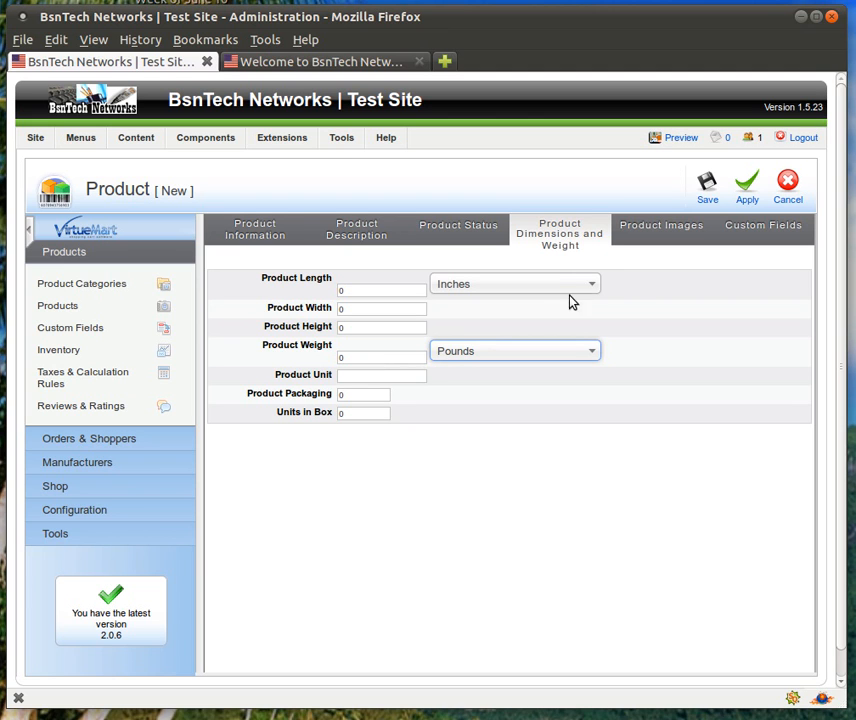
{"action": "mouse_move", "coordinate": [632, 268]}
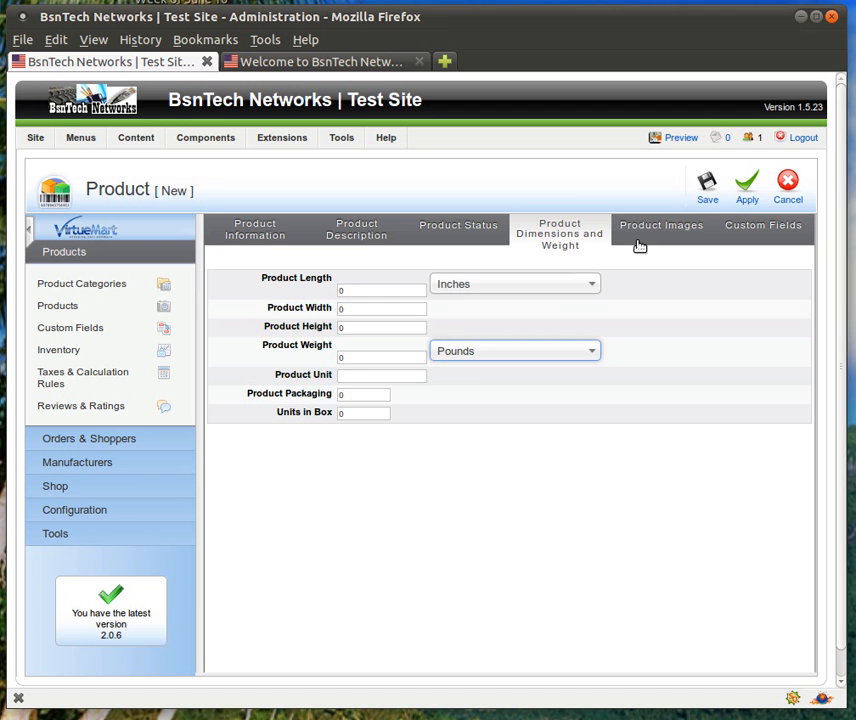
Upload logo2.png as Shirt One's image and save the product with Apply
{"action": "left_click", "coordinate": [661, 228]}
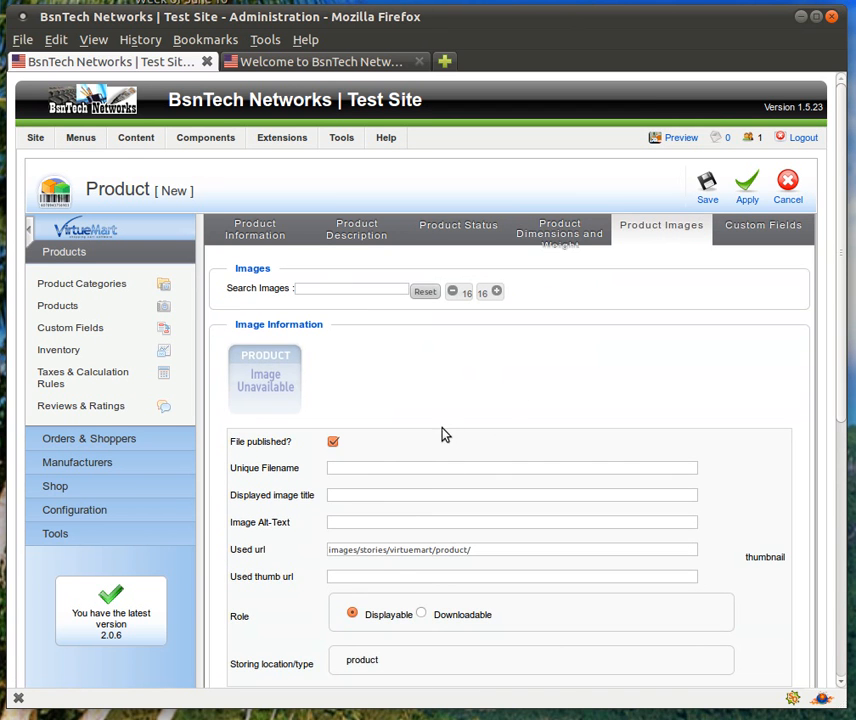
{"action": "scroll", "scroll_direction": "down", "scroll_amount": 3}
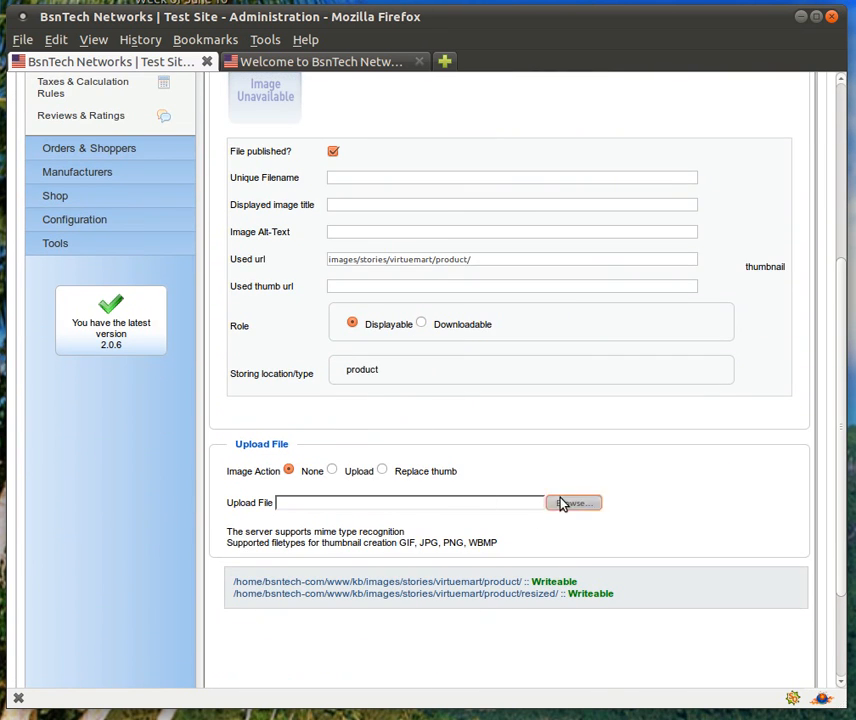
{"action": "left_click", "coordinate": [573, 503]}
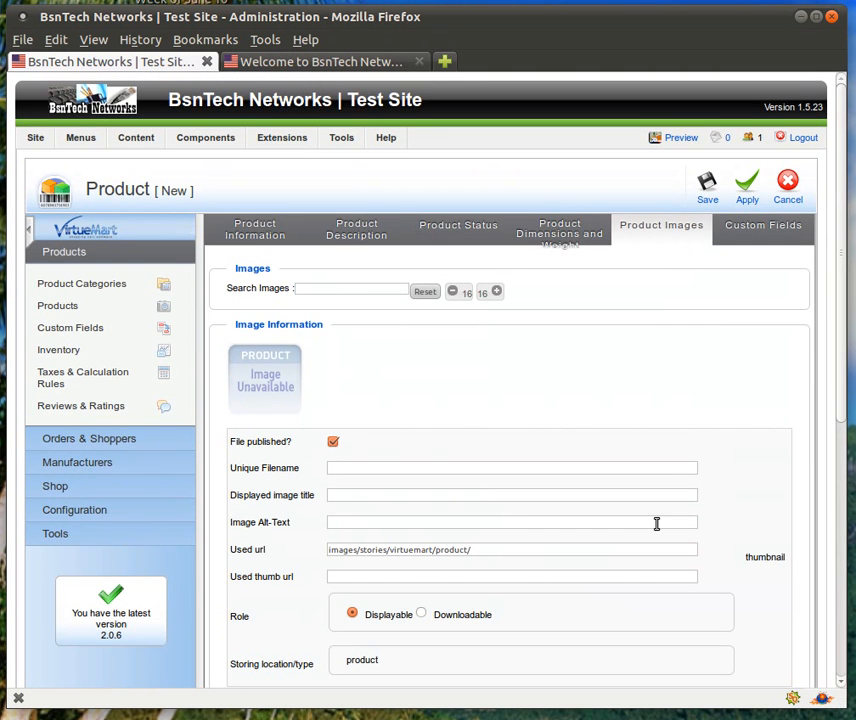
{"action": "mouse_move", "coordinate": [698, 366]}
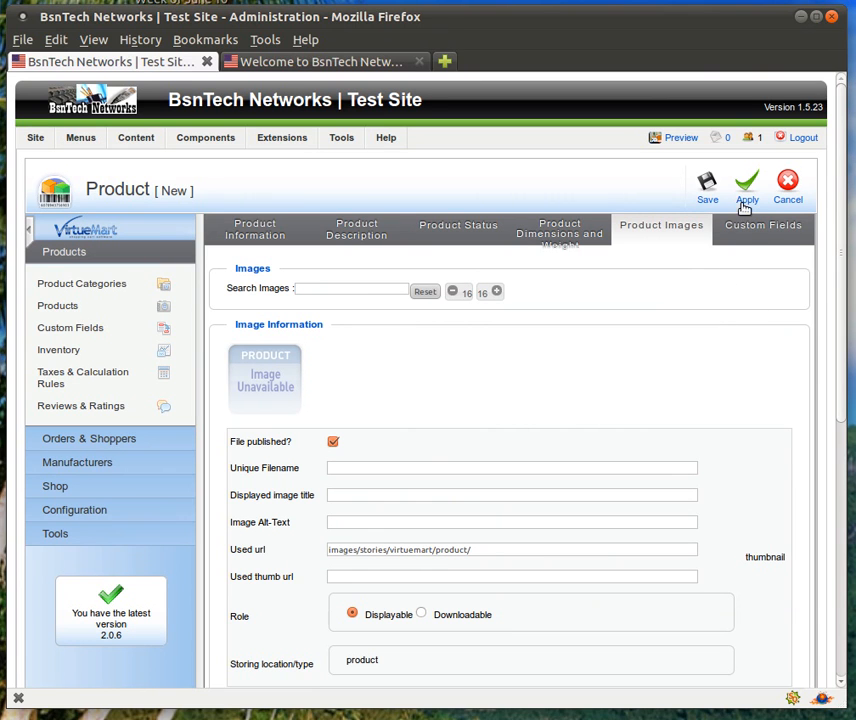
{"action": "left_click", "coordinate": [747, 190]}
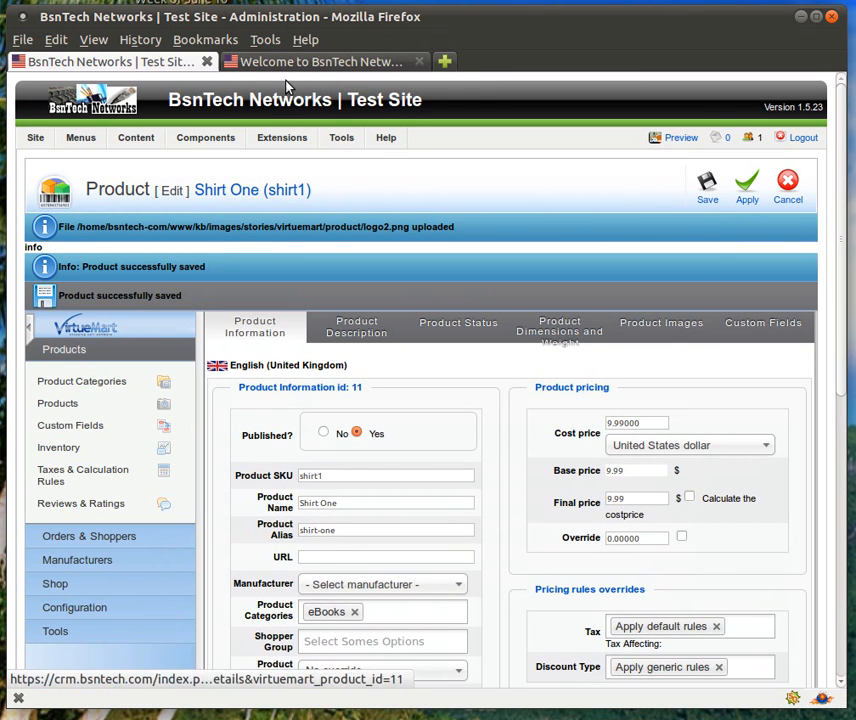
In the storefront, browse eBooks and view the Shirt One product page at $9.99
{"action": "left_click", "coordinate": [320, 61]}
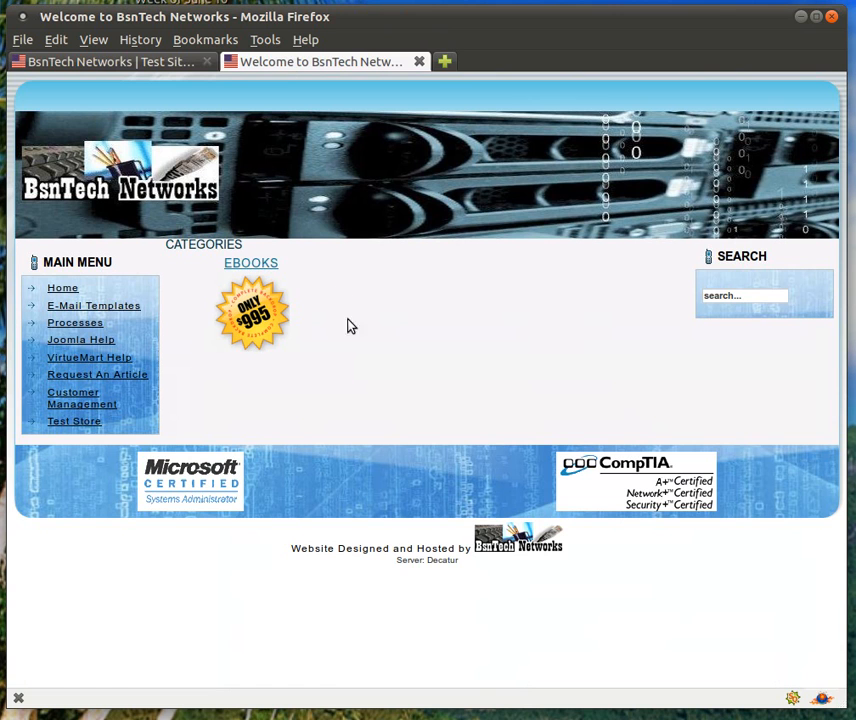
{"action": "left_click", "coordinate": [251, 275]}
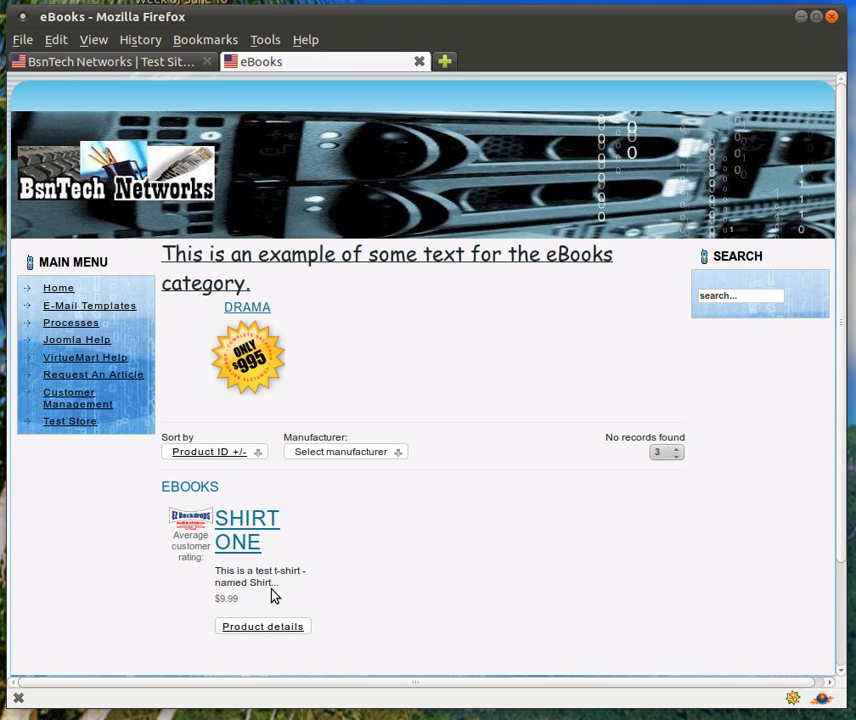
{"action": "mouse_move", "coordinate": [292, 592]}
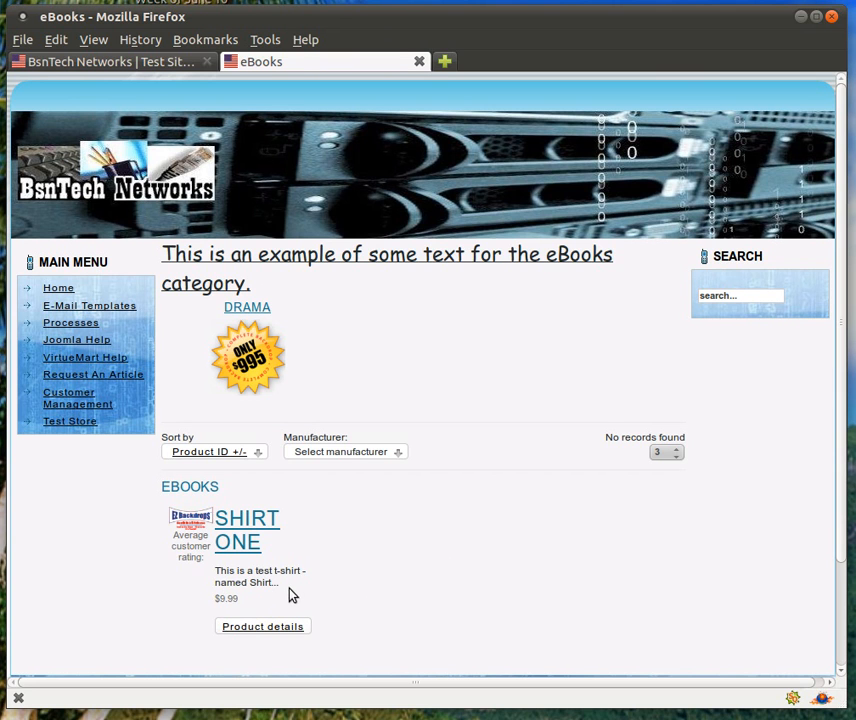
{"action": "left_click", "coordinate": [246, 529]}
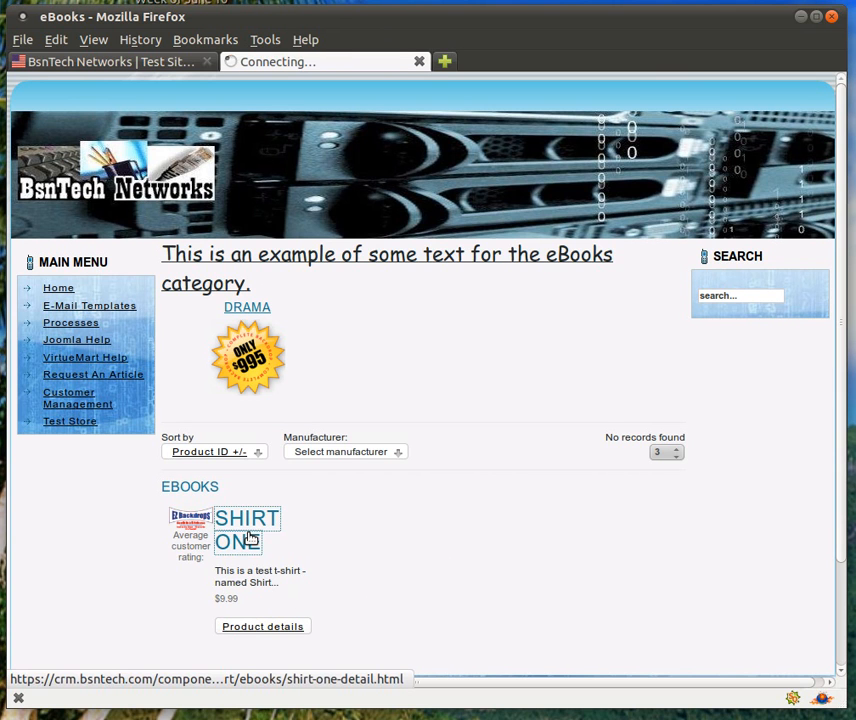
{"action": "left_click", "coordinate": [247, 528]}
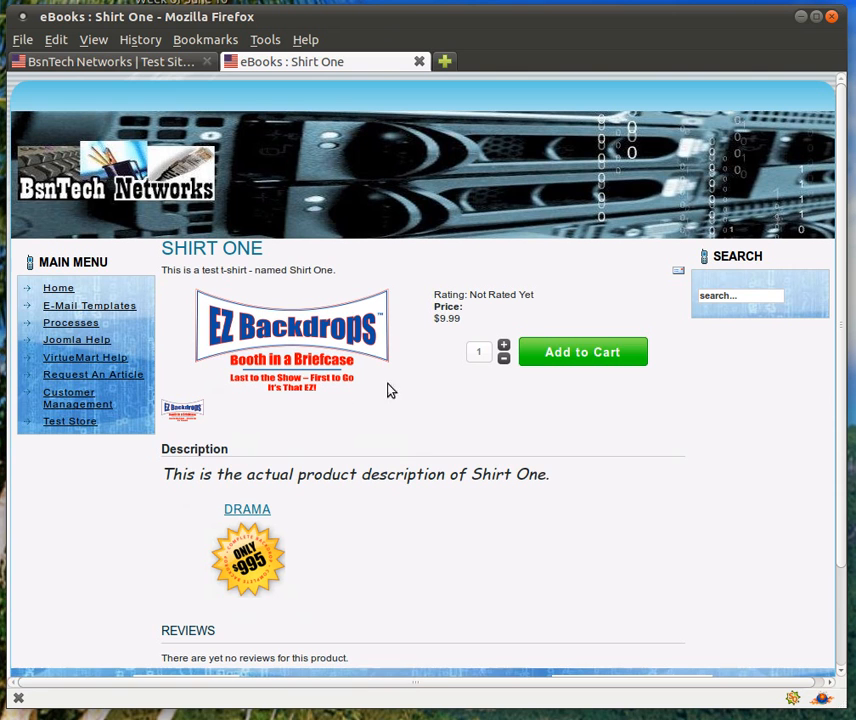
{"action": "mouse_move", "coordinate": [282, 425]}
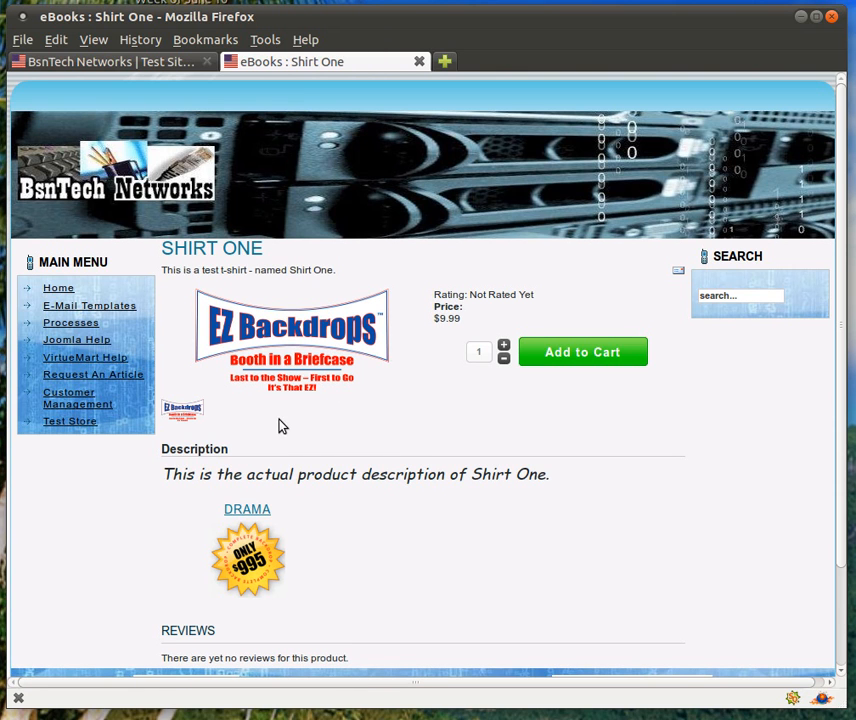
{"action": "mouse_move", "coordinate": [322, 416]}
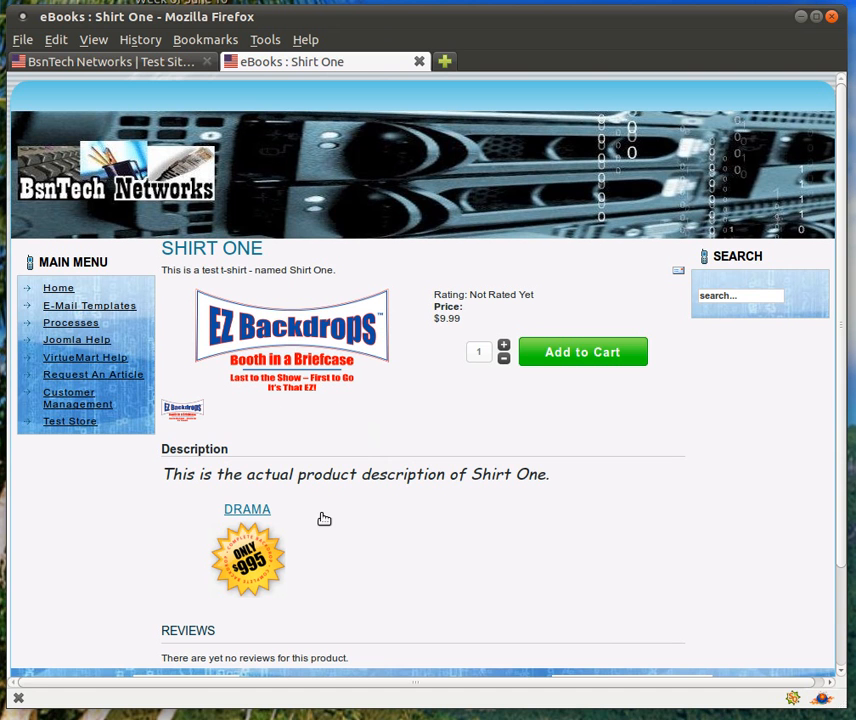
{"action": "mouse_move", "coordinate": [224, 530]}
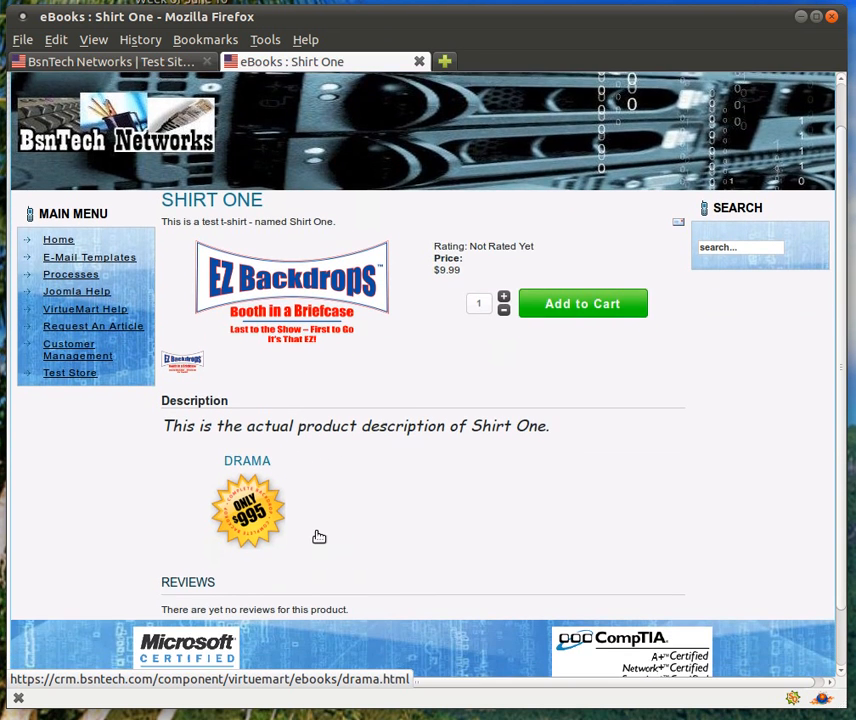
{"action": "mouse_move", "coordinate": [379, 565]}
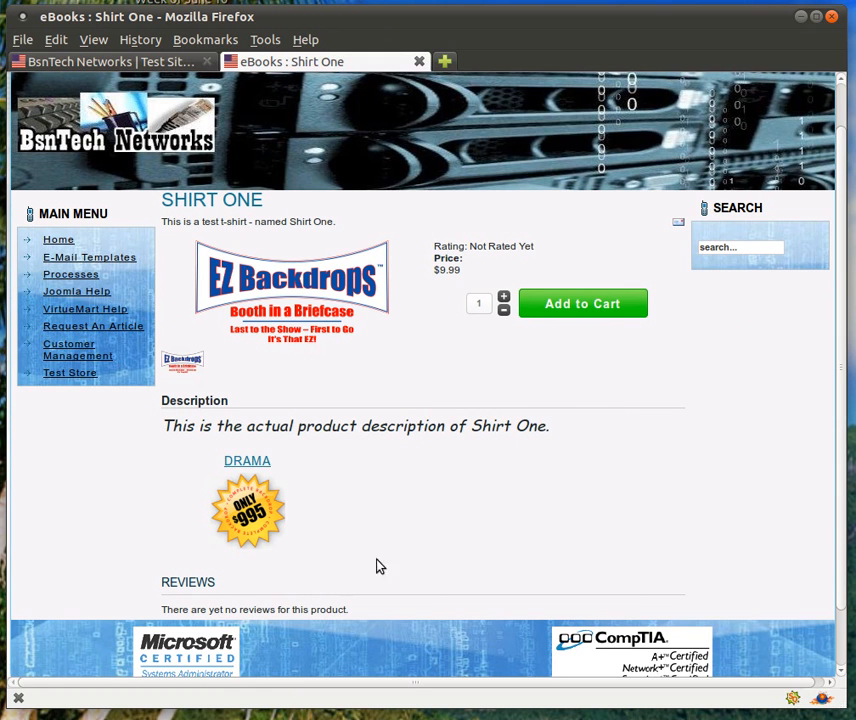
{"action": "mouse_move", "coordinate": [457, 479]}
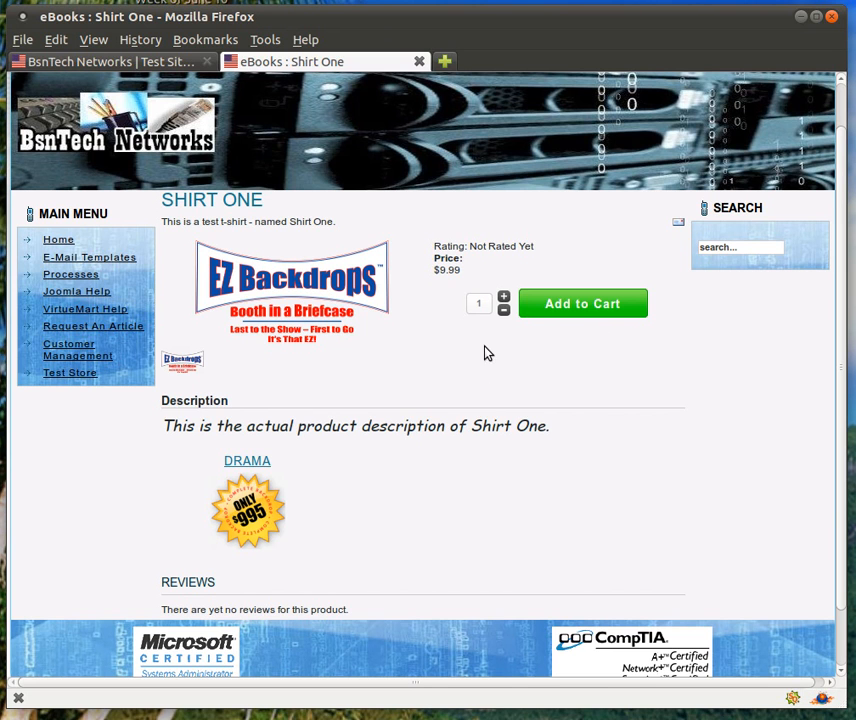
{"action": "mouse_move", "coordinate": [427, 322]}
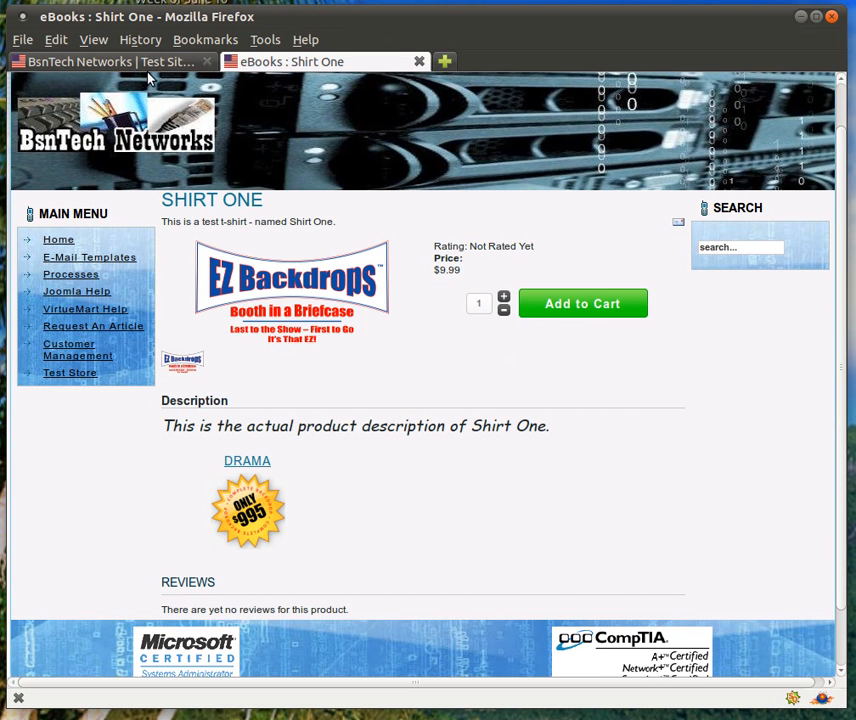
Back in admin, upload logo.png as another Shirt One image and save with Apply
{"action": "left_click", "coordinate": [110, 61]}
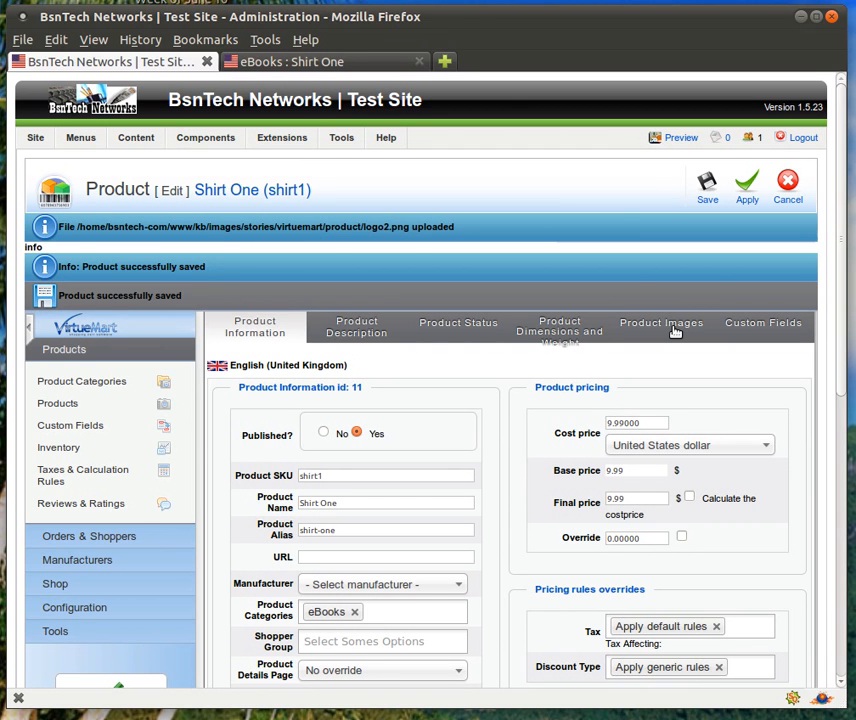
{"action": "left_click", "coordinate": [661, 322]}
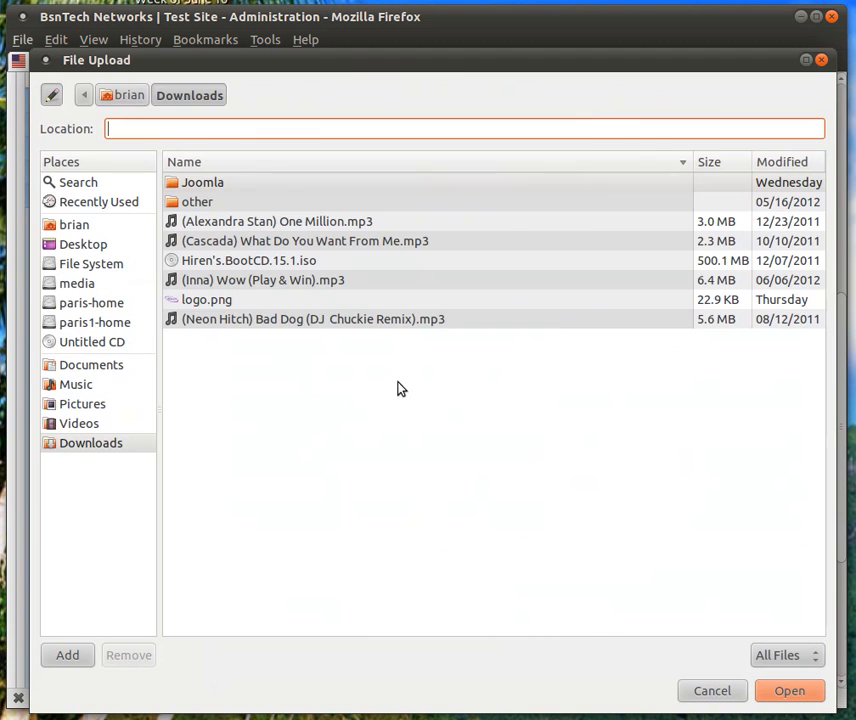
{"action": "left_click", "coordinate": [789, 691]}
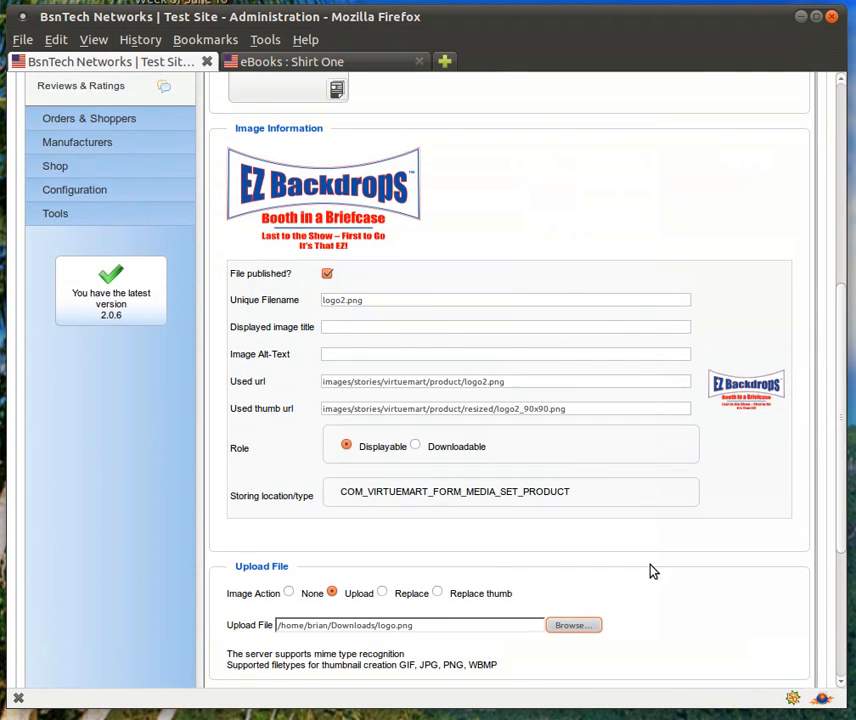
{"action": "left_click", "coordinate": [747, 185]}
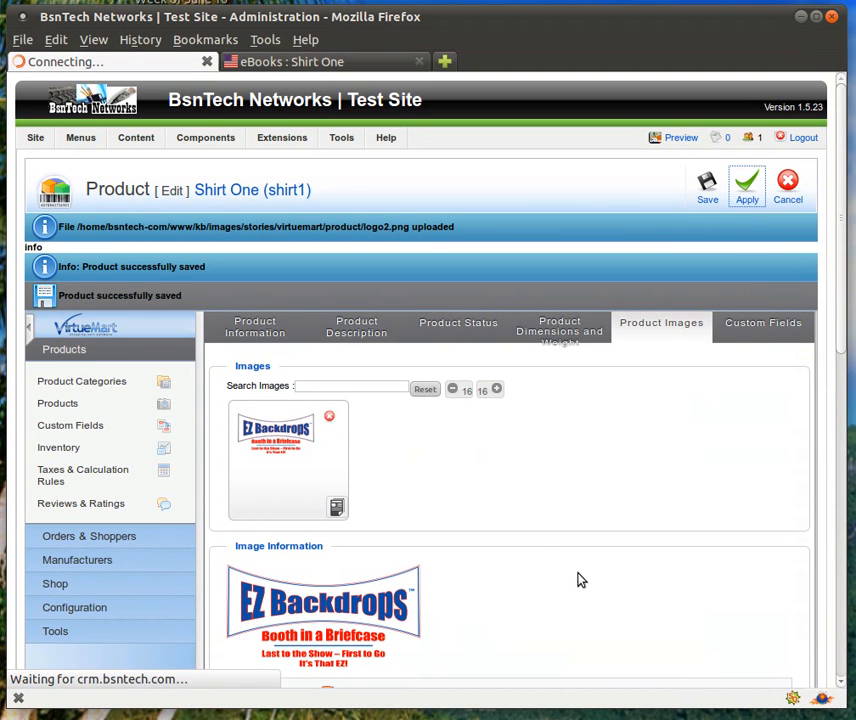
{"action": "left_click", "coordinate": [747, 185]}
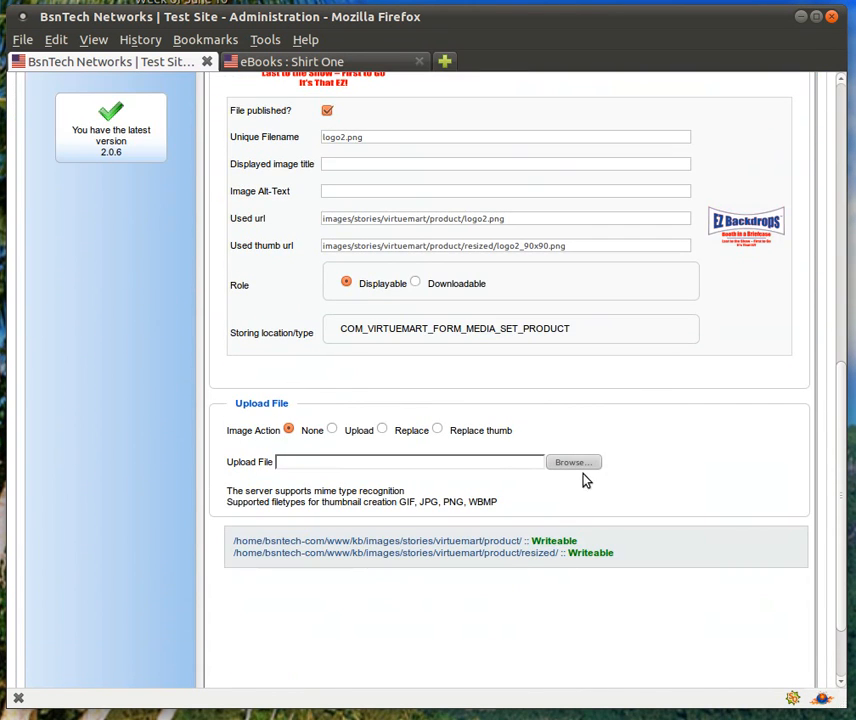
{"action": "left_click", "coordinate": [573, 462]}
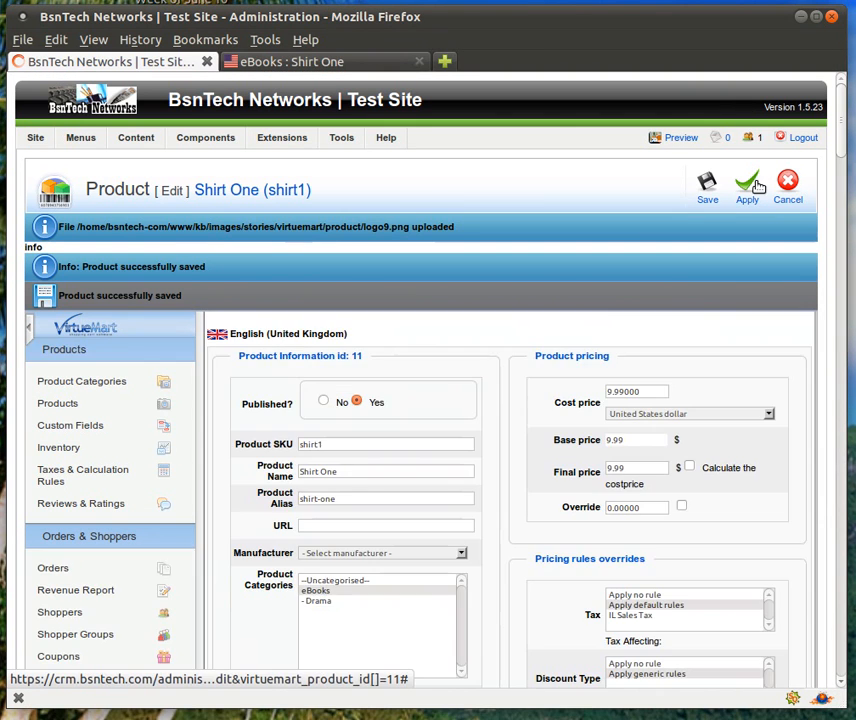
Check Shirt One's image thumbnails on the storefront, then return to its administrator edit page
{"action": "left_click", "coordinate": [661, 327]}
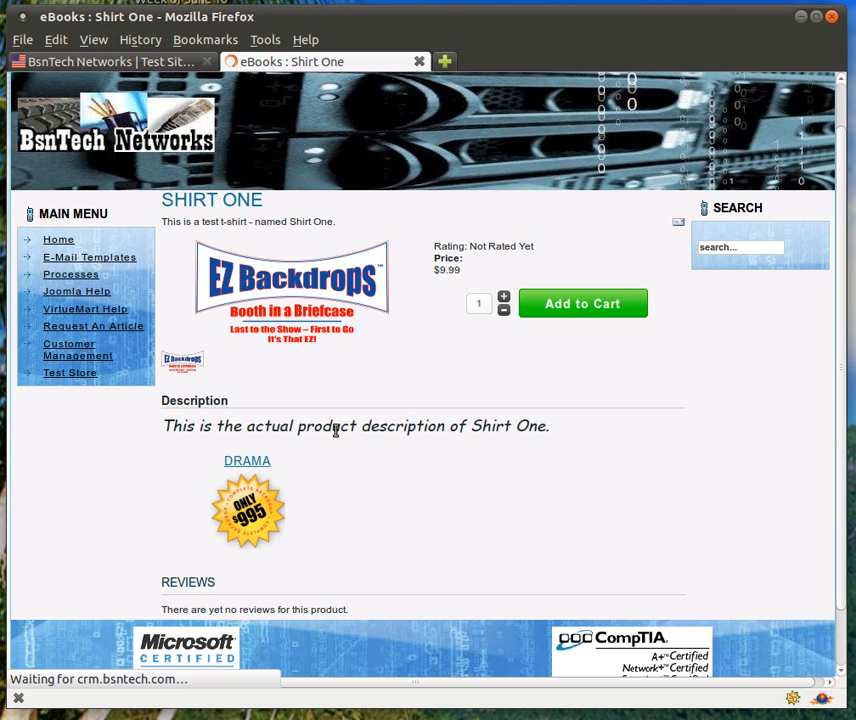
{"action": "mouse_move", "coordinate": [280, 360]}
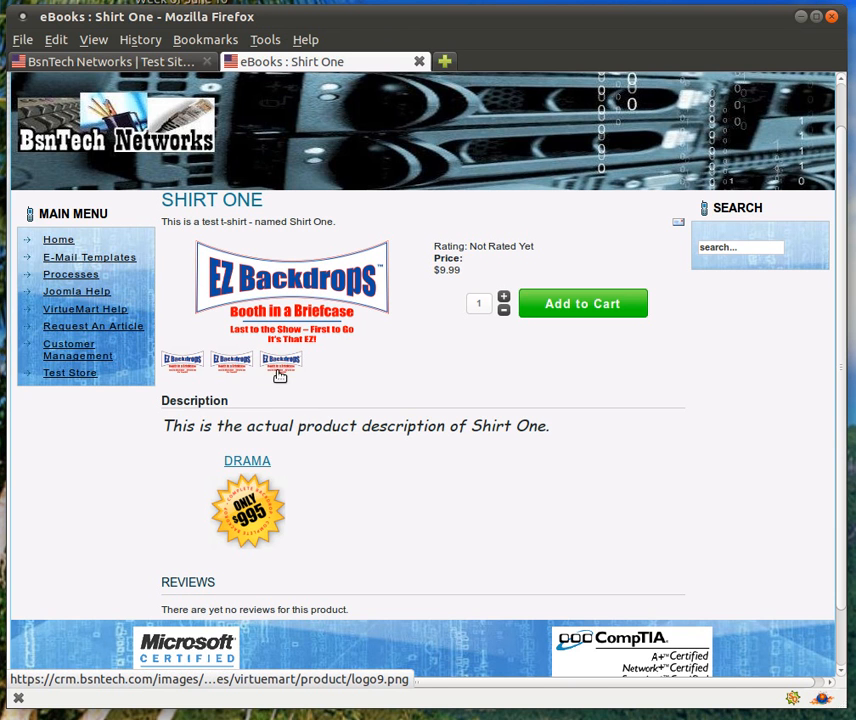
{"action": "mouse_move", "coordinate": [268, 378]}
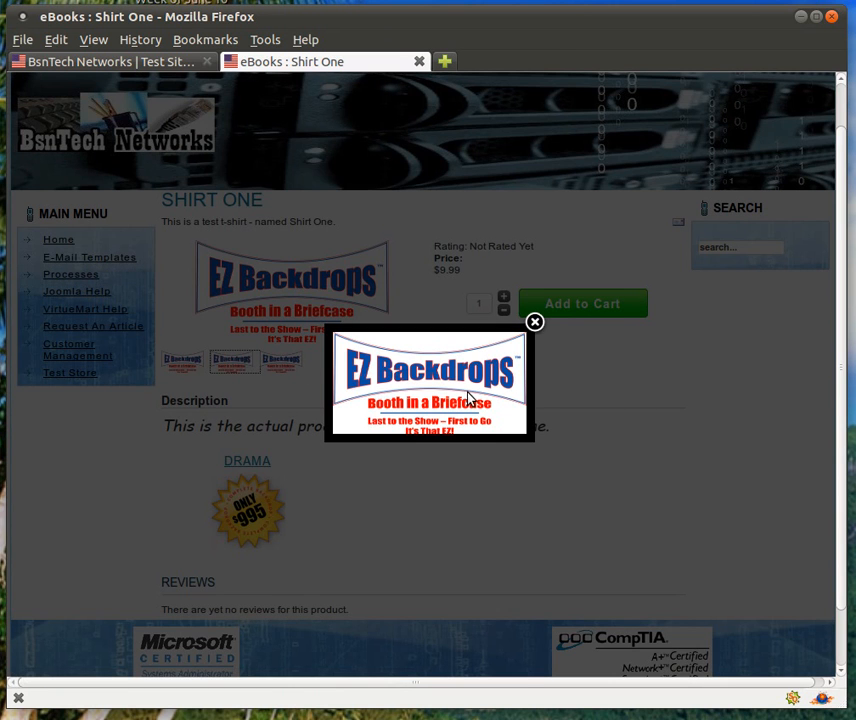
{"action": "left_click", "coordinate": [534, 322]}
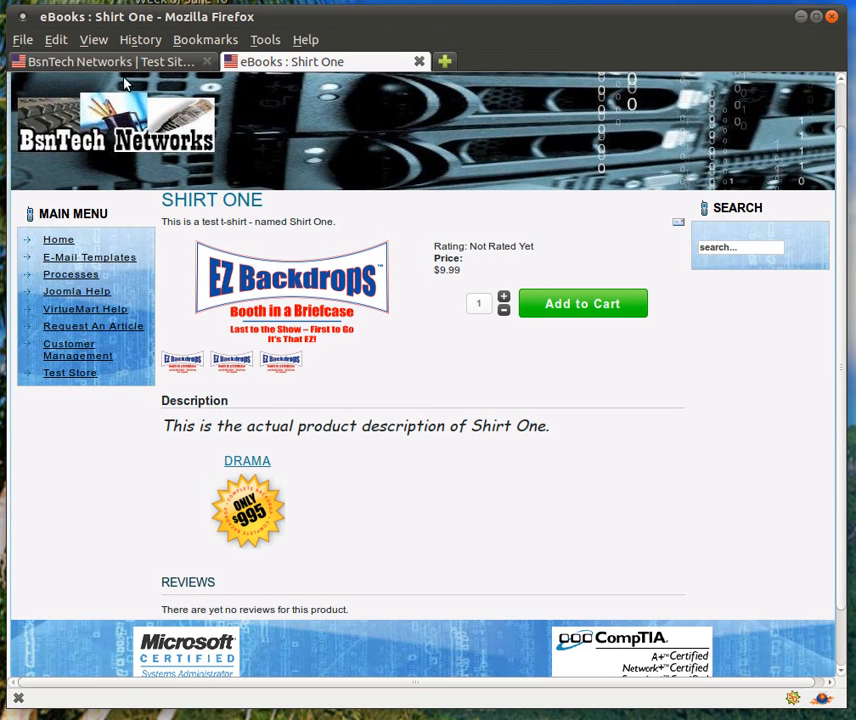
{"action": "left_click", "coordinate": [110, 61]}
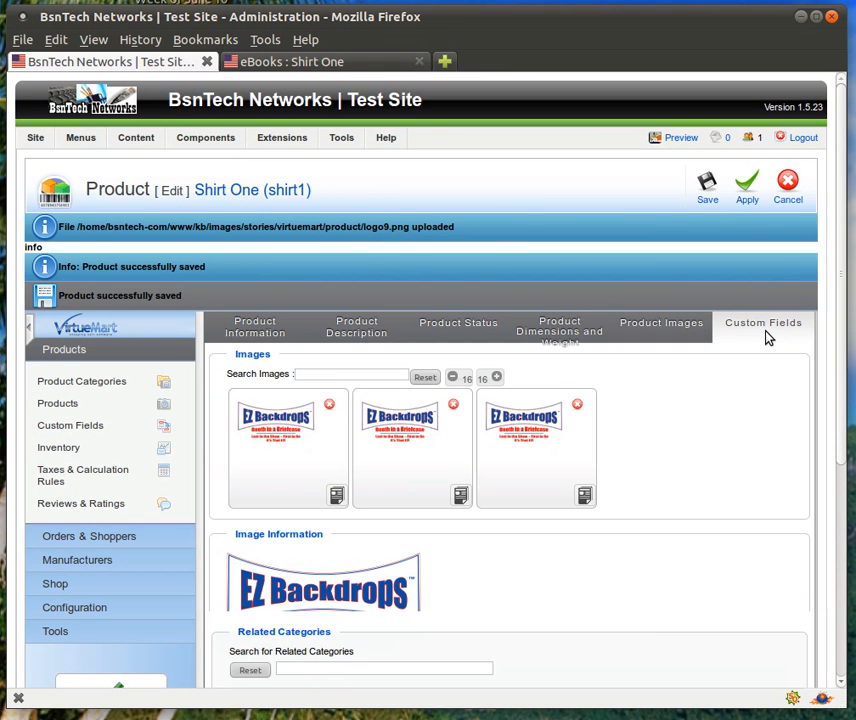
Add a Size cart variant 'Small' with no extra price in the Custom Fields section
{"action": "left_click", "coordinate": [763, 322]}
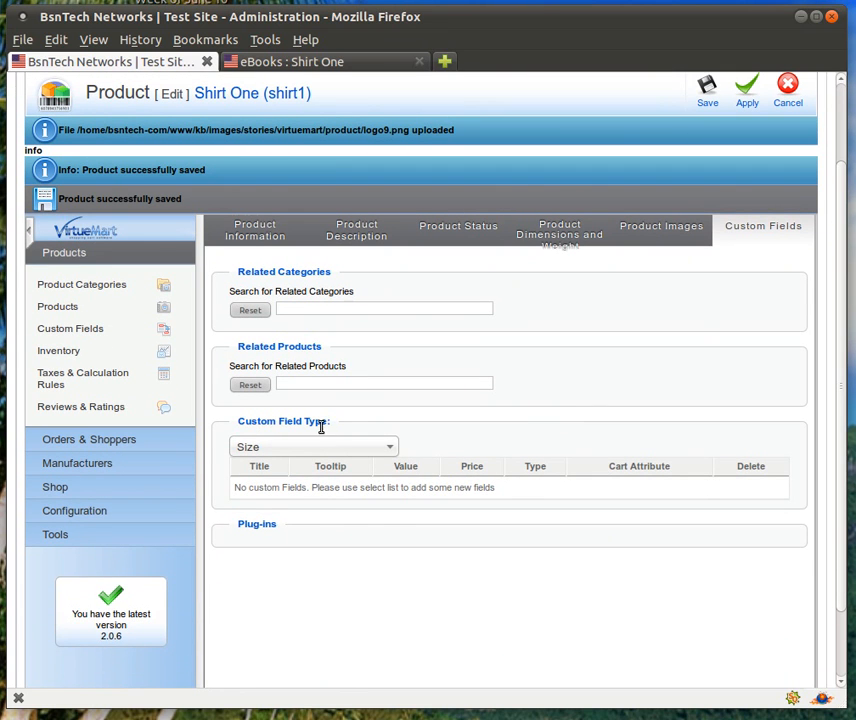
{"action": "left_click", "coordinate": [313, 447]}
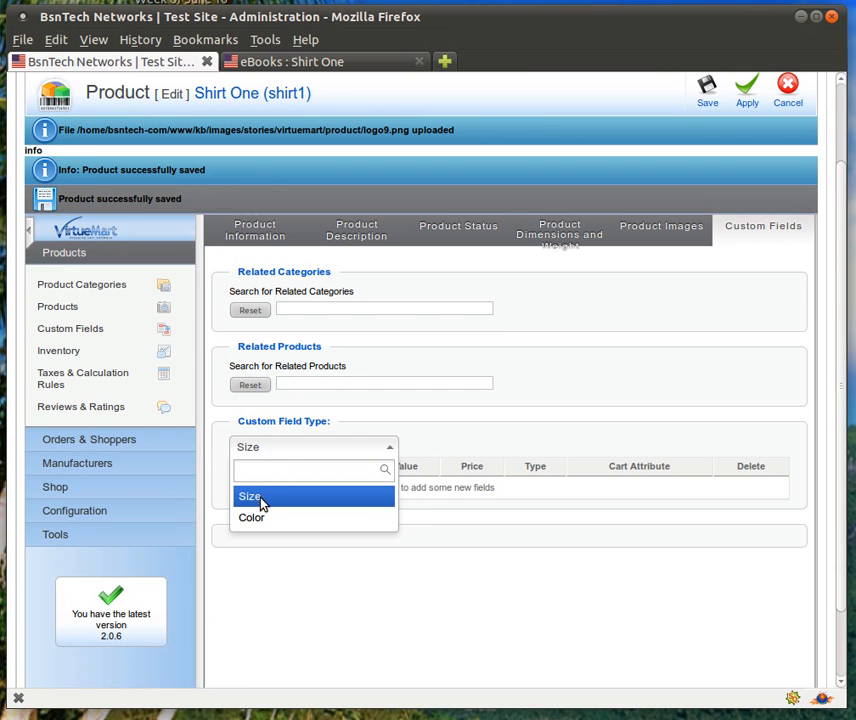
{"action": "left_click", "coordinate": [248, 496]}
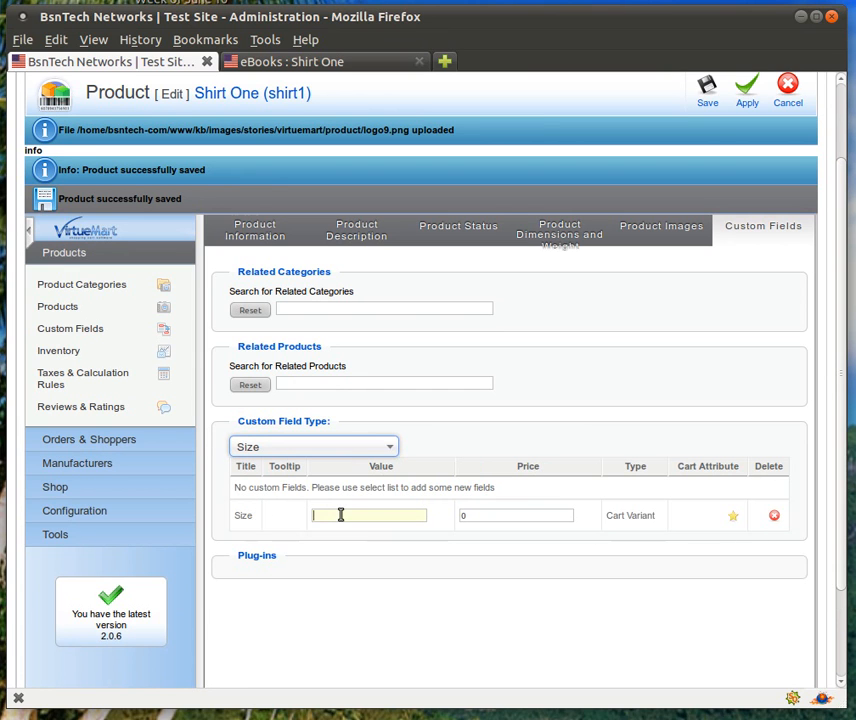
{"action": "type", "text": "Small"}
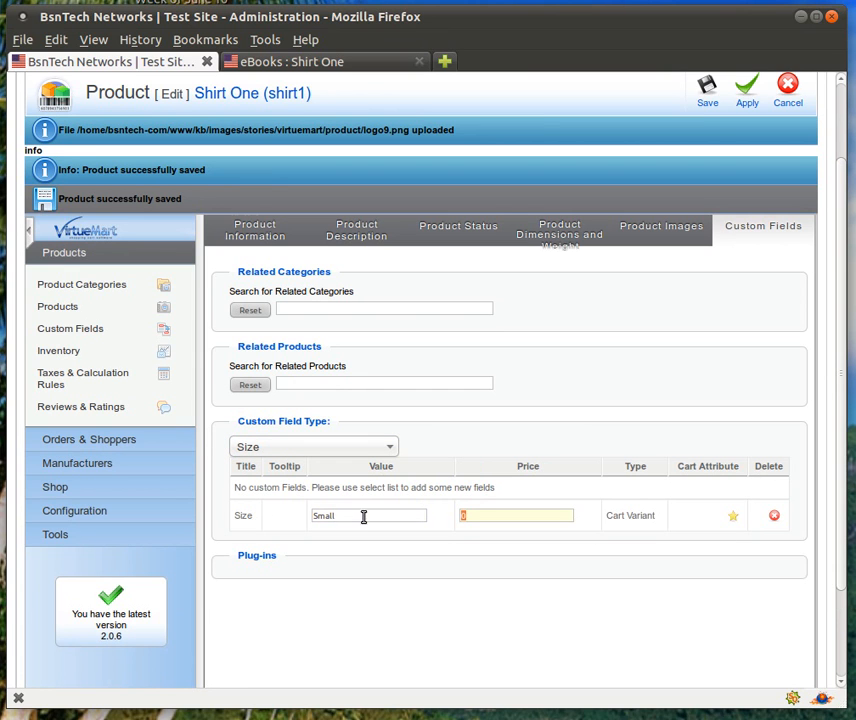
{"action": "left_click", "coordinate": [515, 515]}
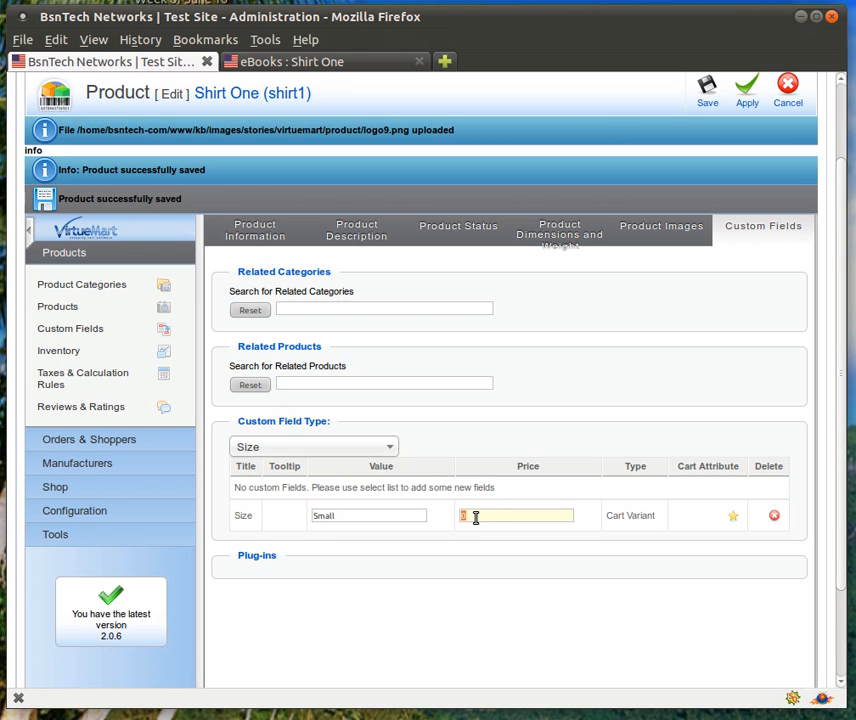
Add the remaining Size variants Medium, Large and X-Large, with X-Large at +1.50
{"action": "left_click", "coordinate": [313, 447]}
{"action": "type", "text": "L"}
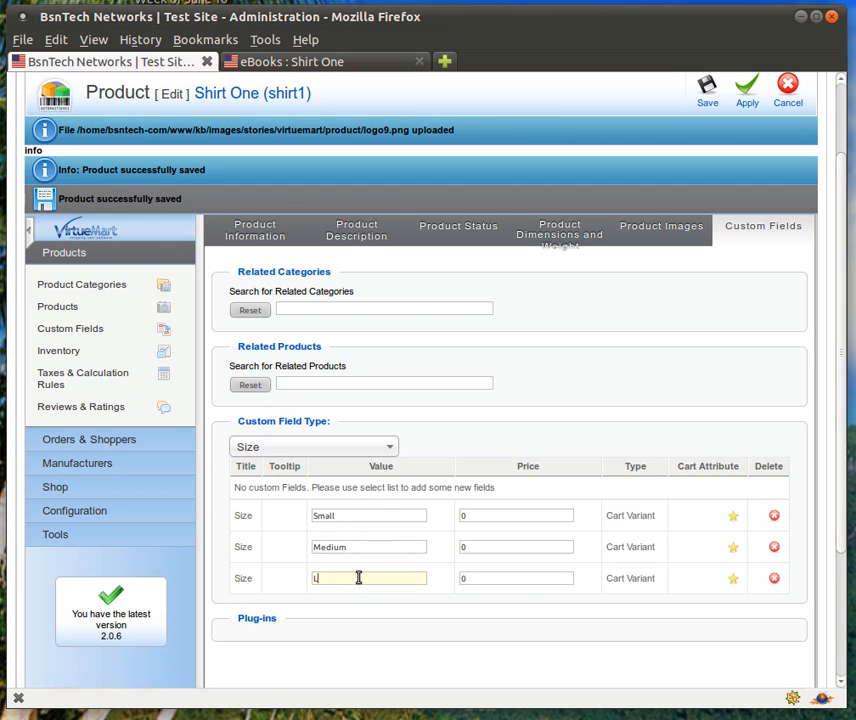
{"action": "left_click", "coordinate": [313, 447]}
{"action": "type", "text": "X-"}
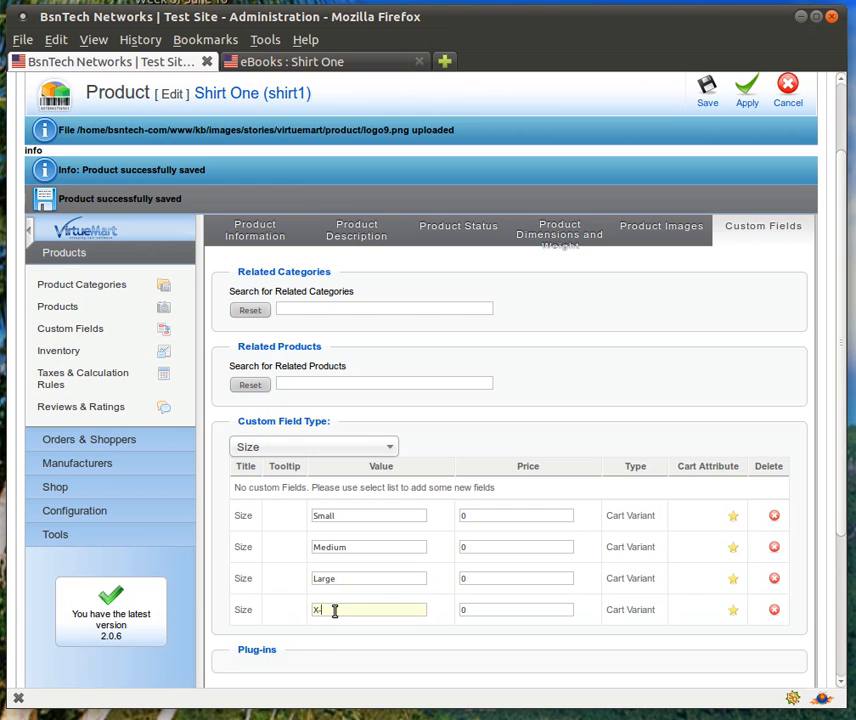
{"action": "type", "text": "+1.5"}
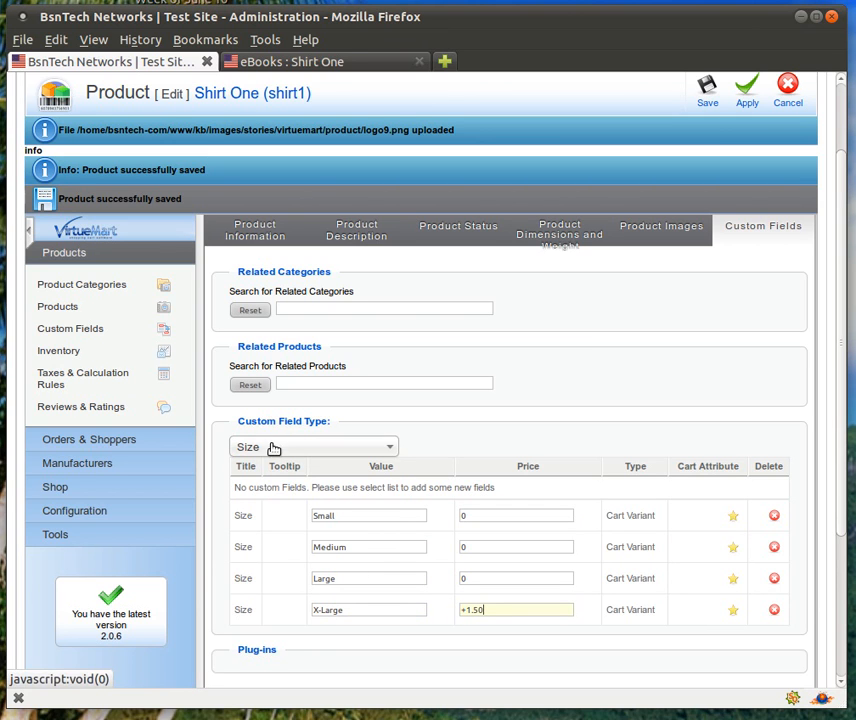
Add Color cart variants White at no charge and Black at +1.00
{"action": "left_click", "coordinate": [313, 447]}
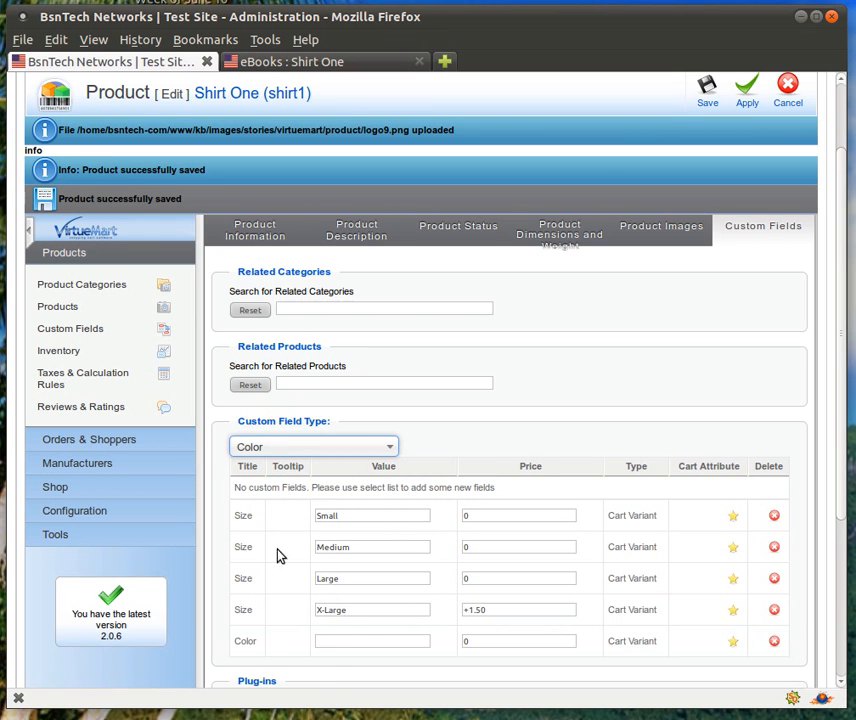
{"action": "type", "text": "white"}
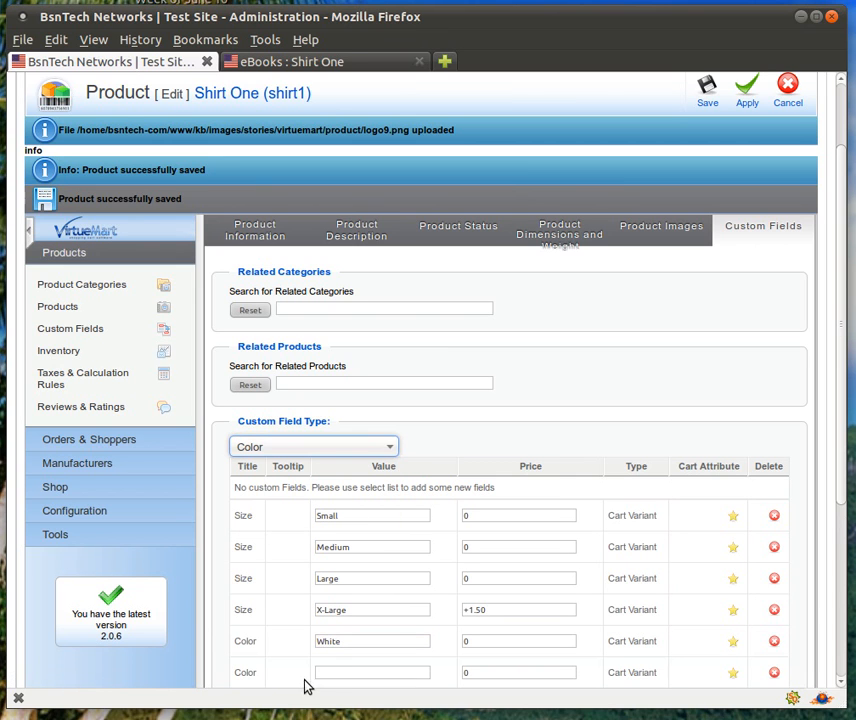
{"action": "type", "text": "Black"}
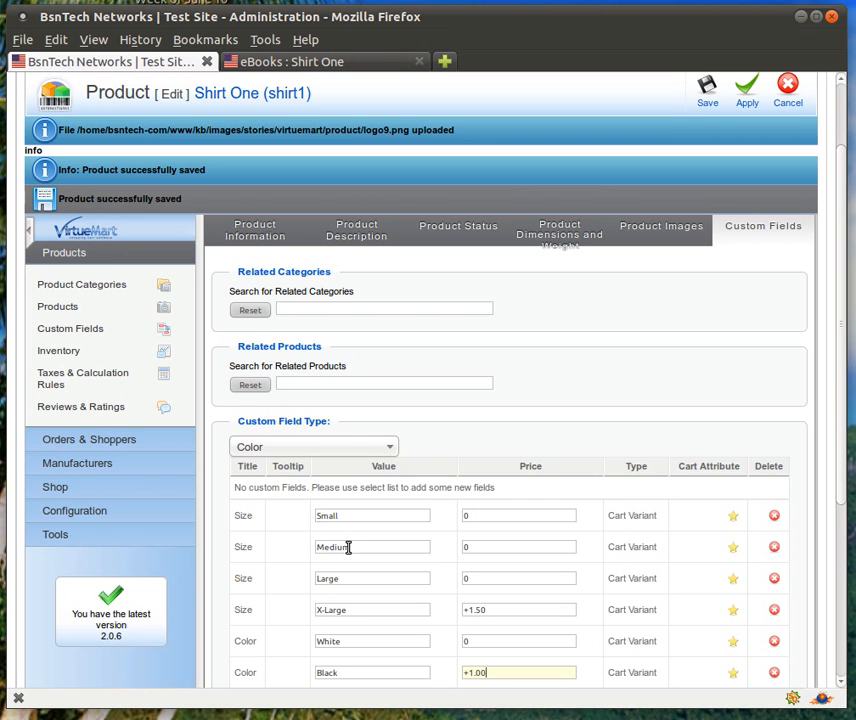
{"action": "scroll", "scroll_direction": "down", "scroll_amount": 3}
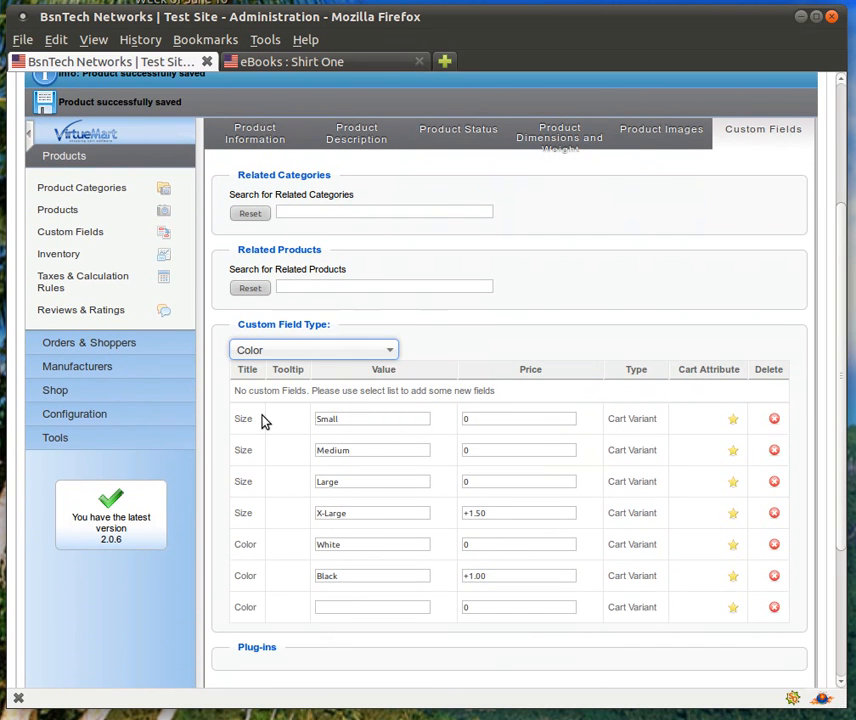
{"action": "type", "text": "+1"}
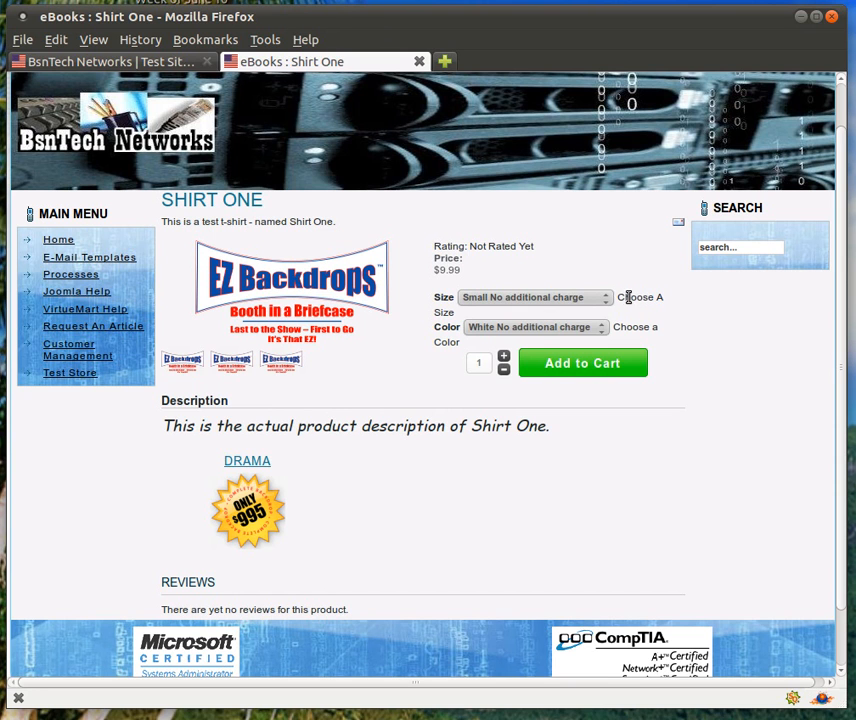
{"action": "mouse_move", "coordinate": [546, 308]}
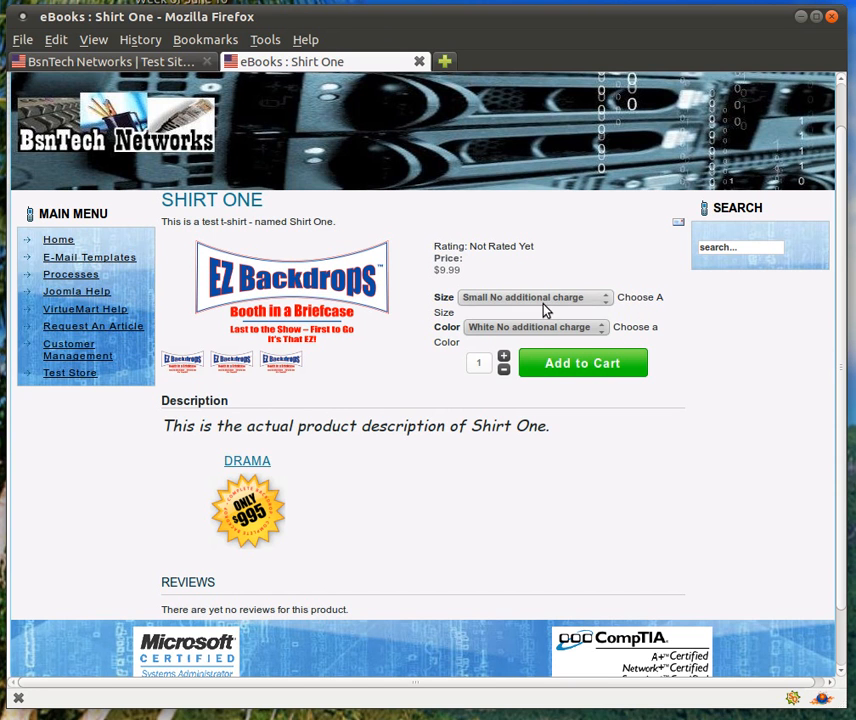
Choose Size X-Large and Color Red for Shirt One and add it to the cart
{"action": "left_click", "coordinate": [535, 297]}
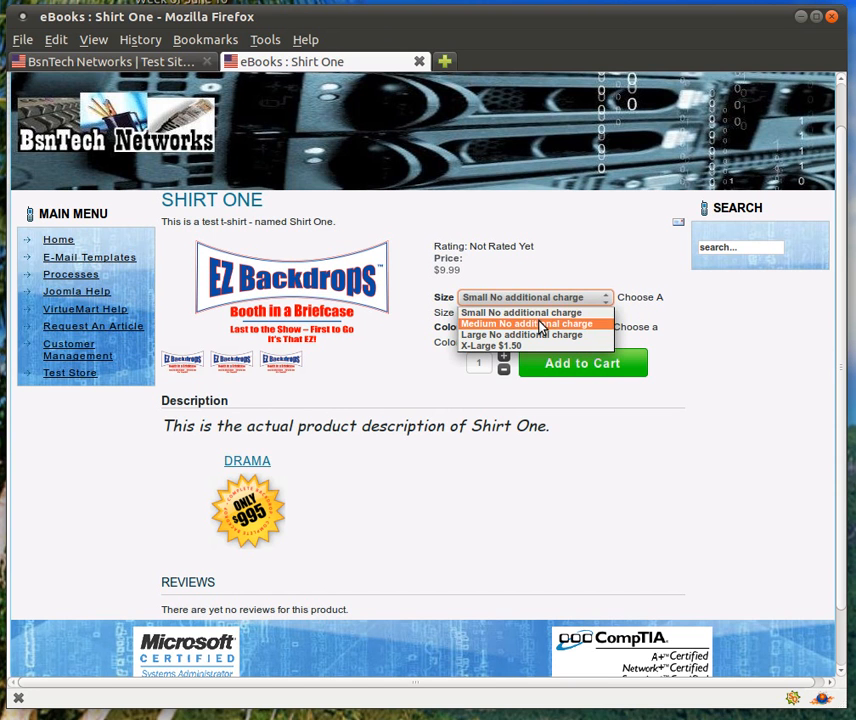
{"action": "mouse_move", "coordinate": [540, 334]}
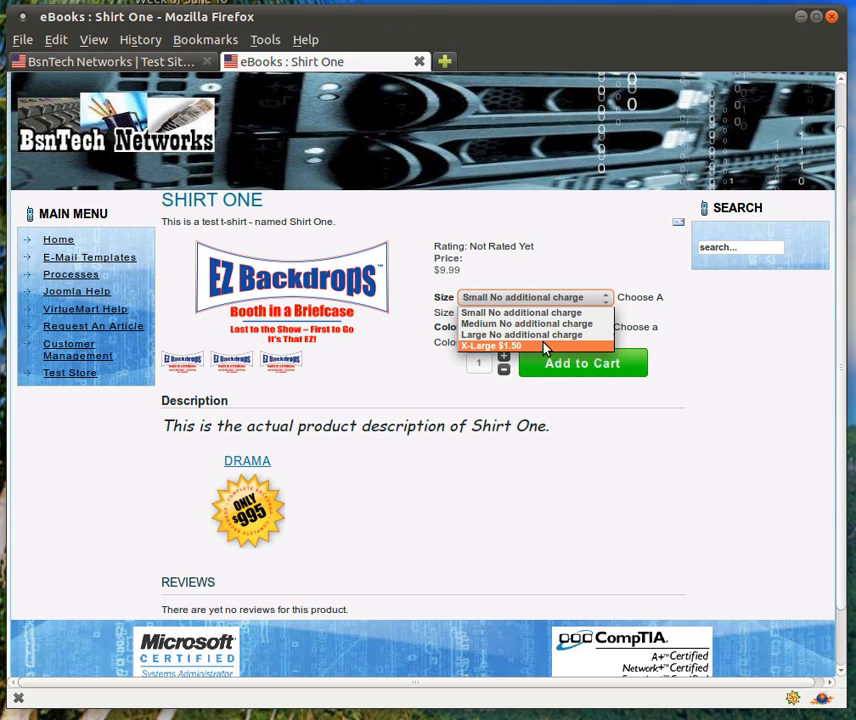
{"action": "mouse_move", "coordinate": [521, 334]}
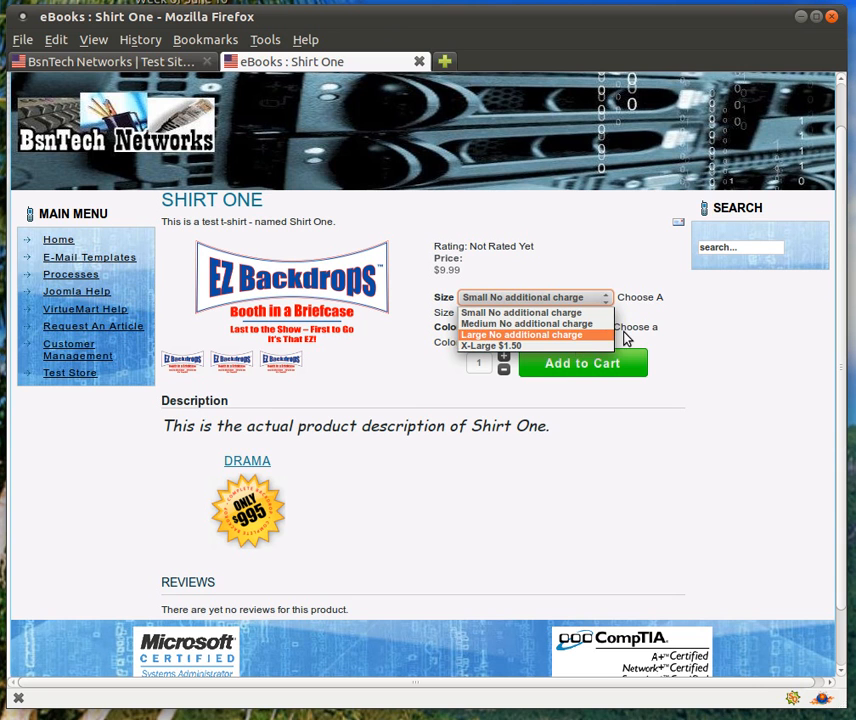
{"action": "mouse_move", "coordinate": [489, 345]}
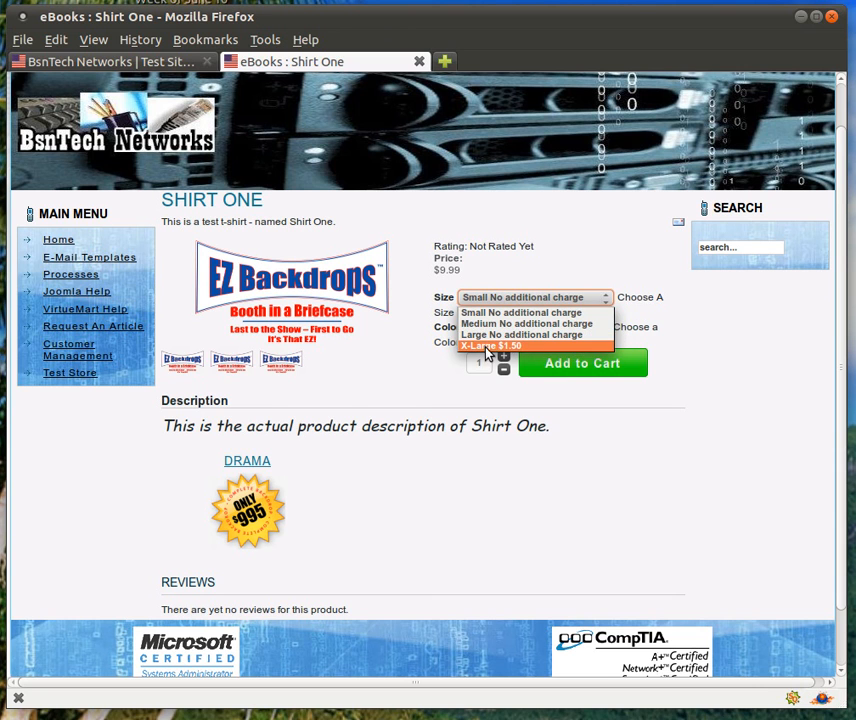
{"action": "left_click", "coordinate": [491, 345]}
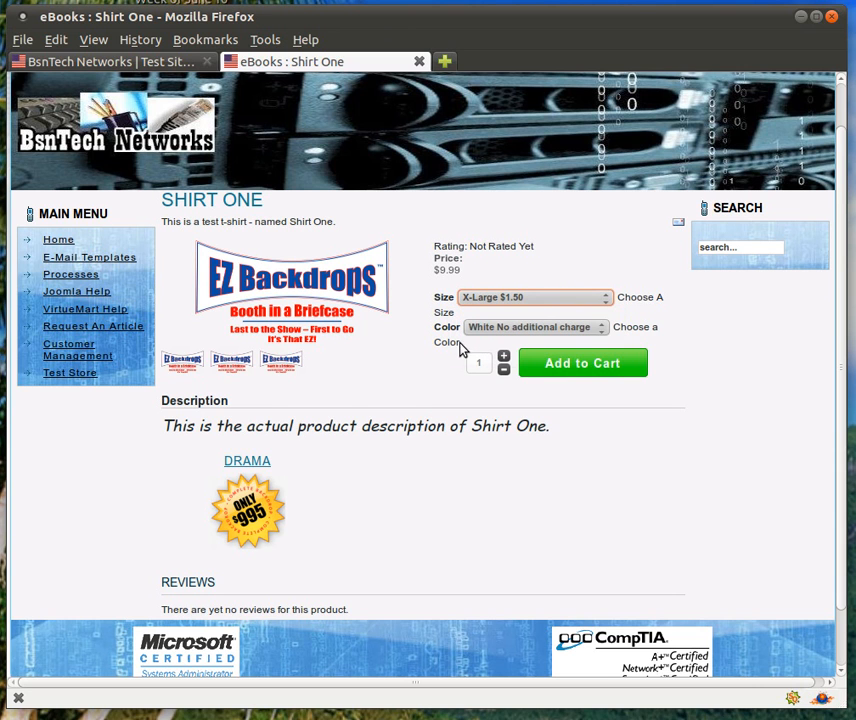
{"action": "left_click", "coordinate": [535, 327]}
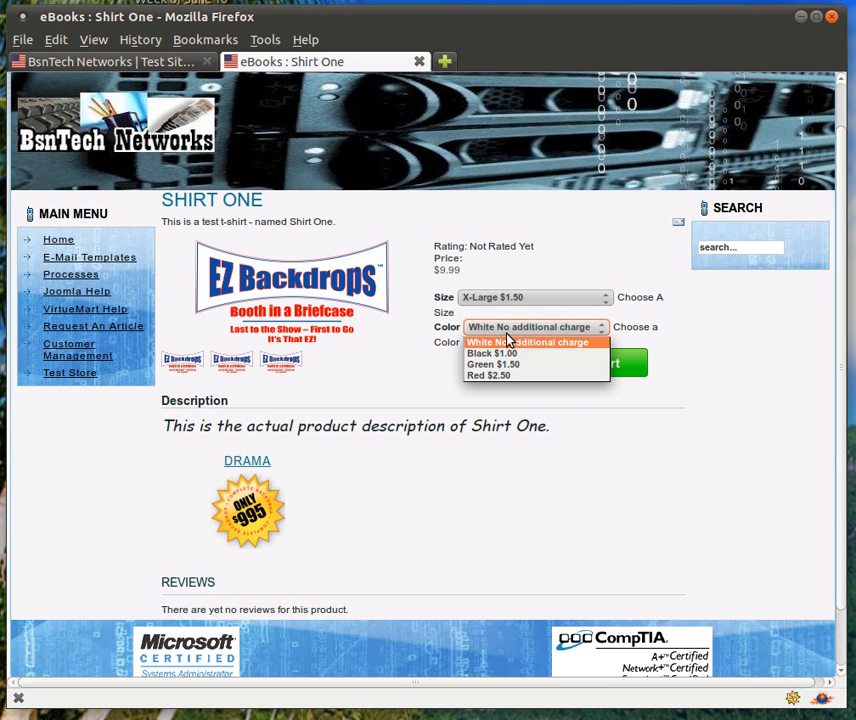
{"action": "mouse_move", "coordinate": [533, 364]}
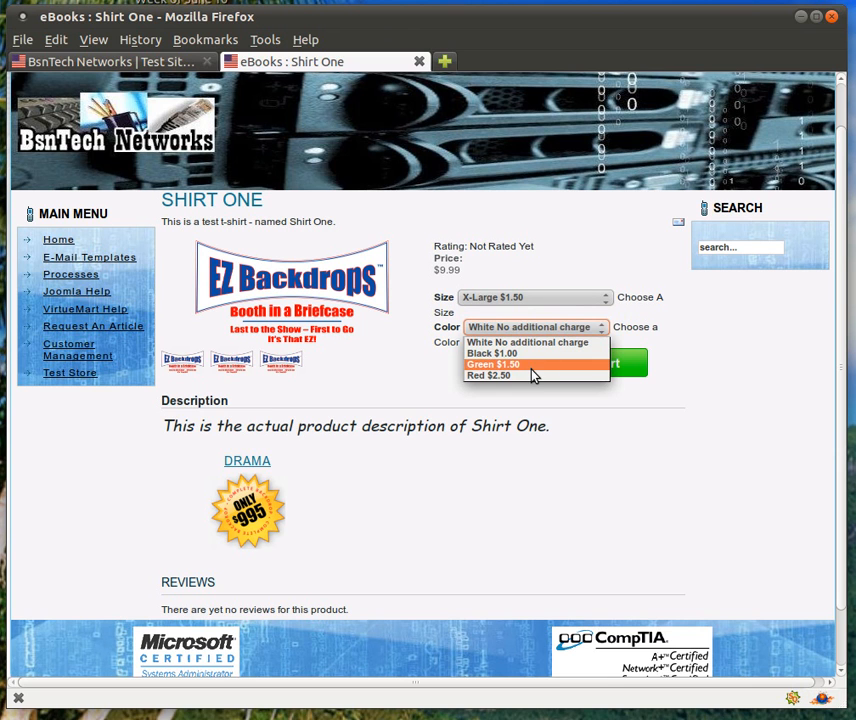
{"action": "left_click", "coordinate": [489, 375]}
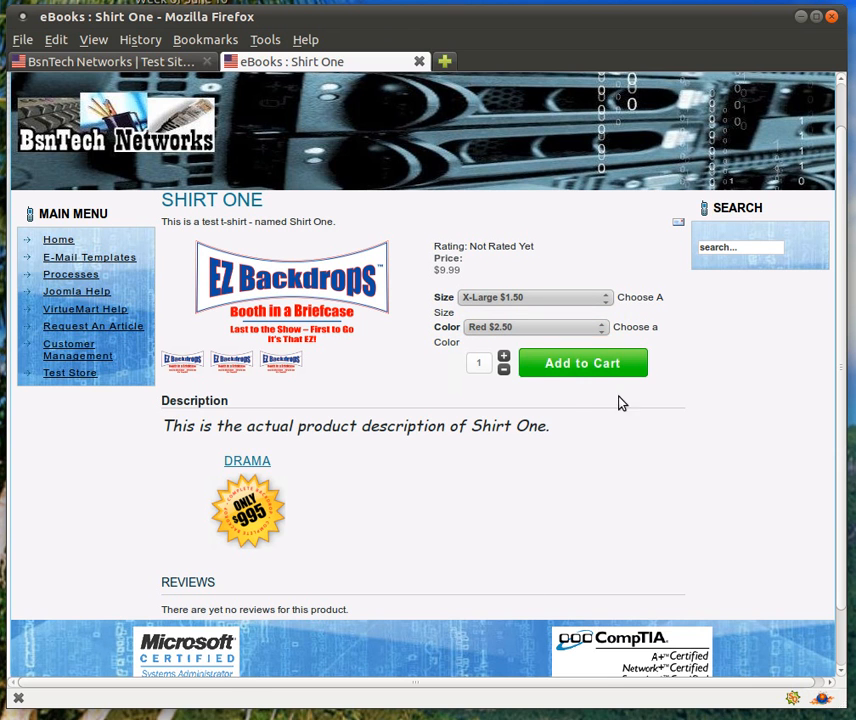
{"action": "left_click", "coordinate": [583, 363]}
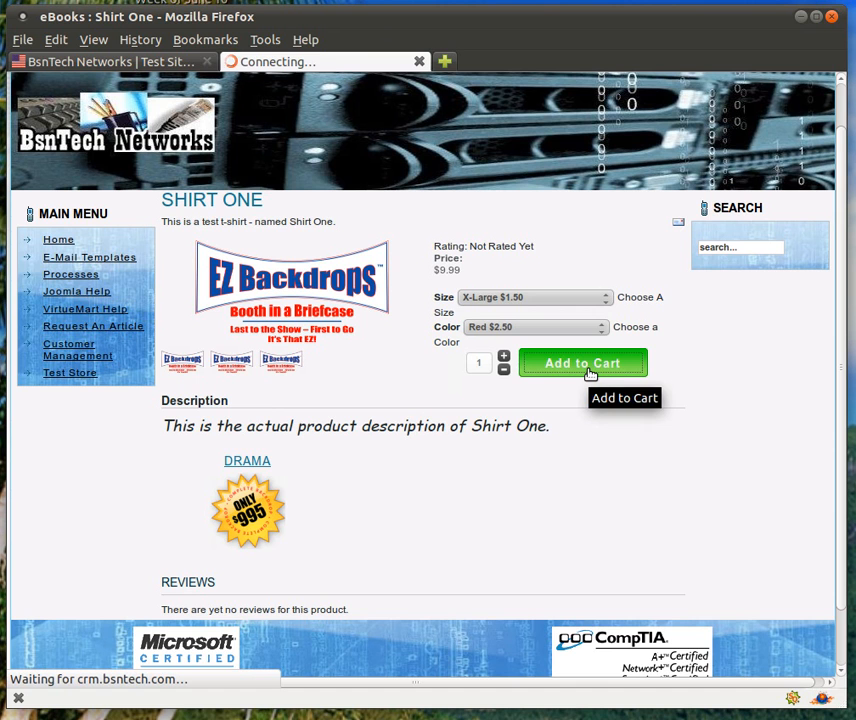
Resubmit the add-to-cart request and view the cart holding one X-Large Red shirt at $13.99
{"action": "left_click", "coordinate": [583, 363]}
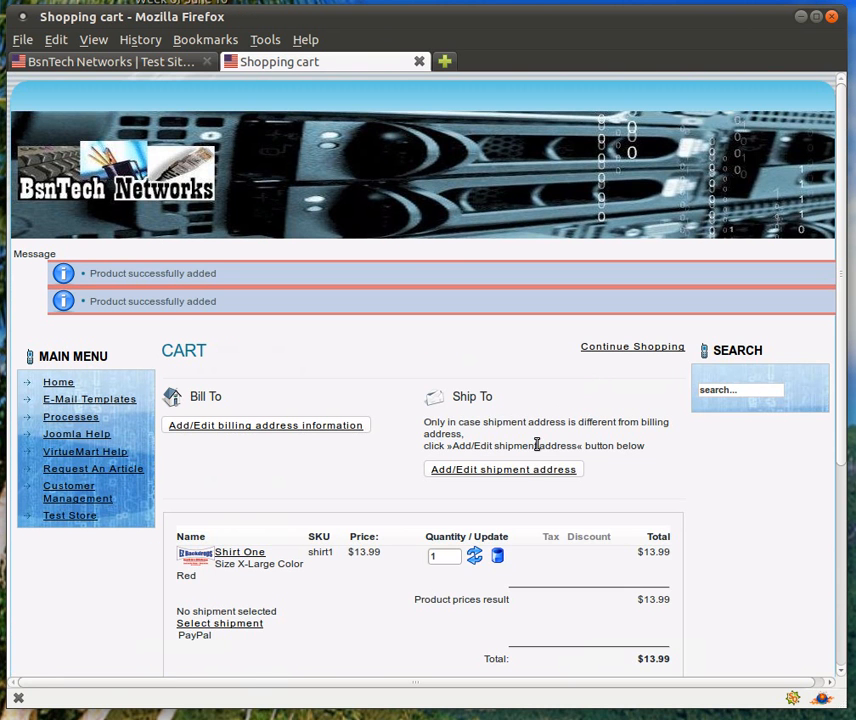
{"action": "scroll", "scroll_direction": "down", "scroll_amount": 3}
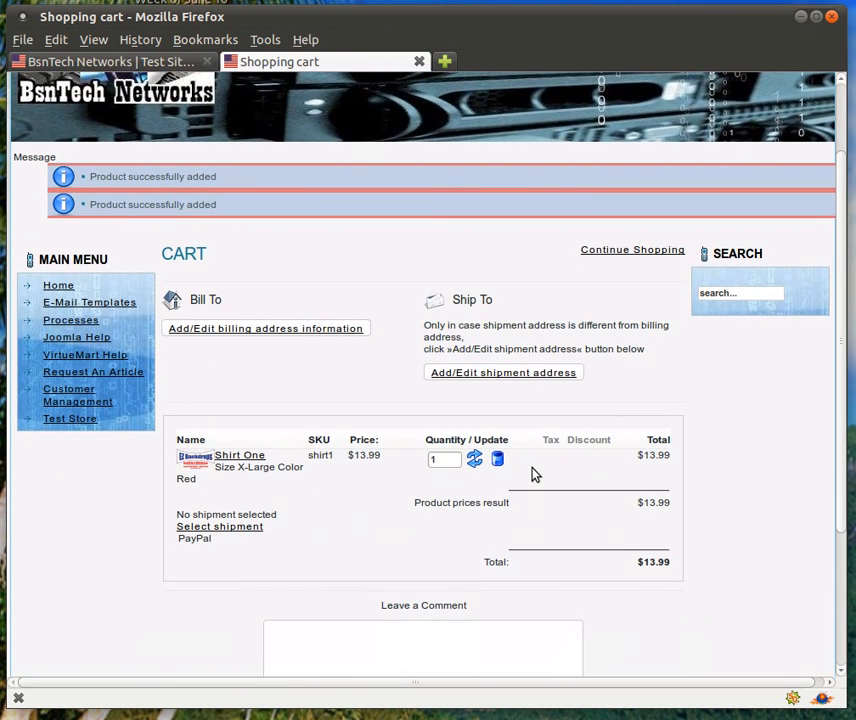
{"action": "mouse_move", "coordinate": [378, 485]}
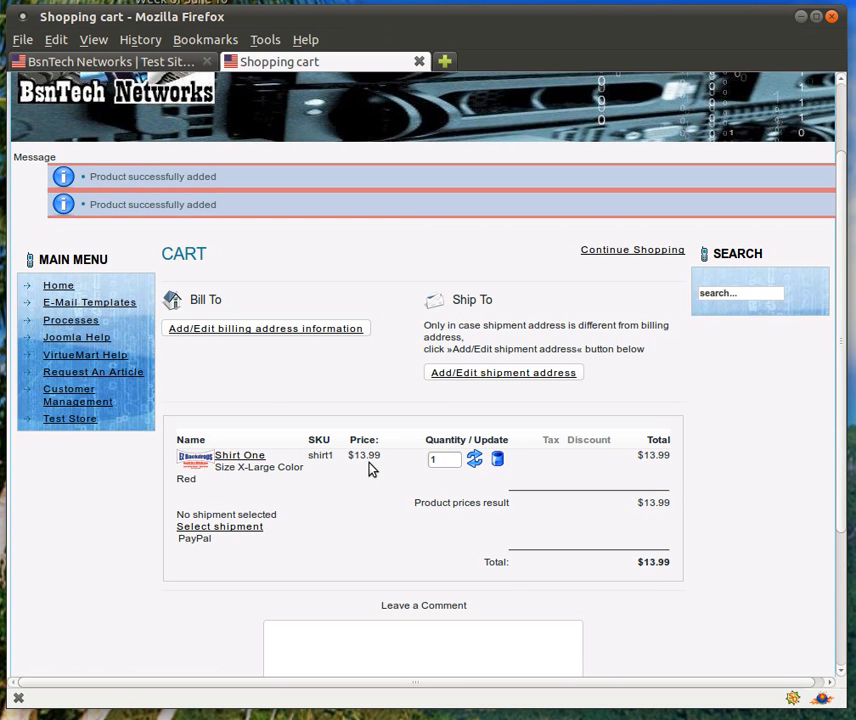
{"action": "mouse_move", "coordinate": [264, 470]}
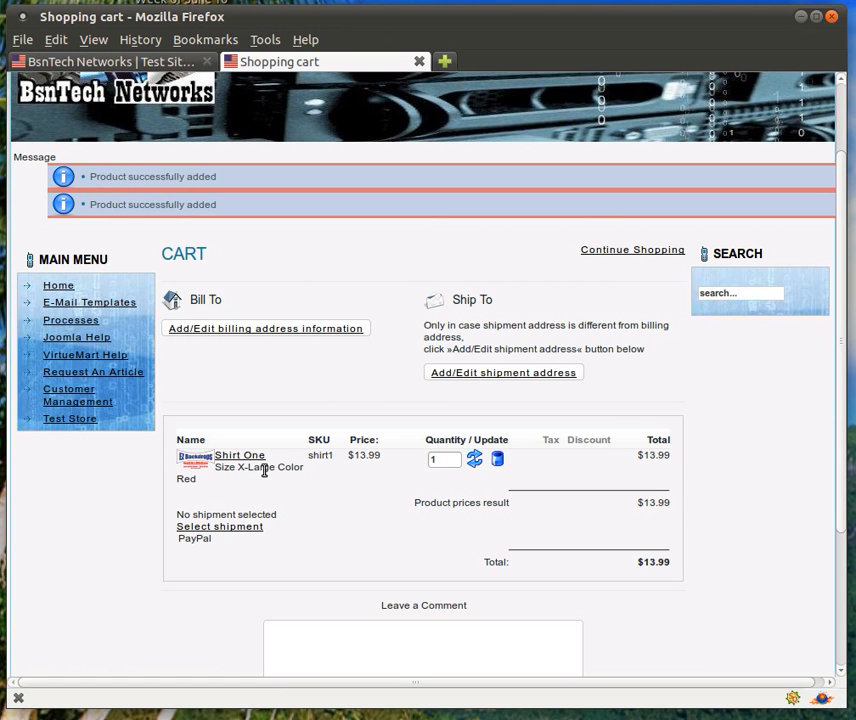
{"action": "mouse_move", "coordinate": [268, 481]}
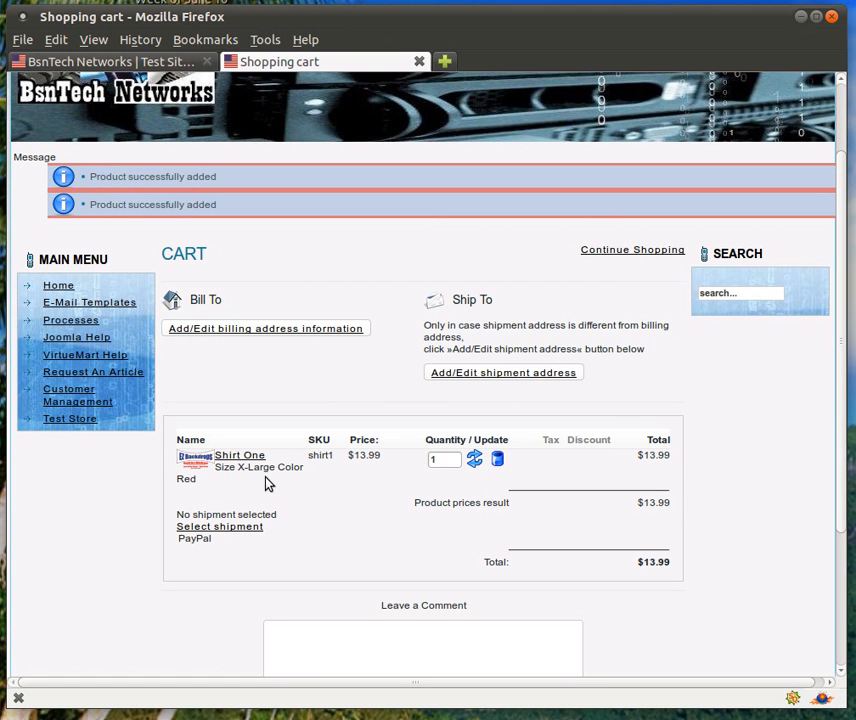
{"action": "mouse_move", "coordinate": [234, 481]}
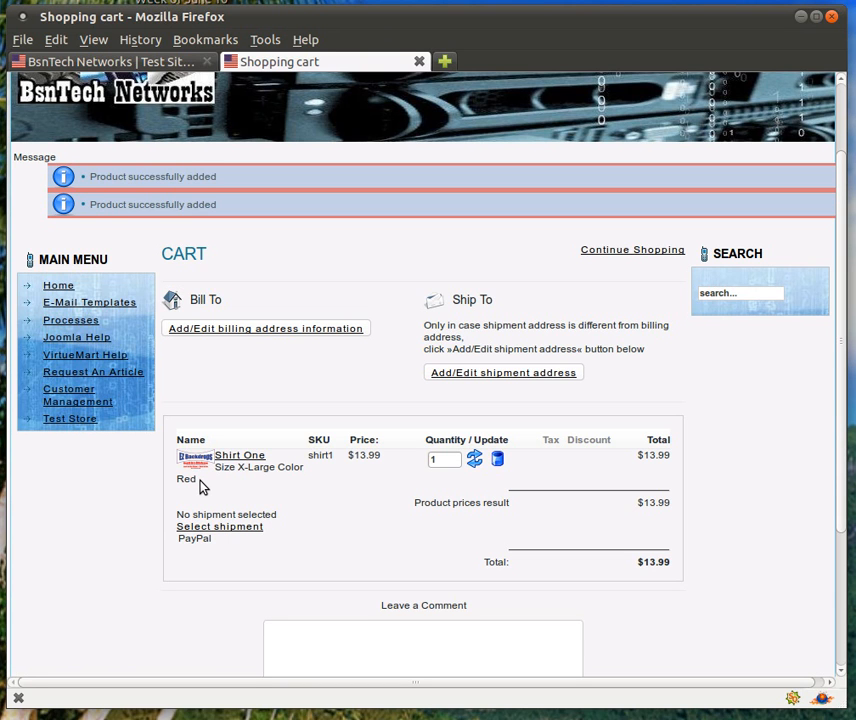
{"action": "mouse_move", "coordinate": [295, 487]}
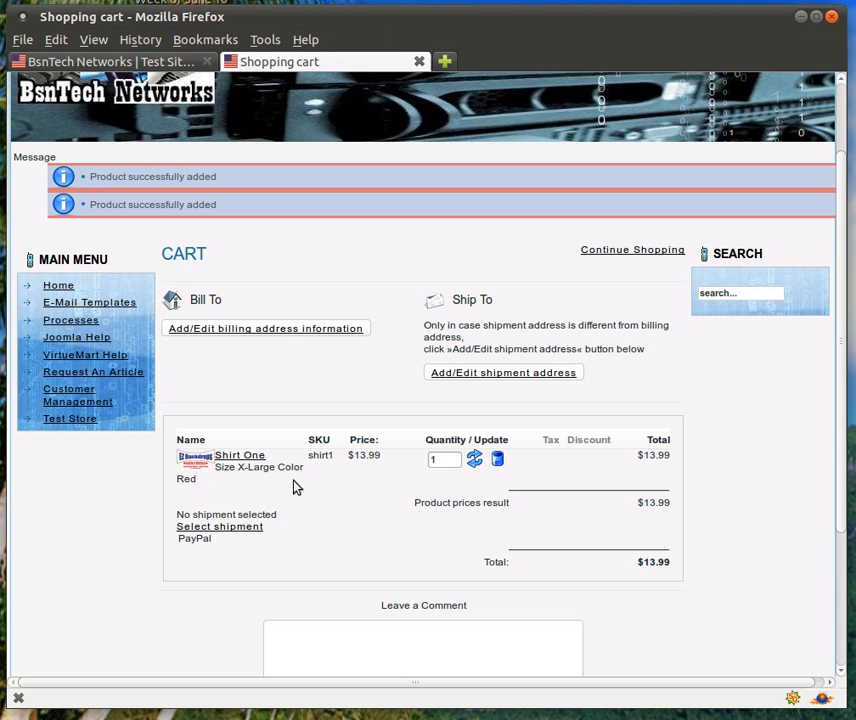
{"action": "mouse_move", "coordinate": [375, 470]}
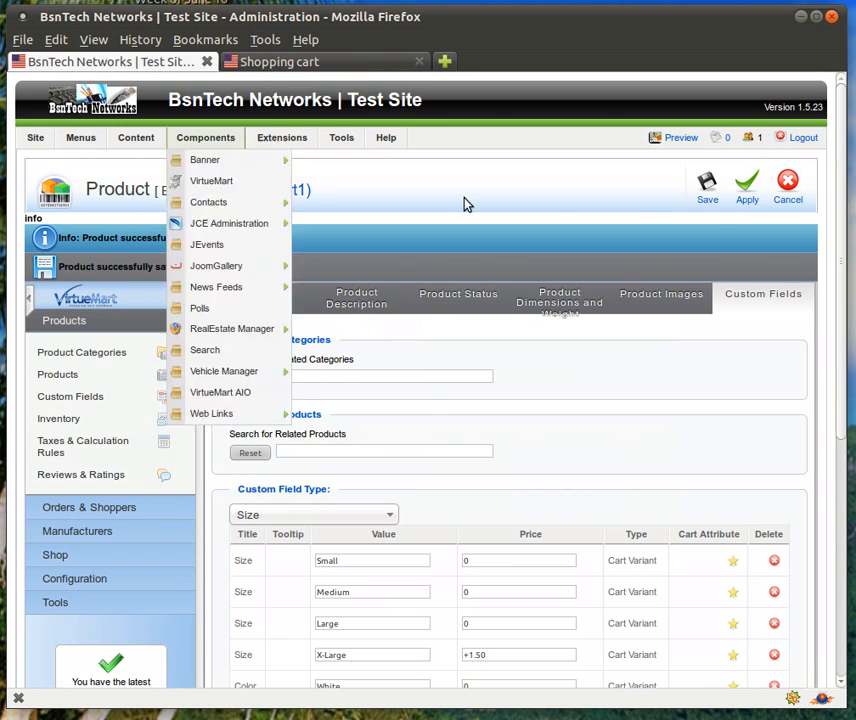
Save Shirt One with its custom fields and reopen it from the product list
{"action": "left_click", "coordinate": [707, 185]}
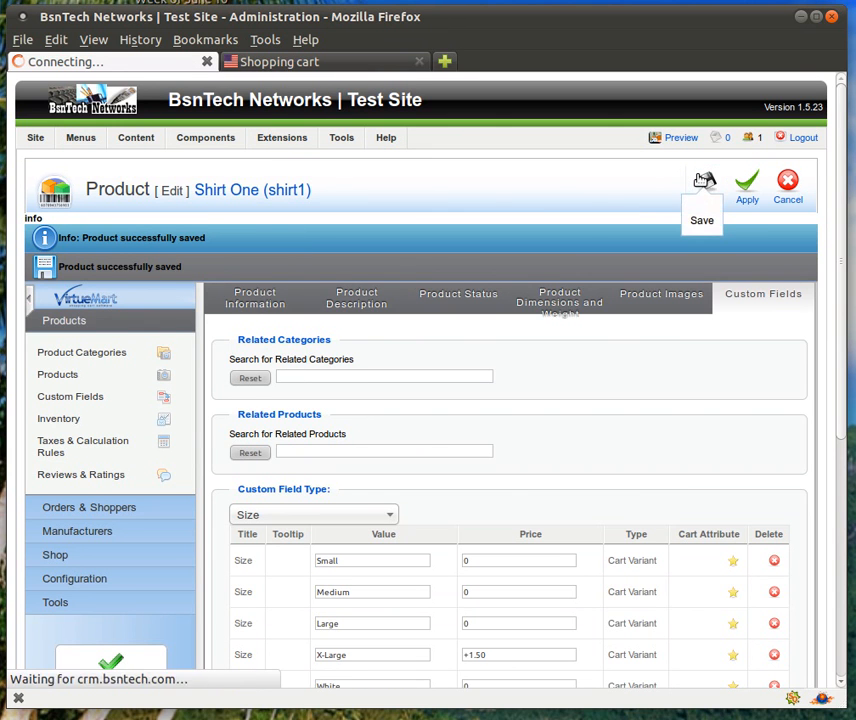
{"action": "left_click", "coordinate": [701, 190]}
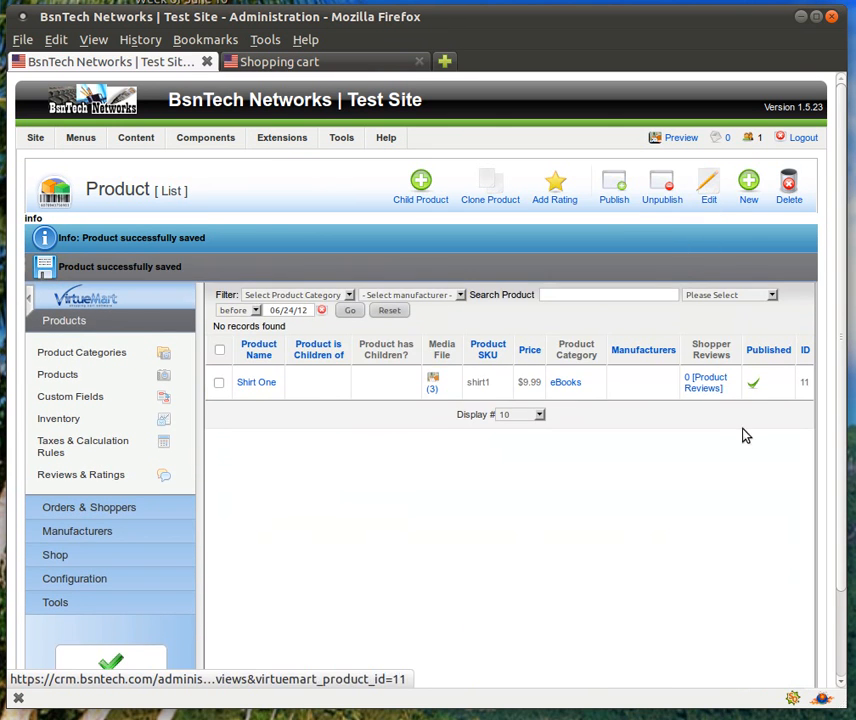
{"action": "mouse_move", "coordinate": [338, 469]}
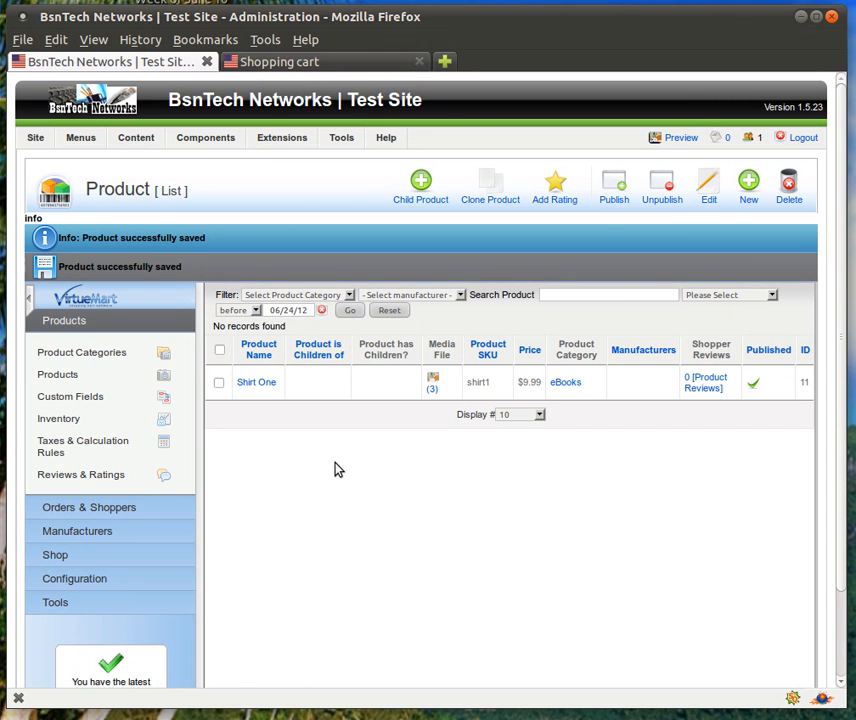
{"action": "mouse_move", "coordinate": [347, 406]}
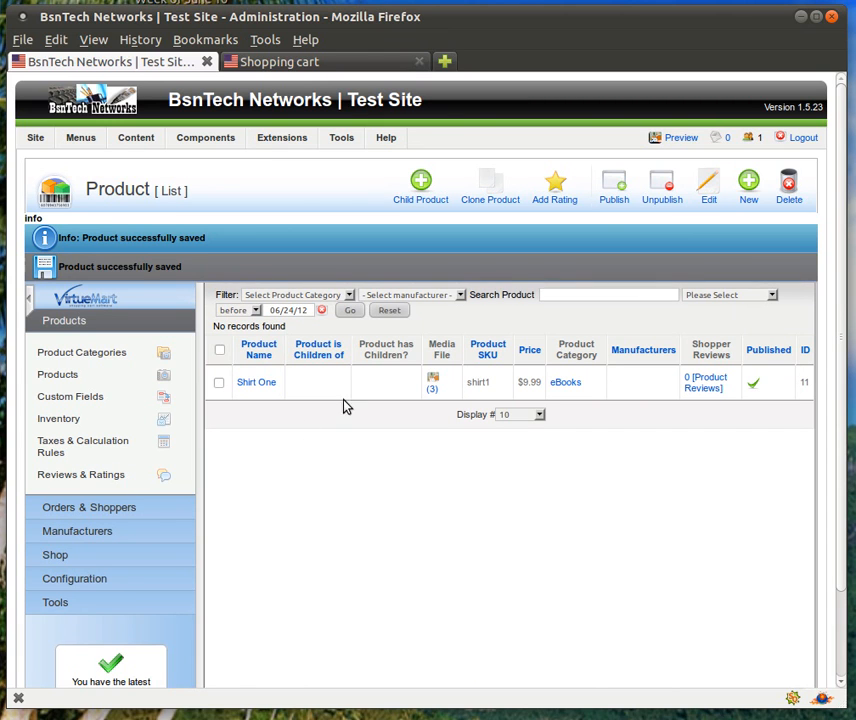
{"action": "mouse_move", "coordinate": [252, 382]}
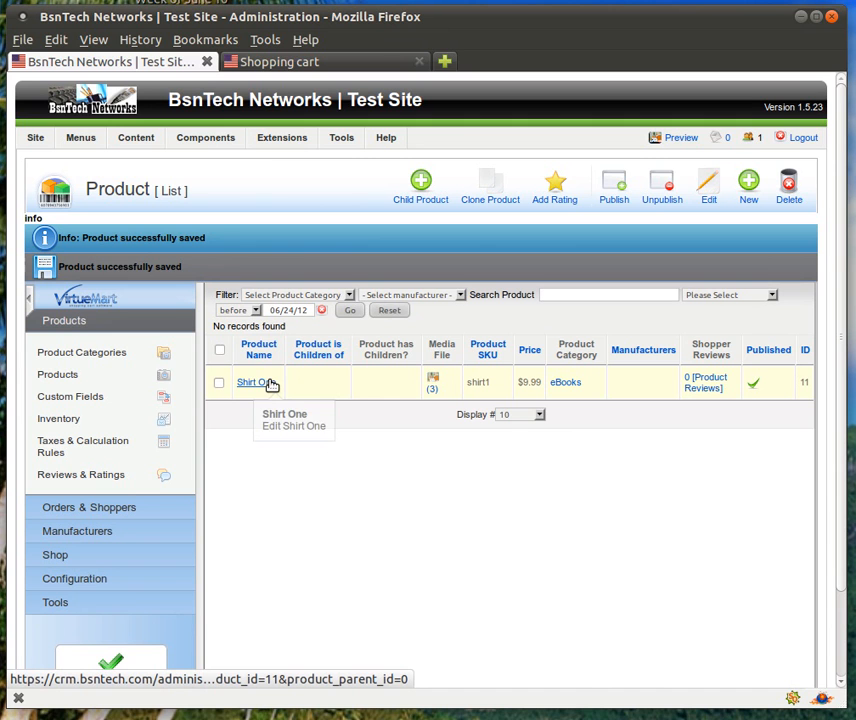
{"action": "left_click", "coordinate": [251, 382]}
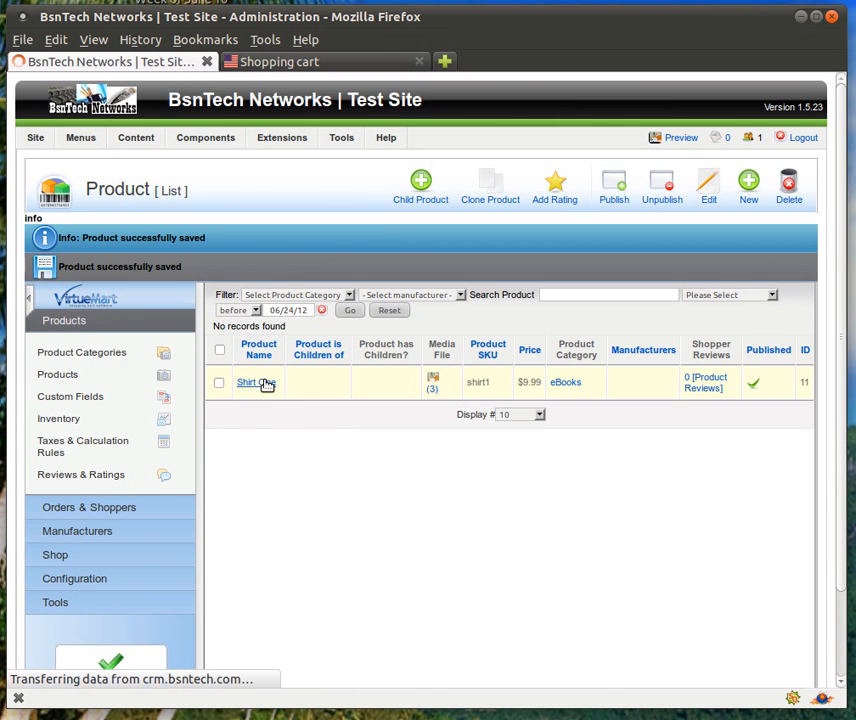
Review Shirt One's Product Information, Product Description and Product Status sections
{"action": "left_click", "coordinate": [247, 382]}
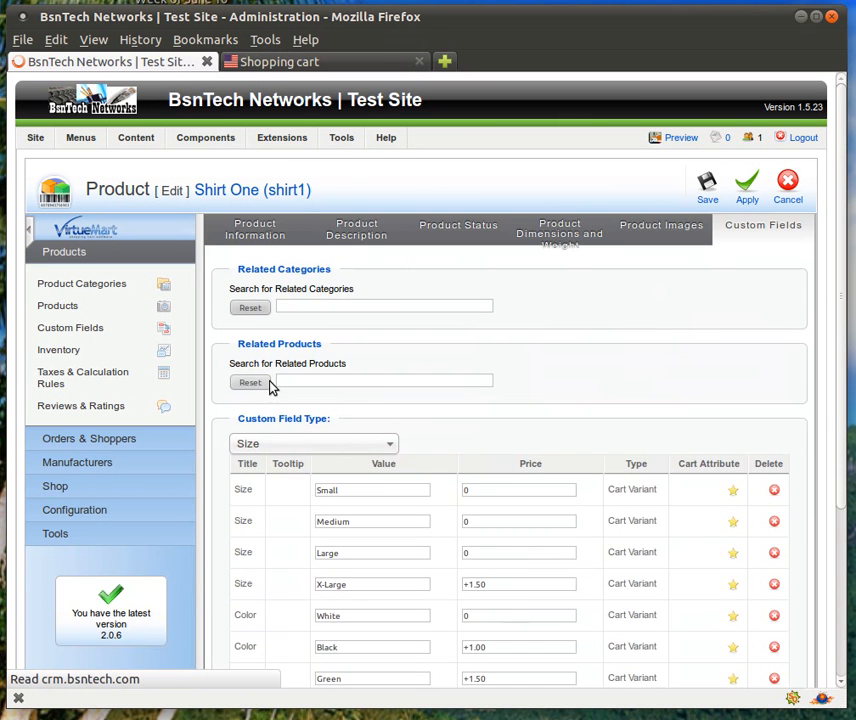
{"action": "left_click", "coordinate": [255, 229]}
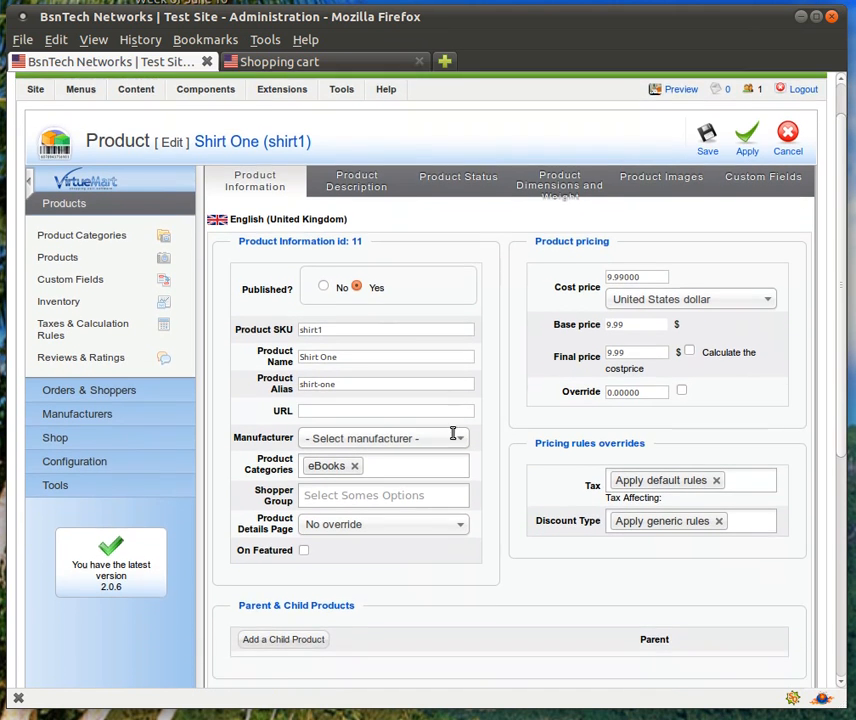
{"action": "scroll", "scroll_direction": "down", "scroll_amount": 3}
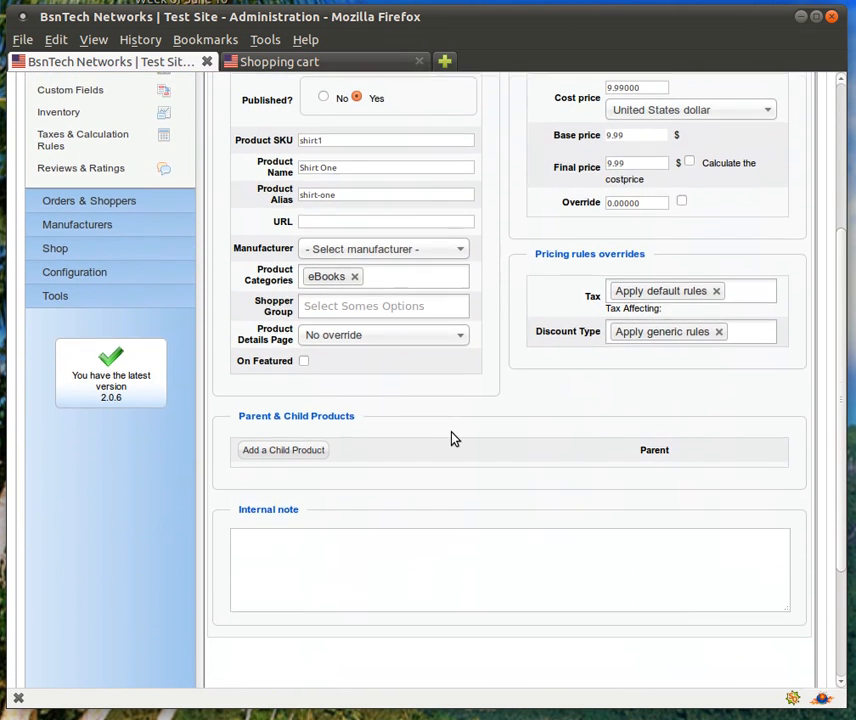
{"action": "scroll", "scroll_direction": "up", "scroll_amount": 3}
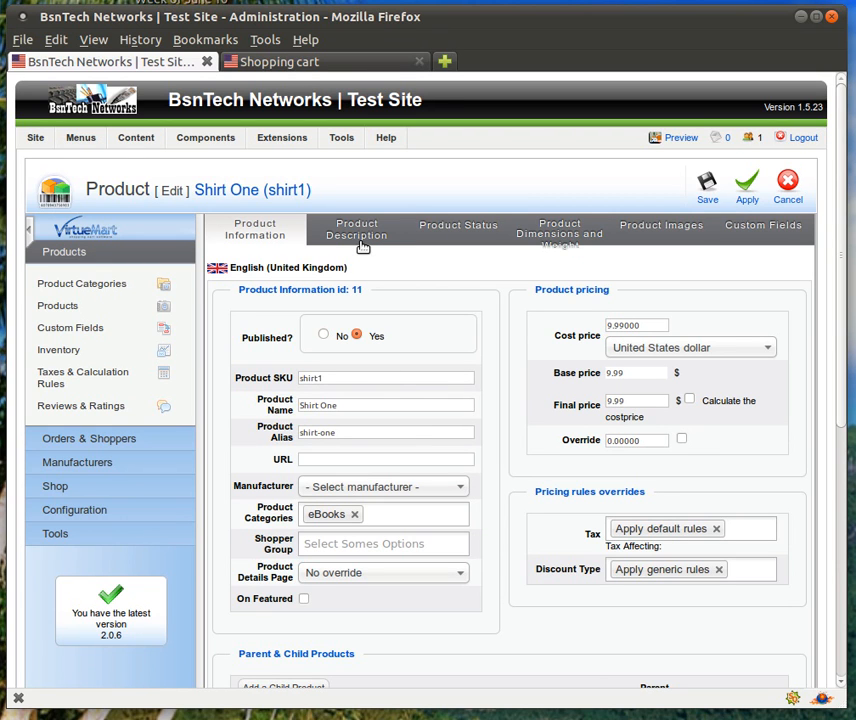
{"action": "left_click", "coordinate": [357, 229]}
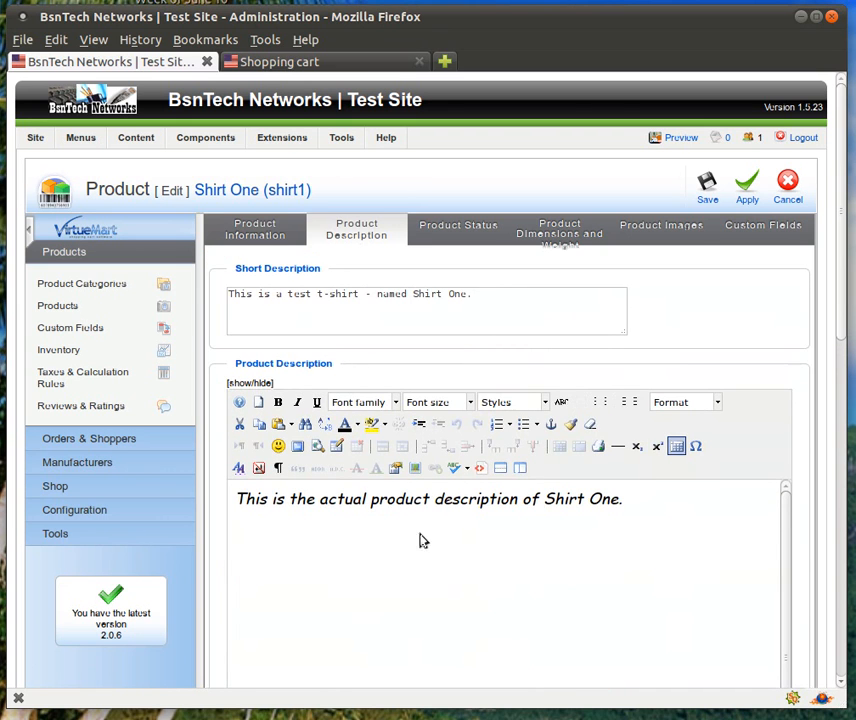
{"action": "left_click", "coordinate": [458, 230]}
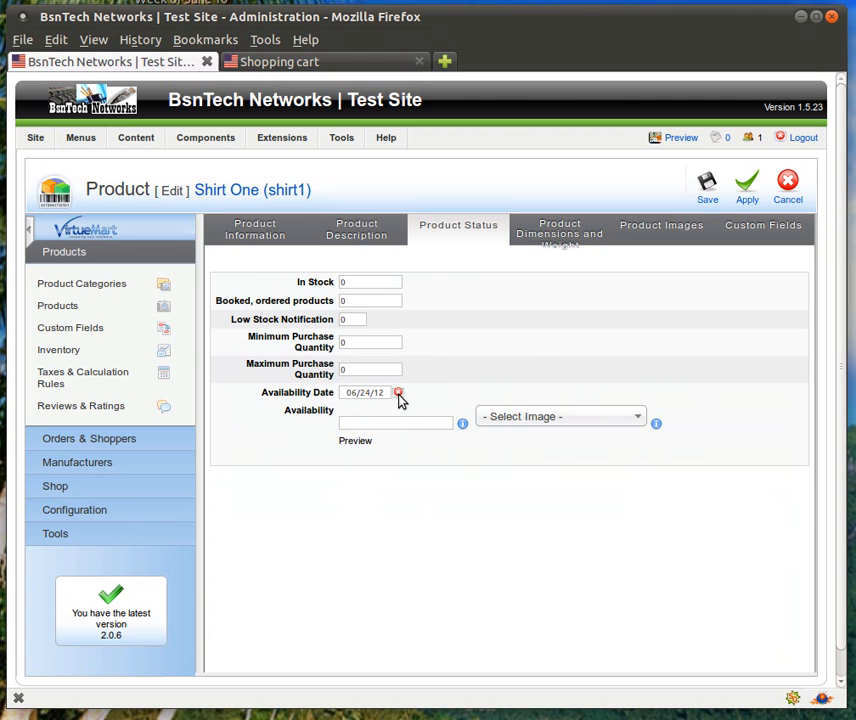
Set the availability date to 07/20/12, then review dimensions, weight and images
{"action": "left_click", "coordinate": [365, 392]}
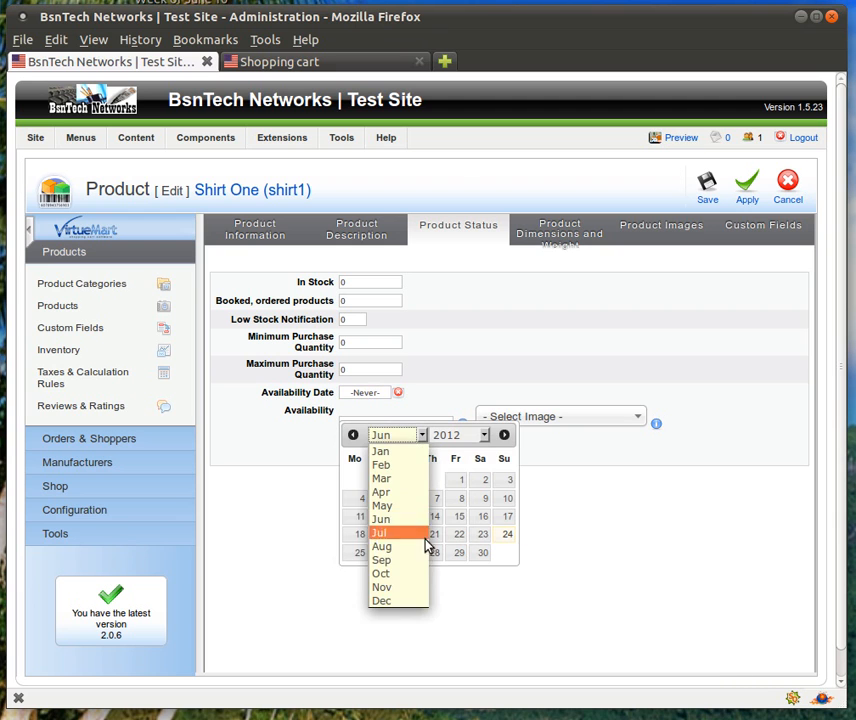
{"action": "left_click", "coordinate": [379, 532]}
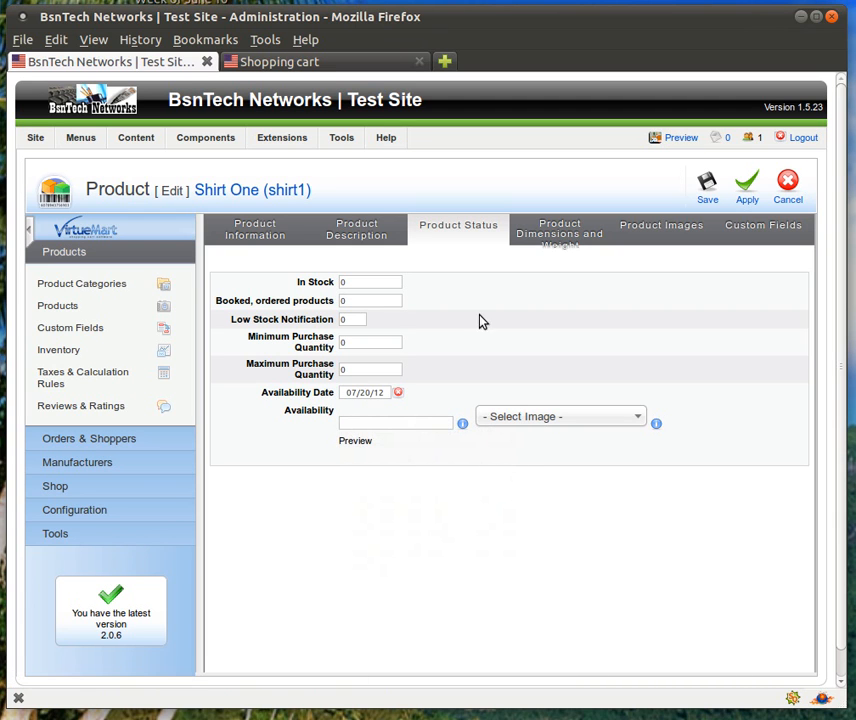
{"action": "left_click", "coordinate": [560, 232]}
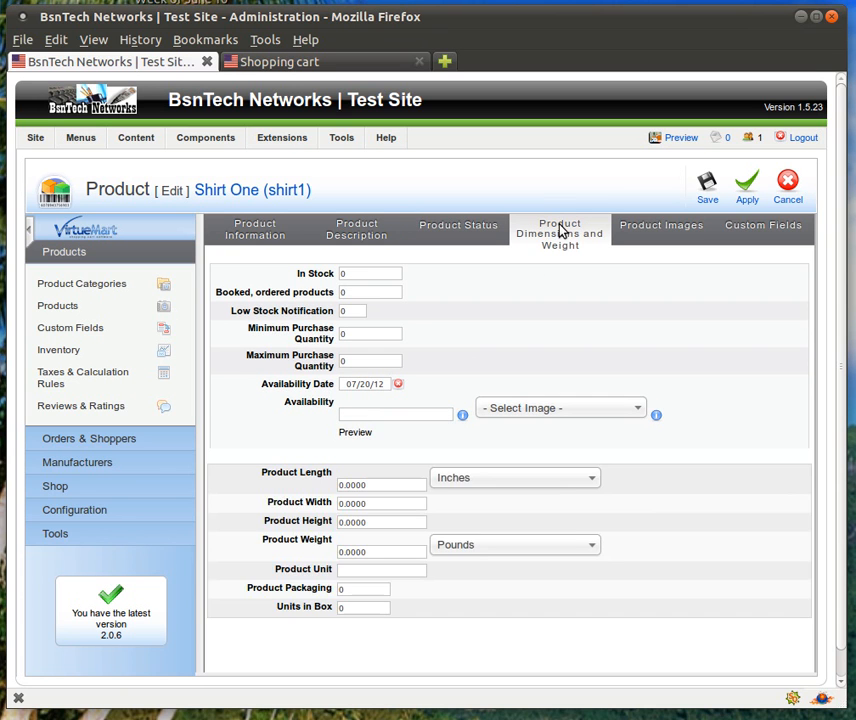
{"action": "left_click", "coordinate": [661, 228]}
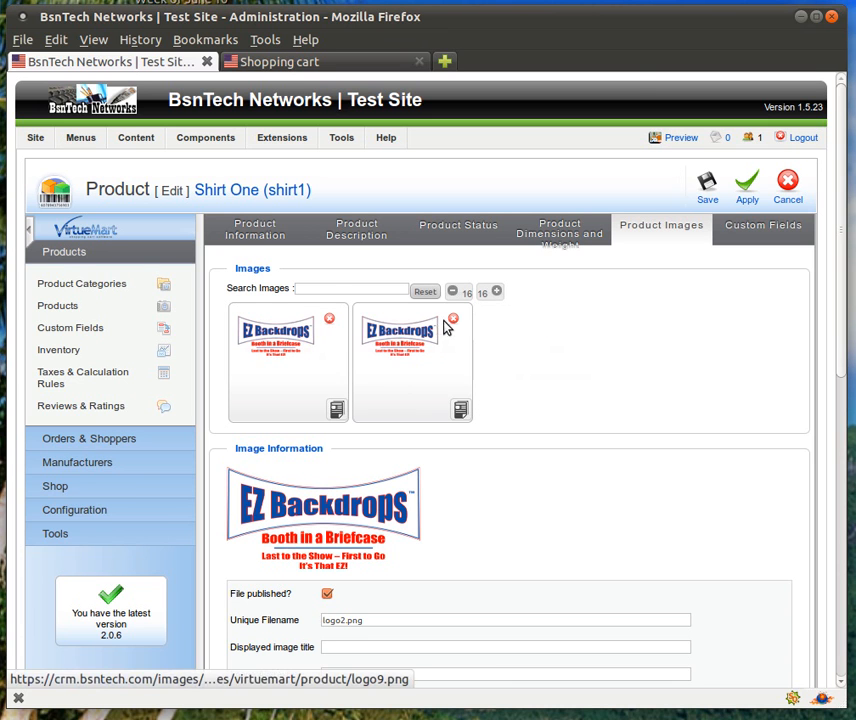
Remove Shirt One's duplicate second image and save the product
{"action": "left_click", "coordinate": [453, 318]}
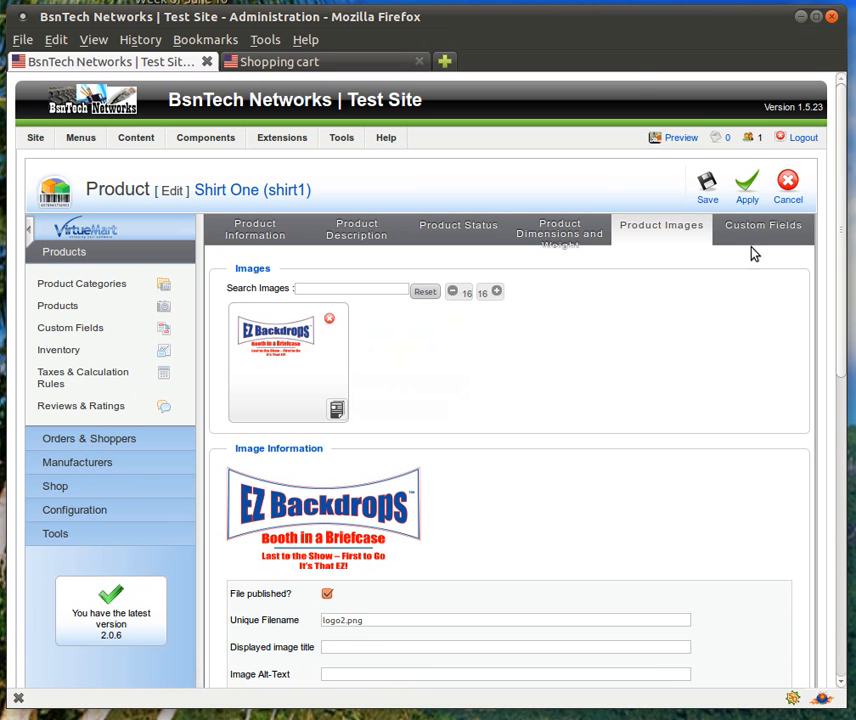
{"action": "left_click", "coordinate": [763, 230]}
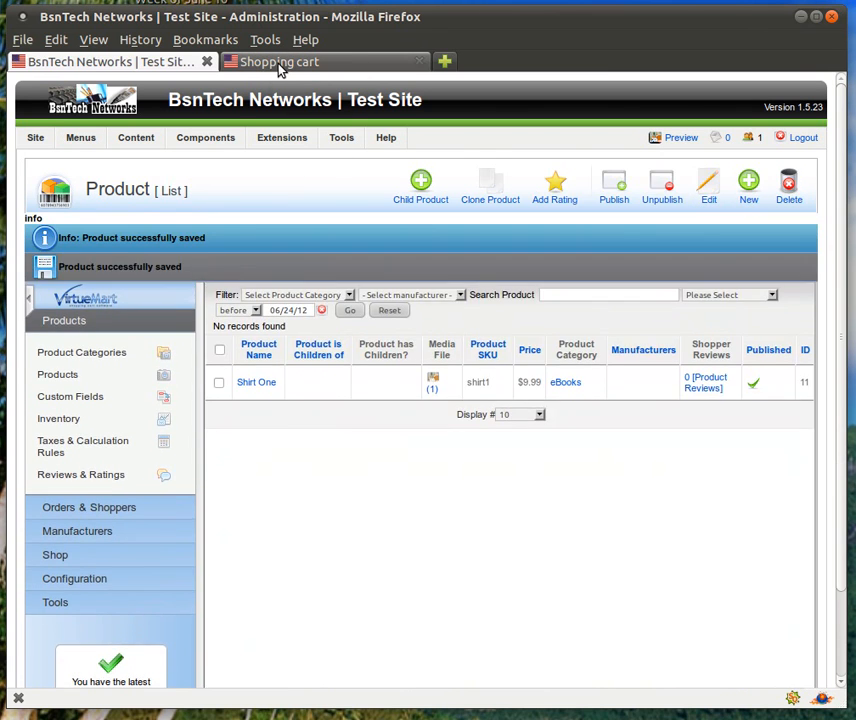
View Shirt One's storefront page with a single thumbnail, then return to administration
{"action": "left_click", "coordinate": [320, 61]}
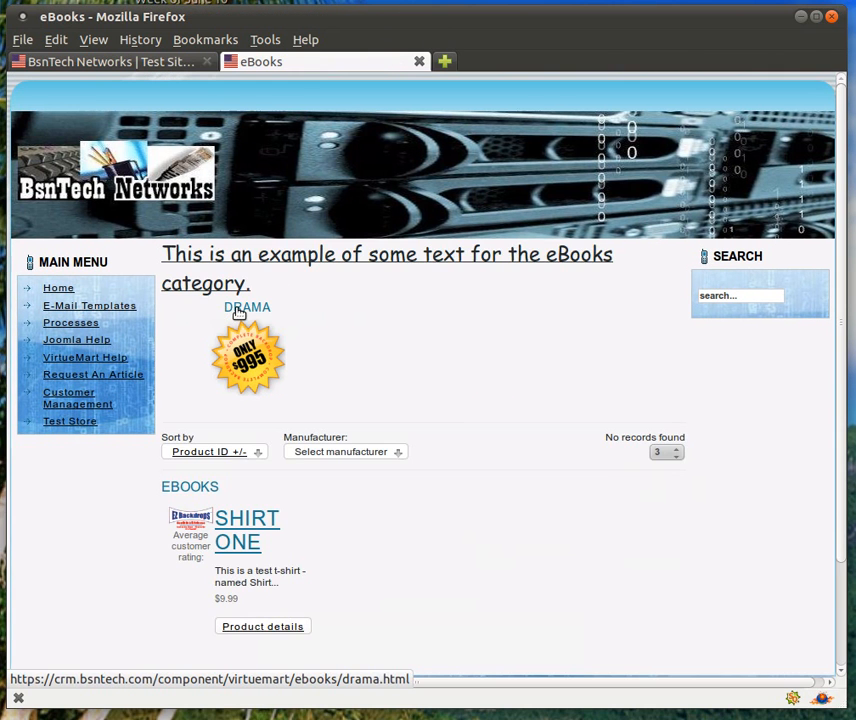
{"action": "mouse_move", "coordinate": [247, 541]}
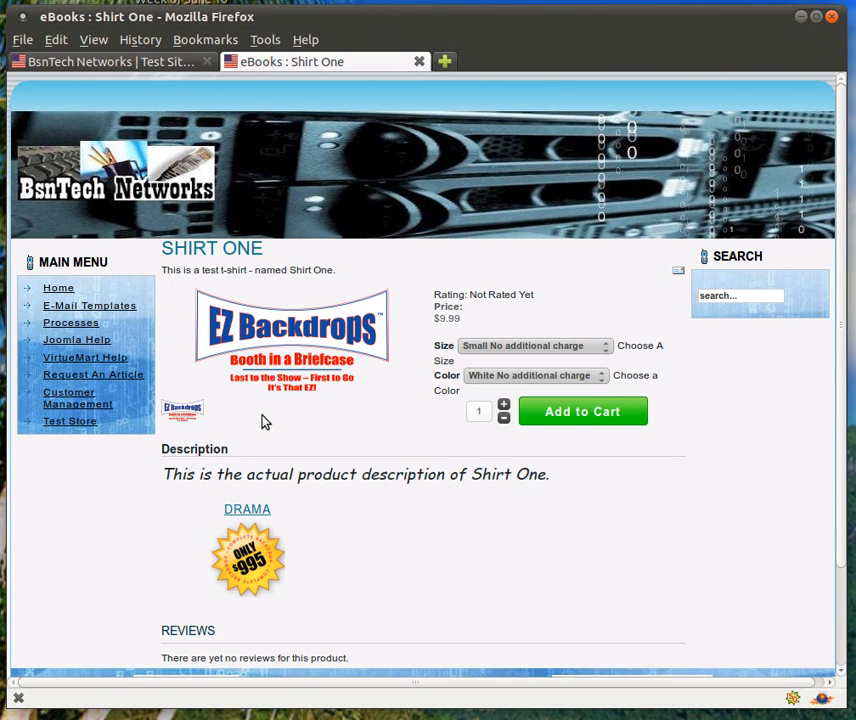
{"action": "mouse_move", "coordinate": [70, 35]}
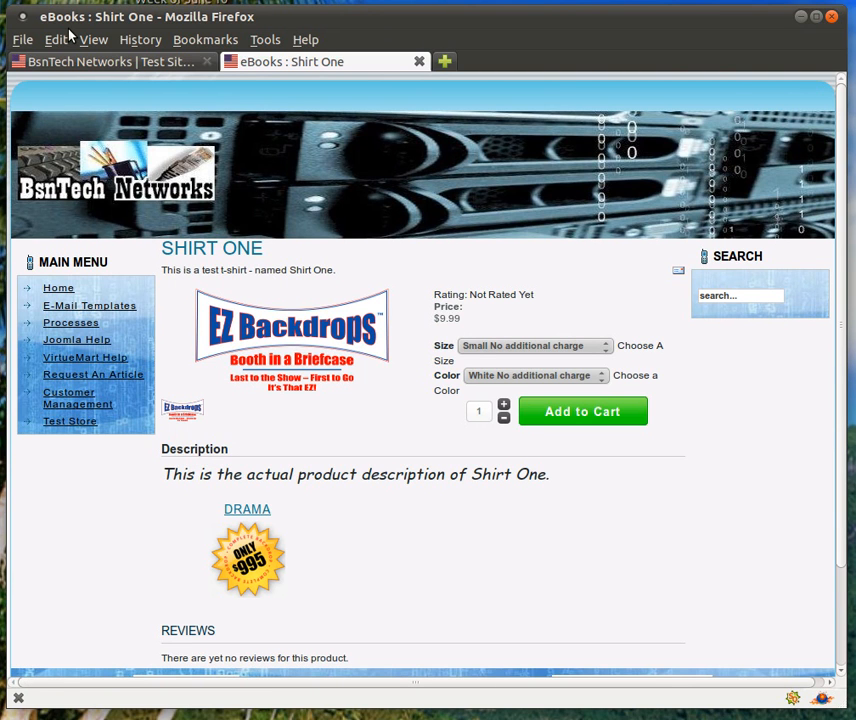
{"action": "left_click", "coordinate": [110, 61]}
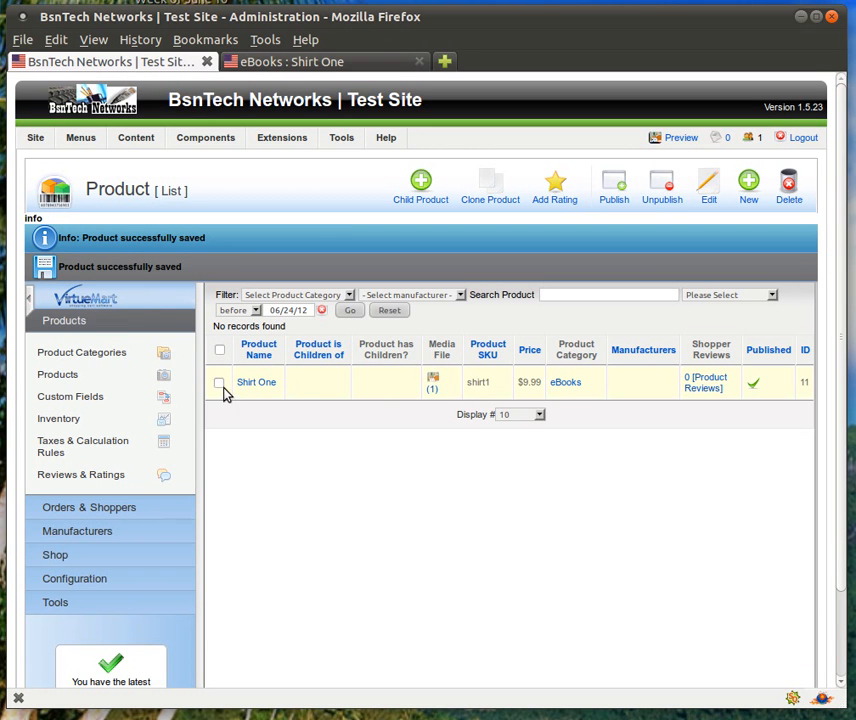
Select Shirt One in the product list by ticking its checkbox
{"action": "left_click", "coordinate": [219, 382]}
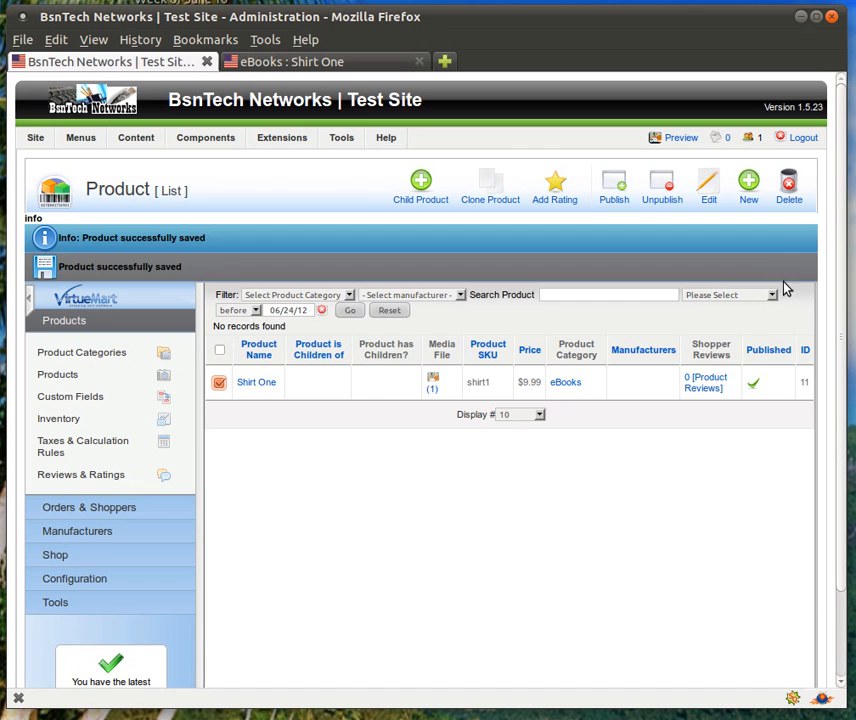
{"action": "mouse_move", "coordinate": [659, 574]}
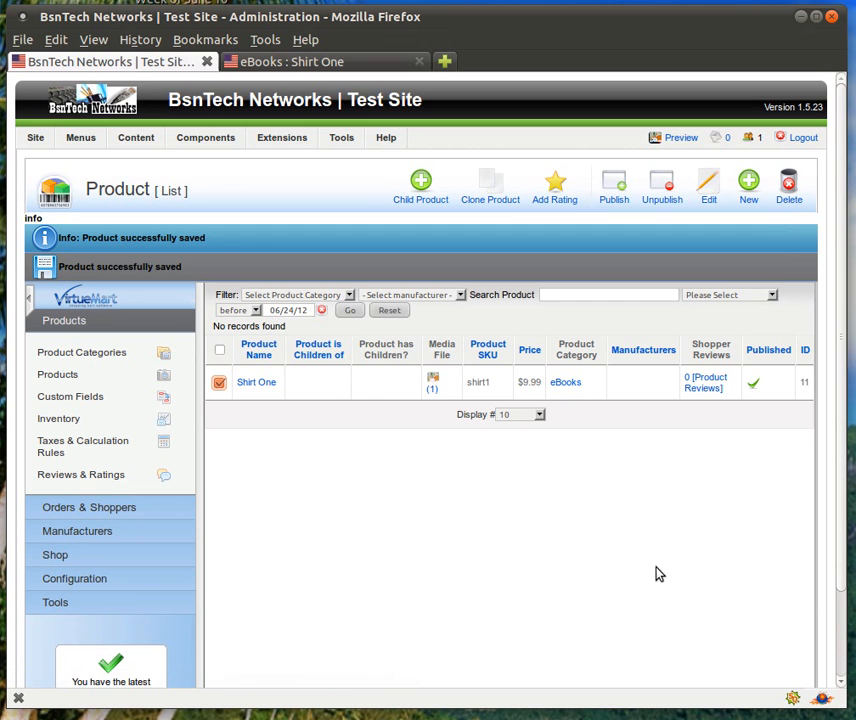